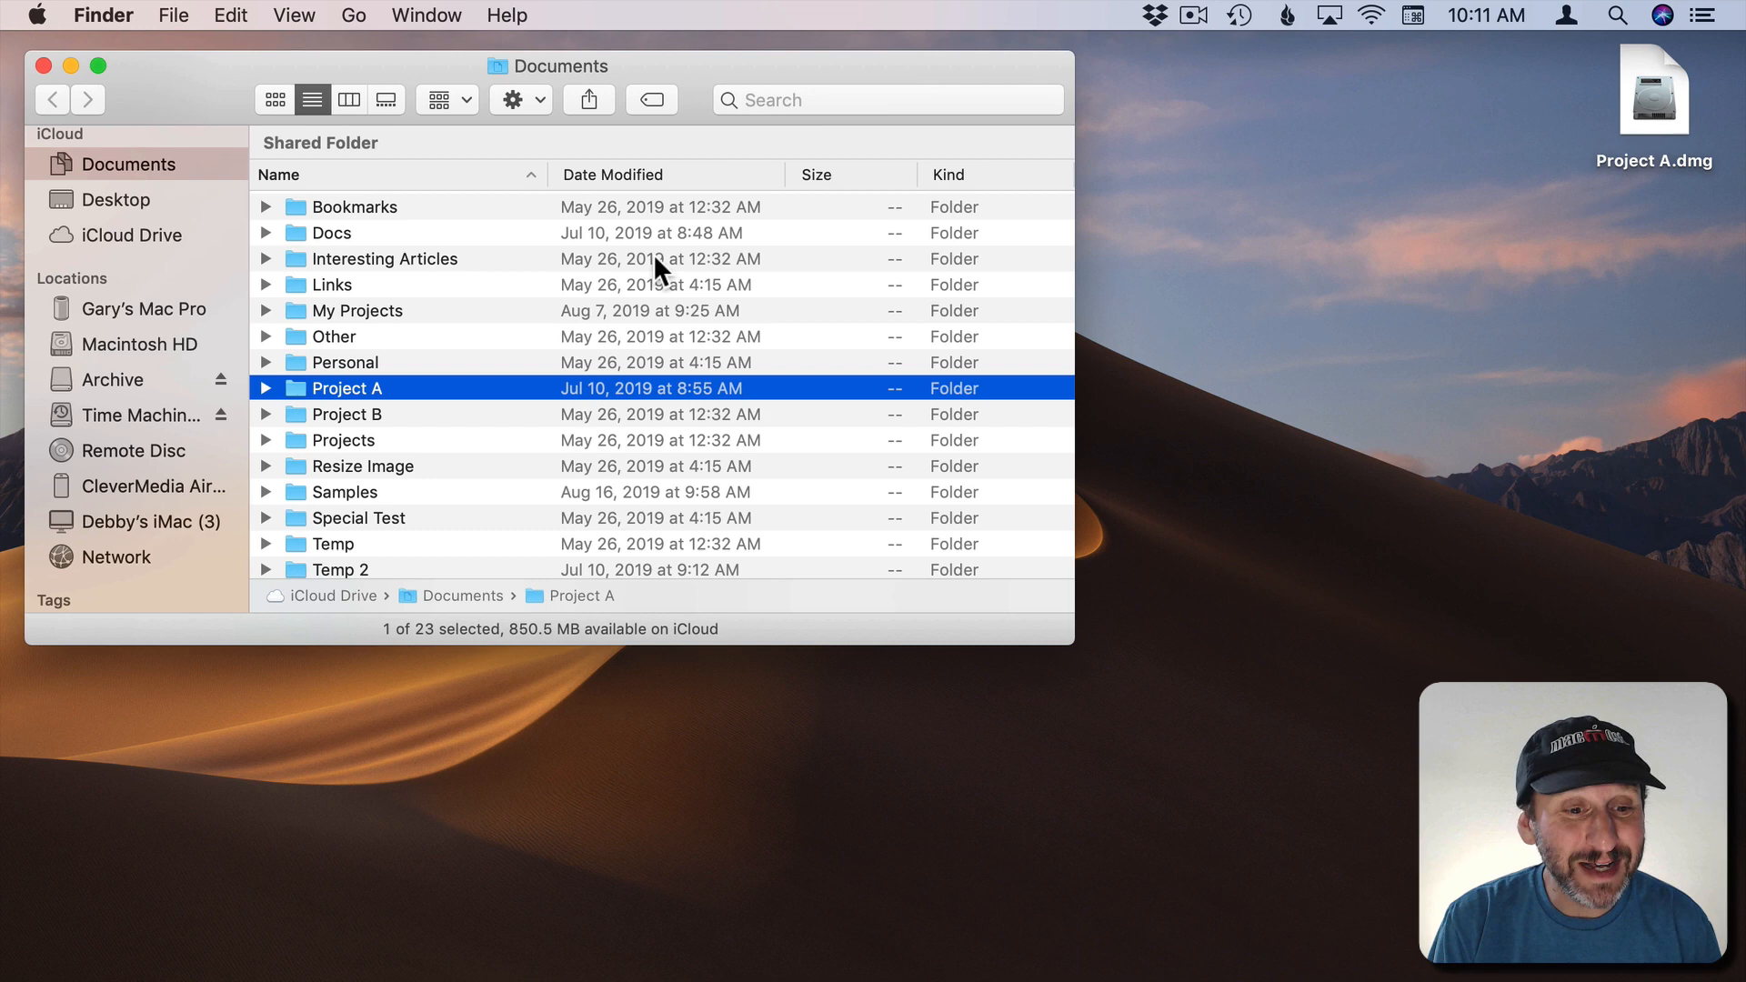
mouse_move(340, 400)
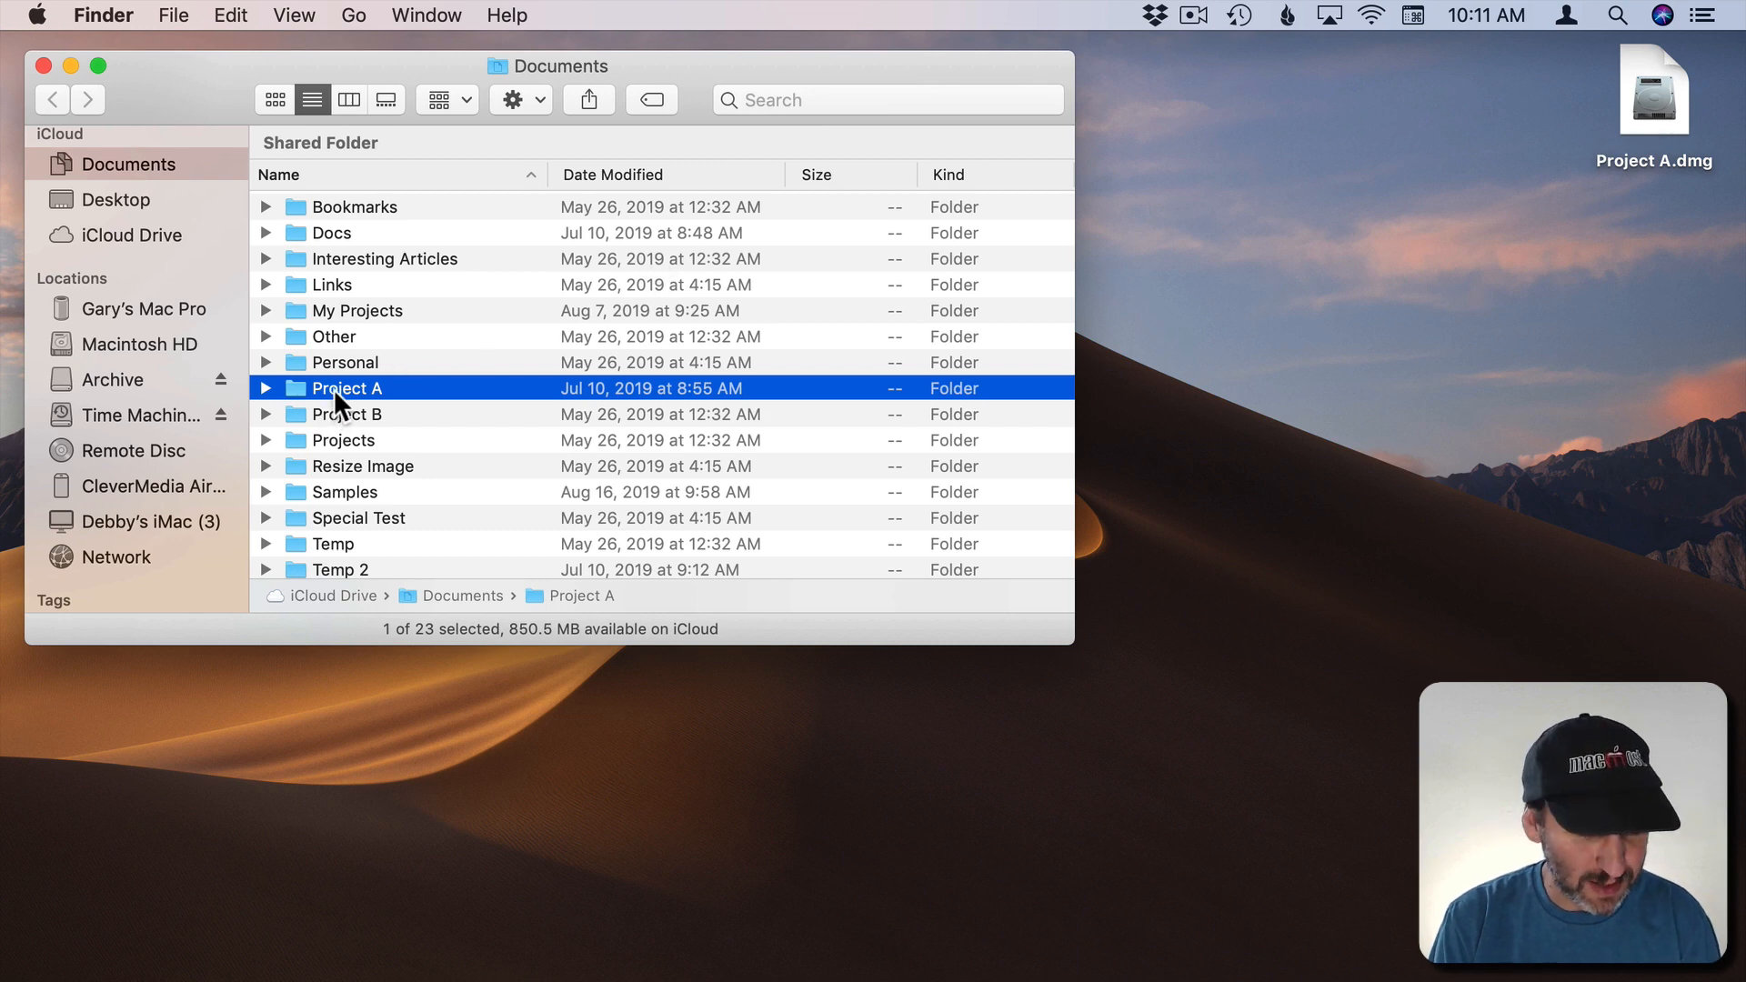
Launch Terminal from Spotlight and bring its shell window to the front.
right_click(345, 387)
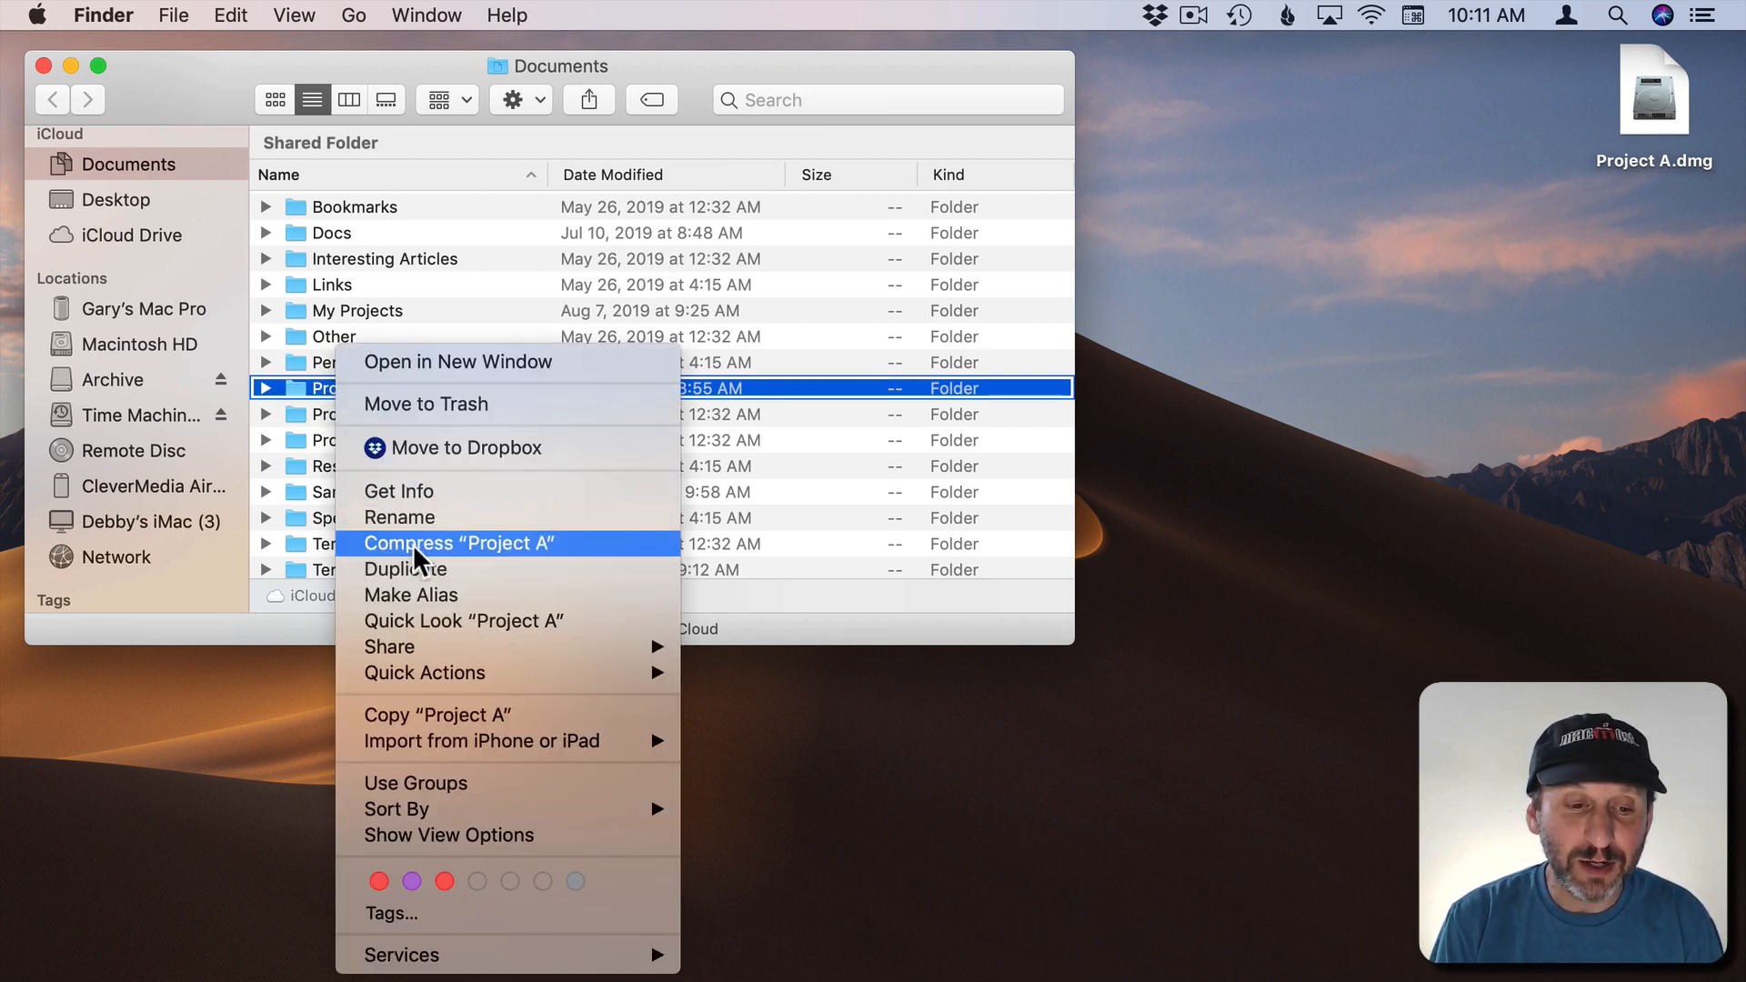
mouse_move(299, 404)
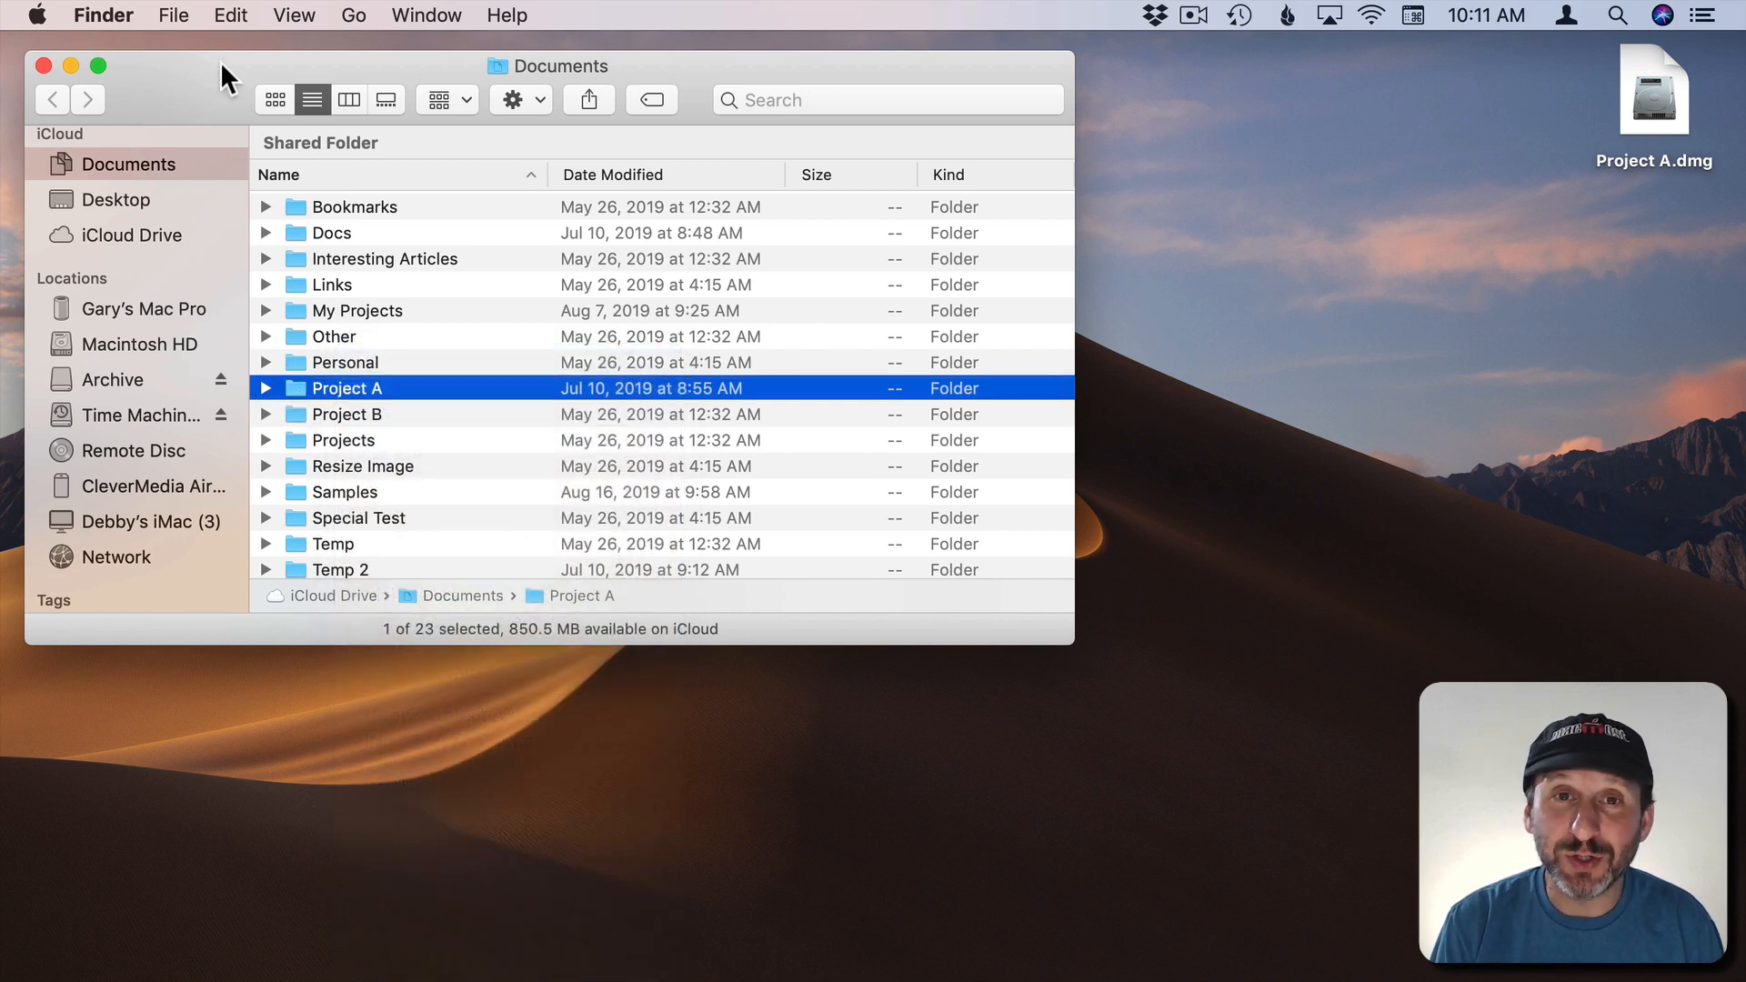
mouse_move(382, 27)
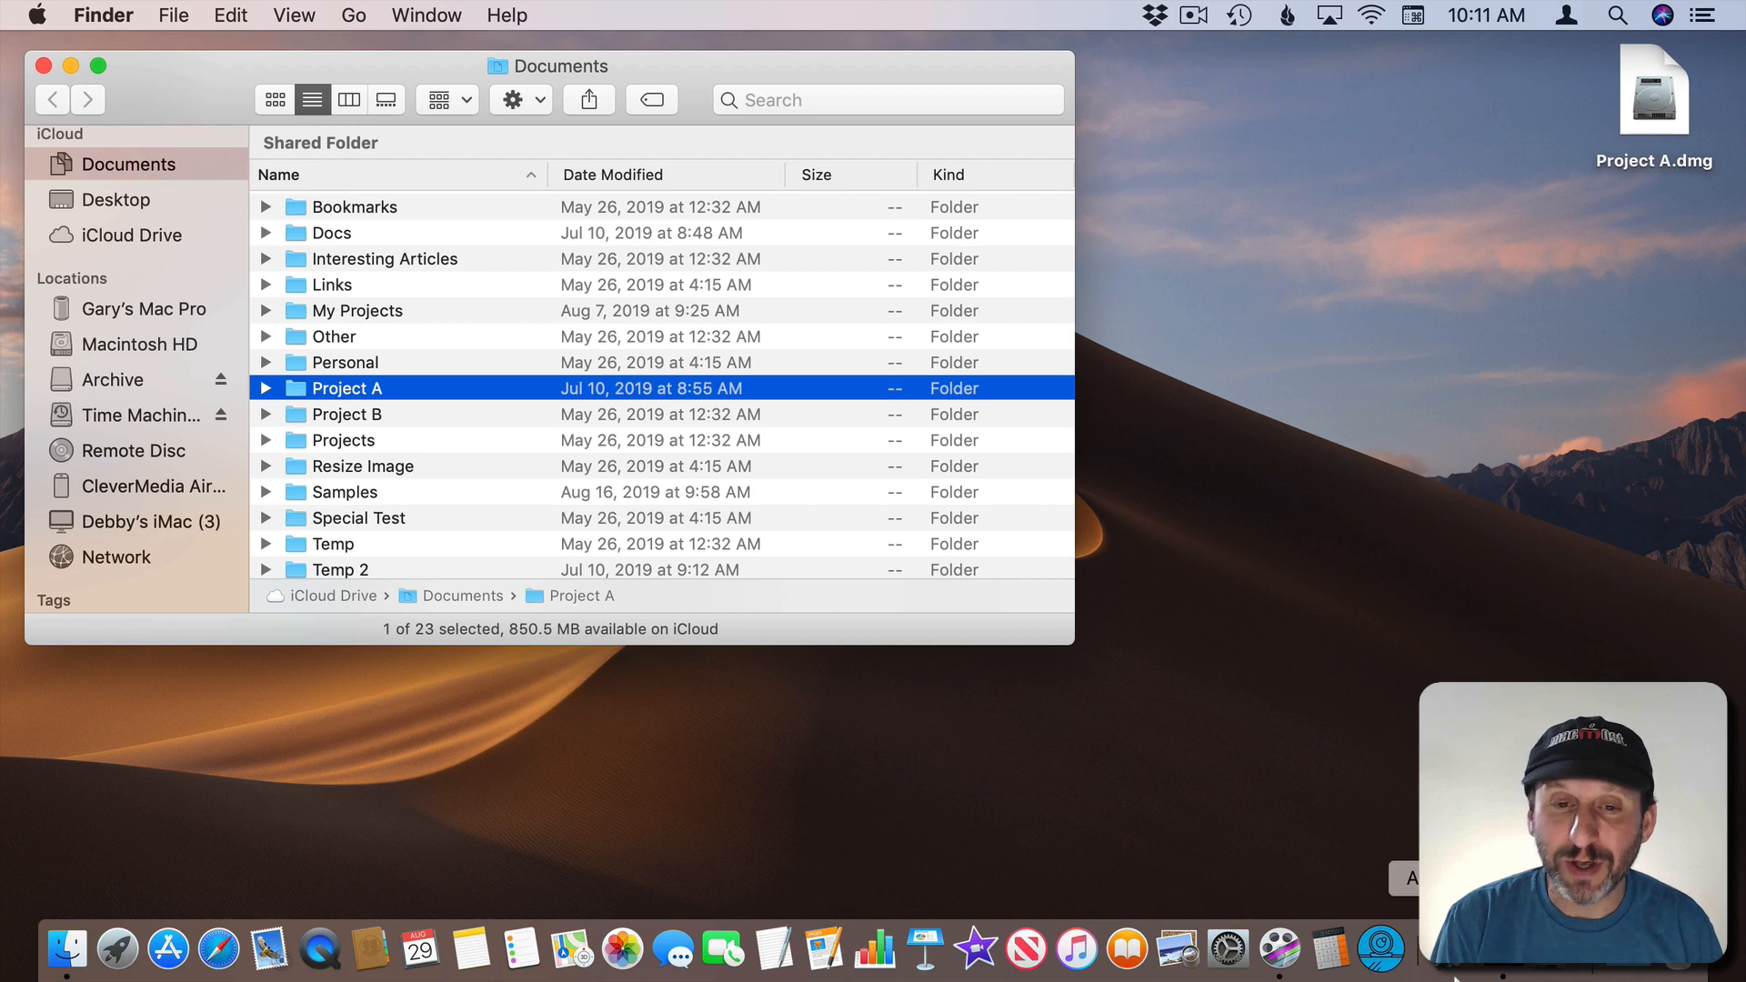
scroll(down, 3)
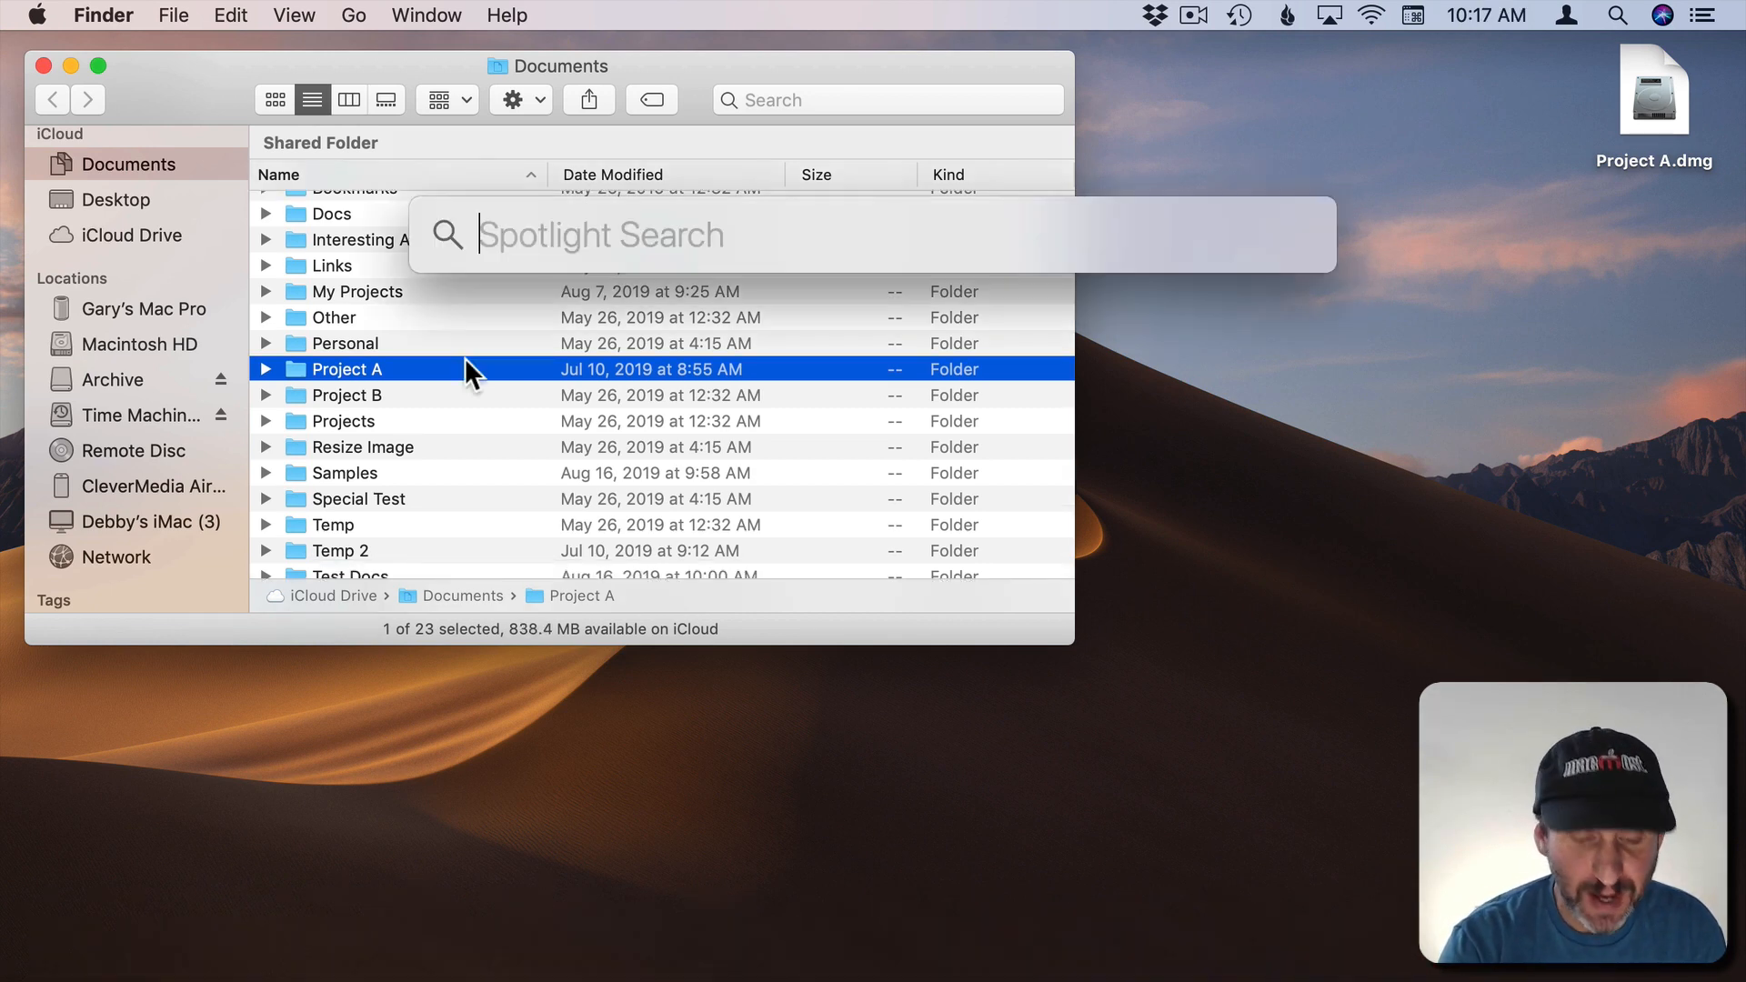
text(terminal.app)
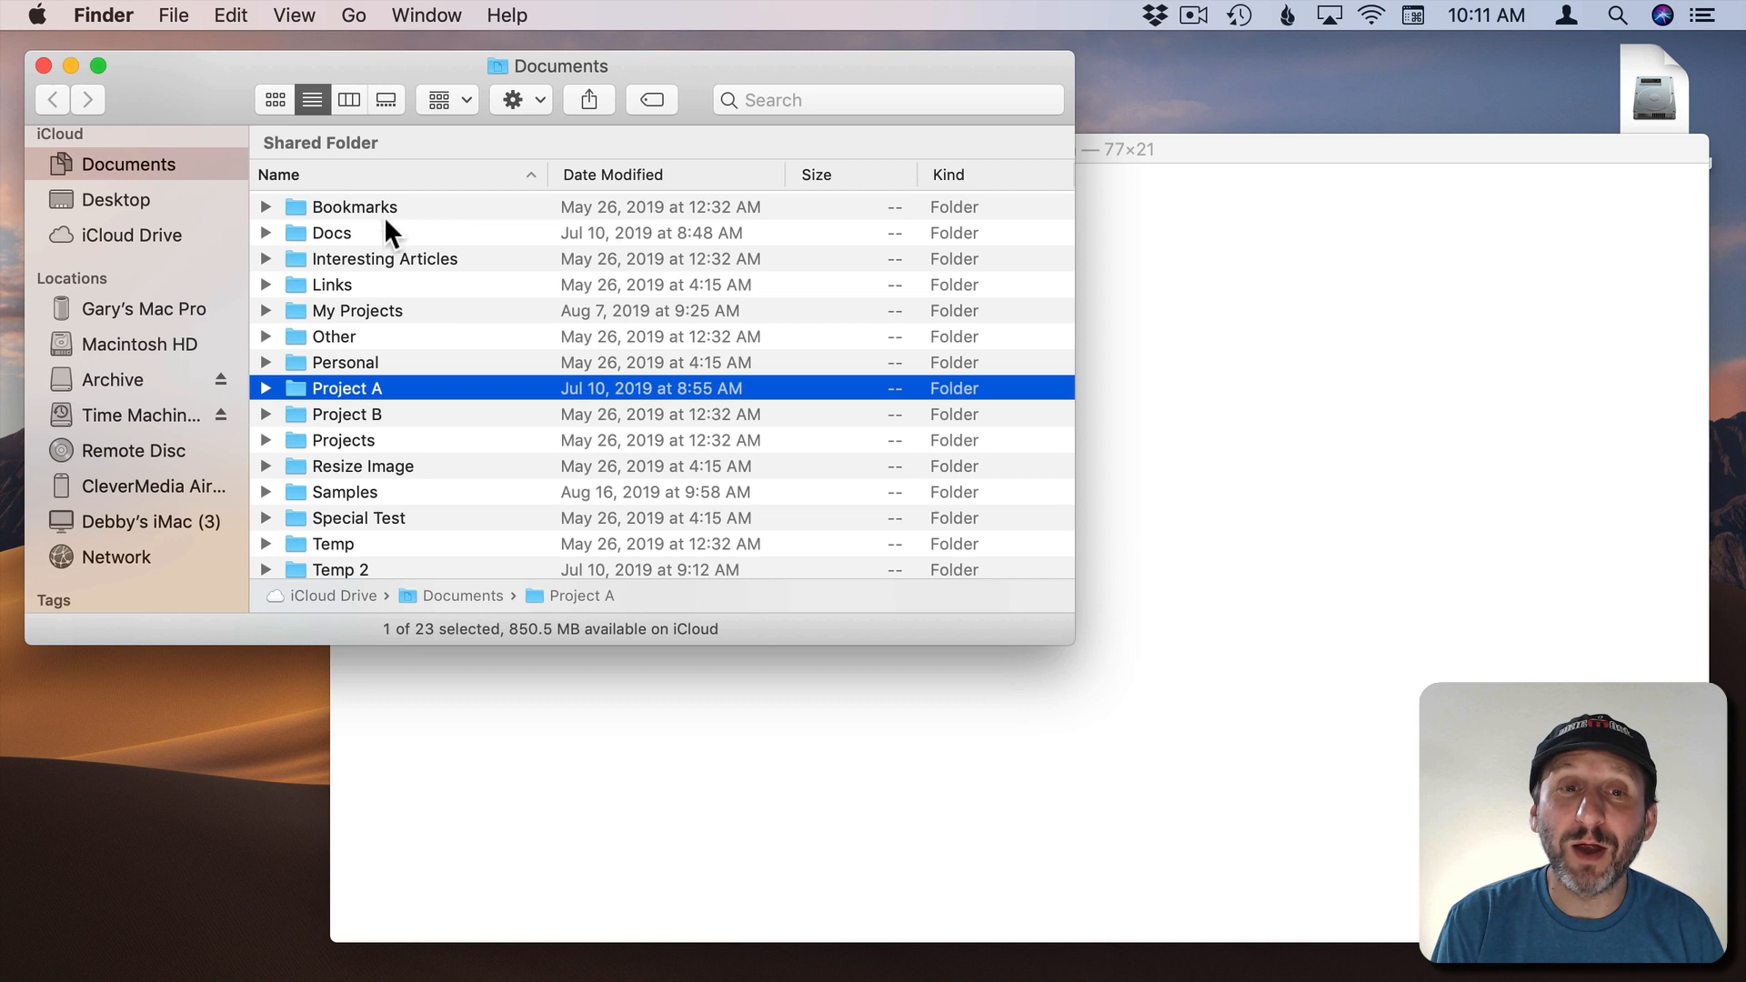
mouse_move(1244, 299)
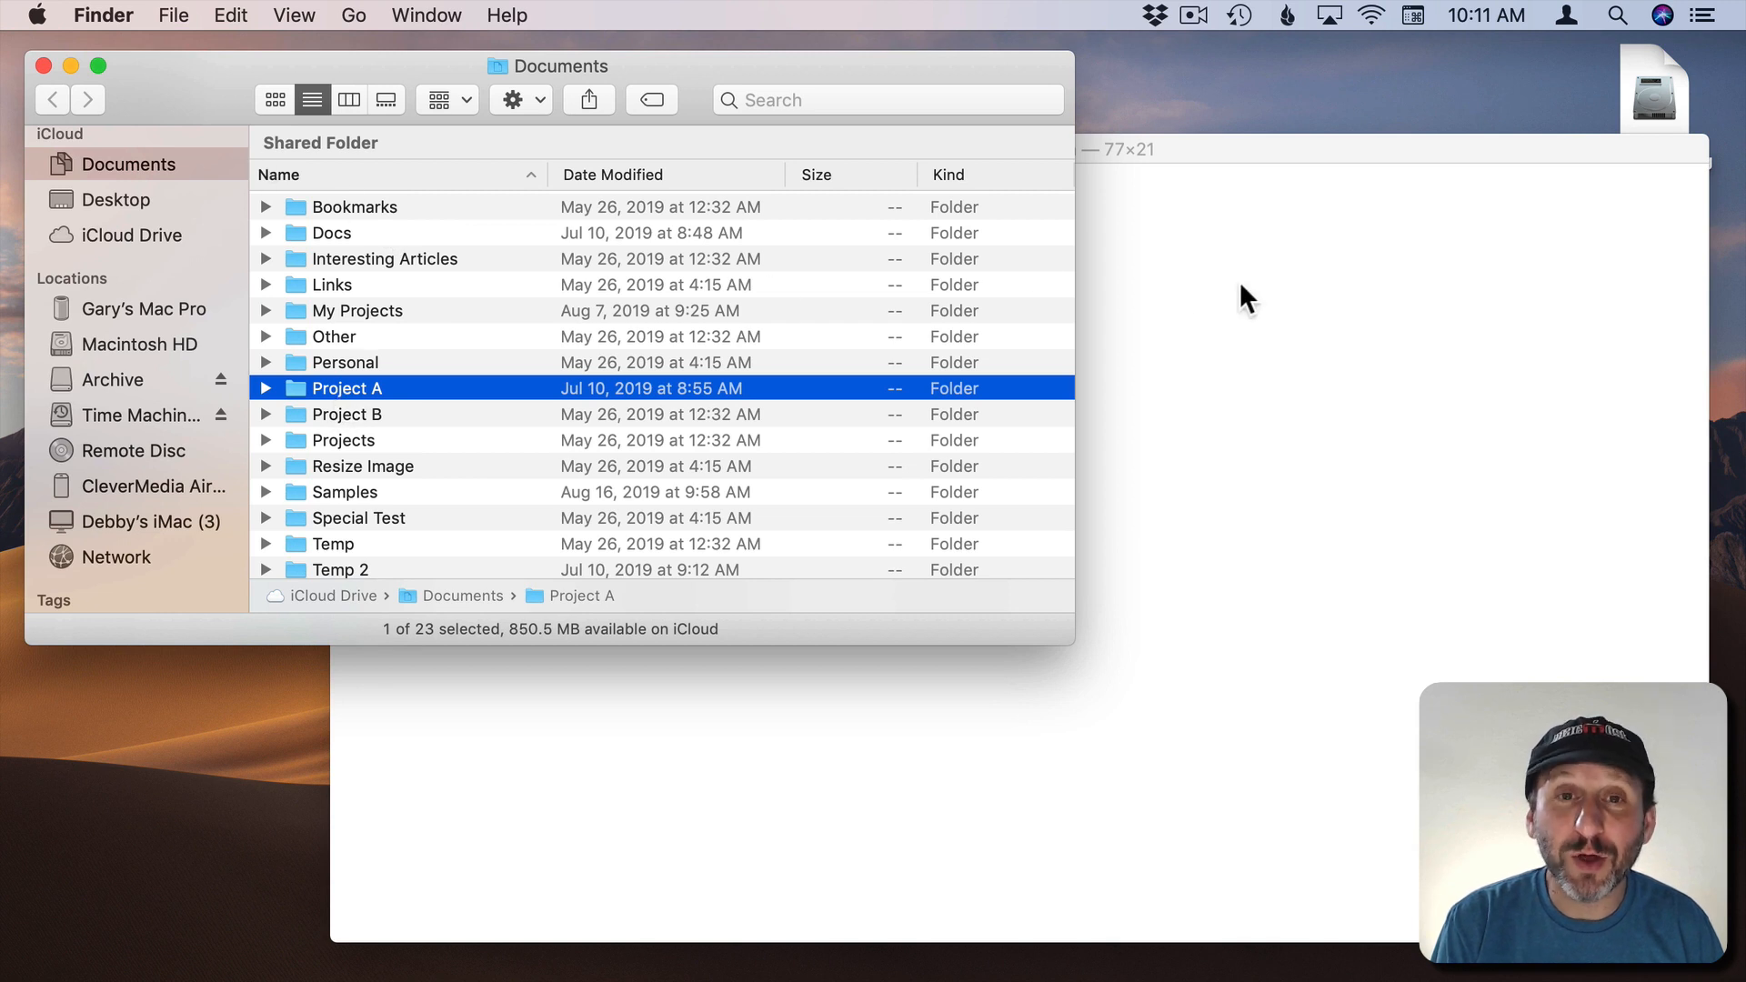
click(1239, 283)
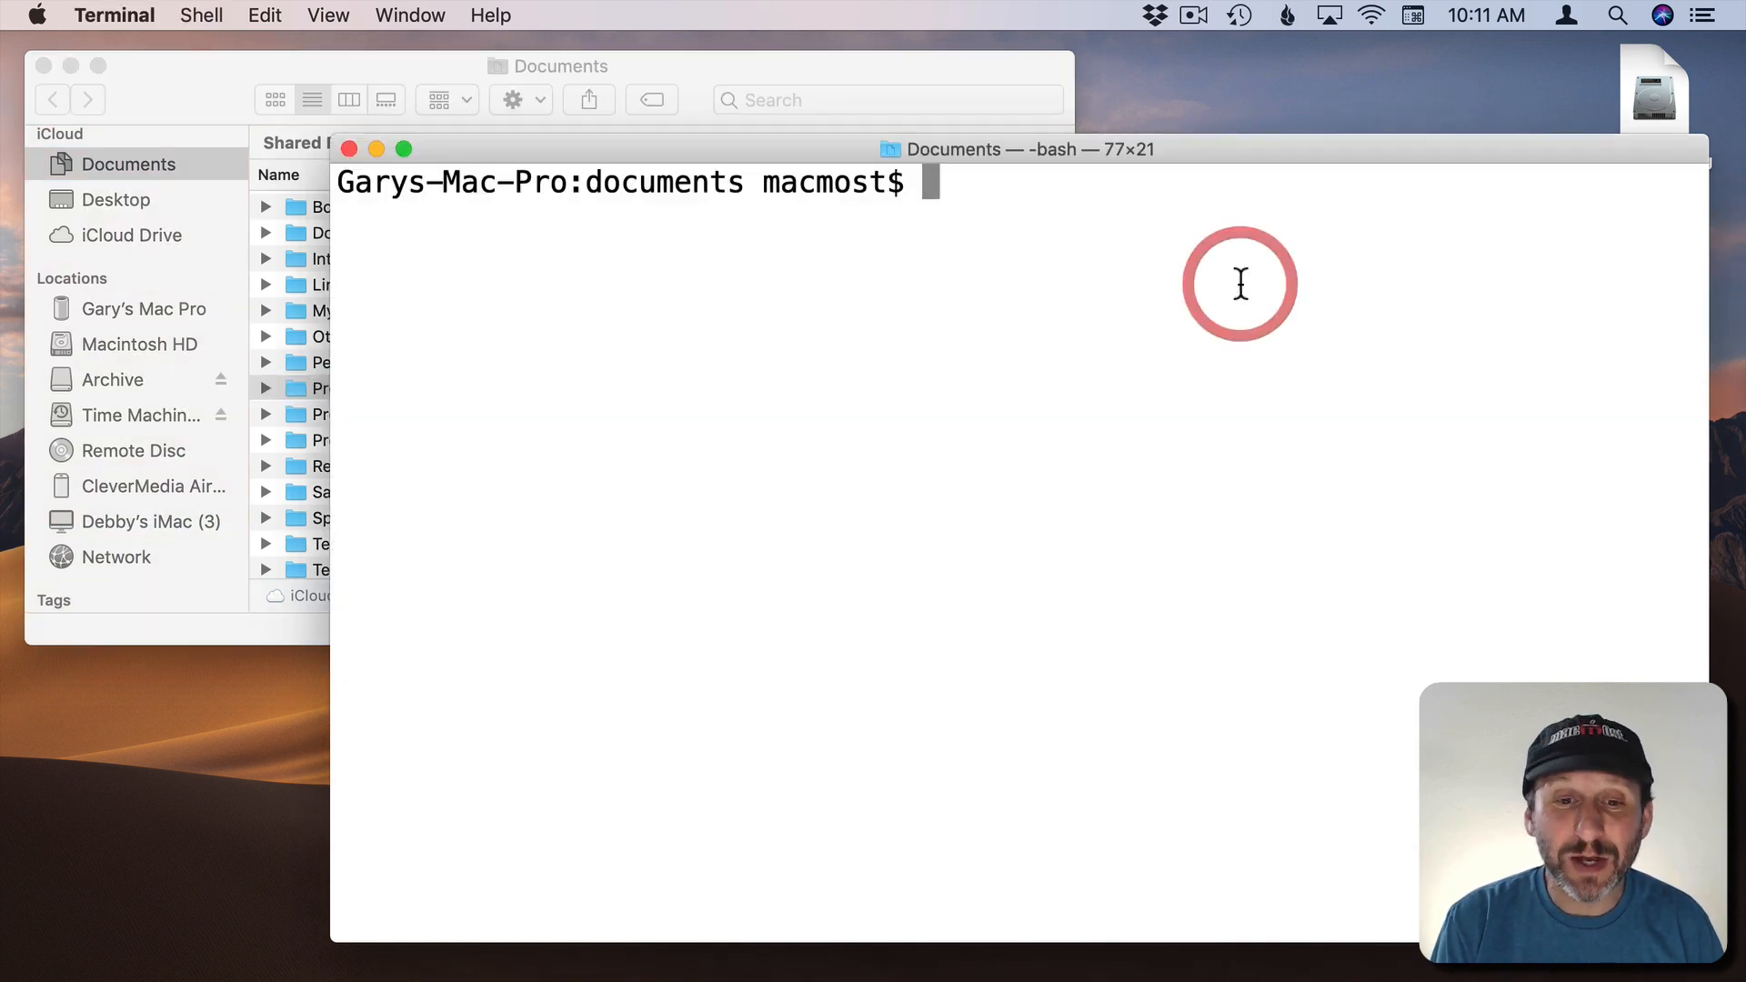
Change directory to /Users/macmost/Documents with cd.
text(cd)
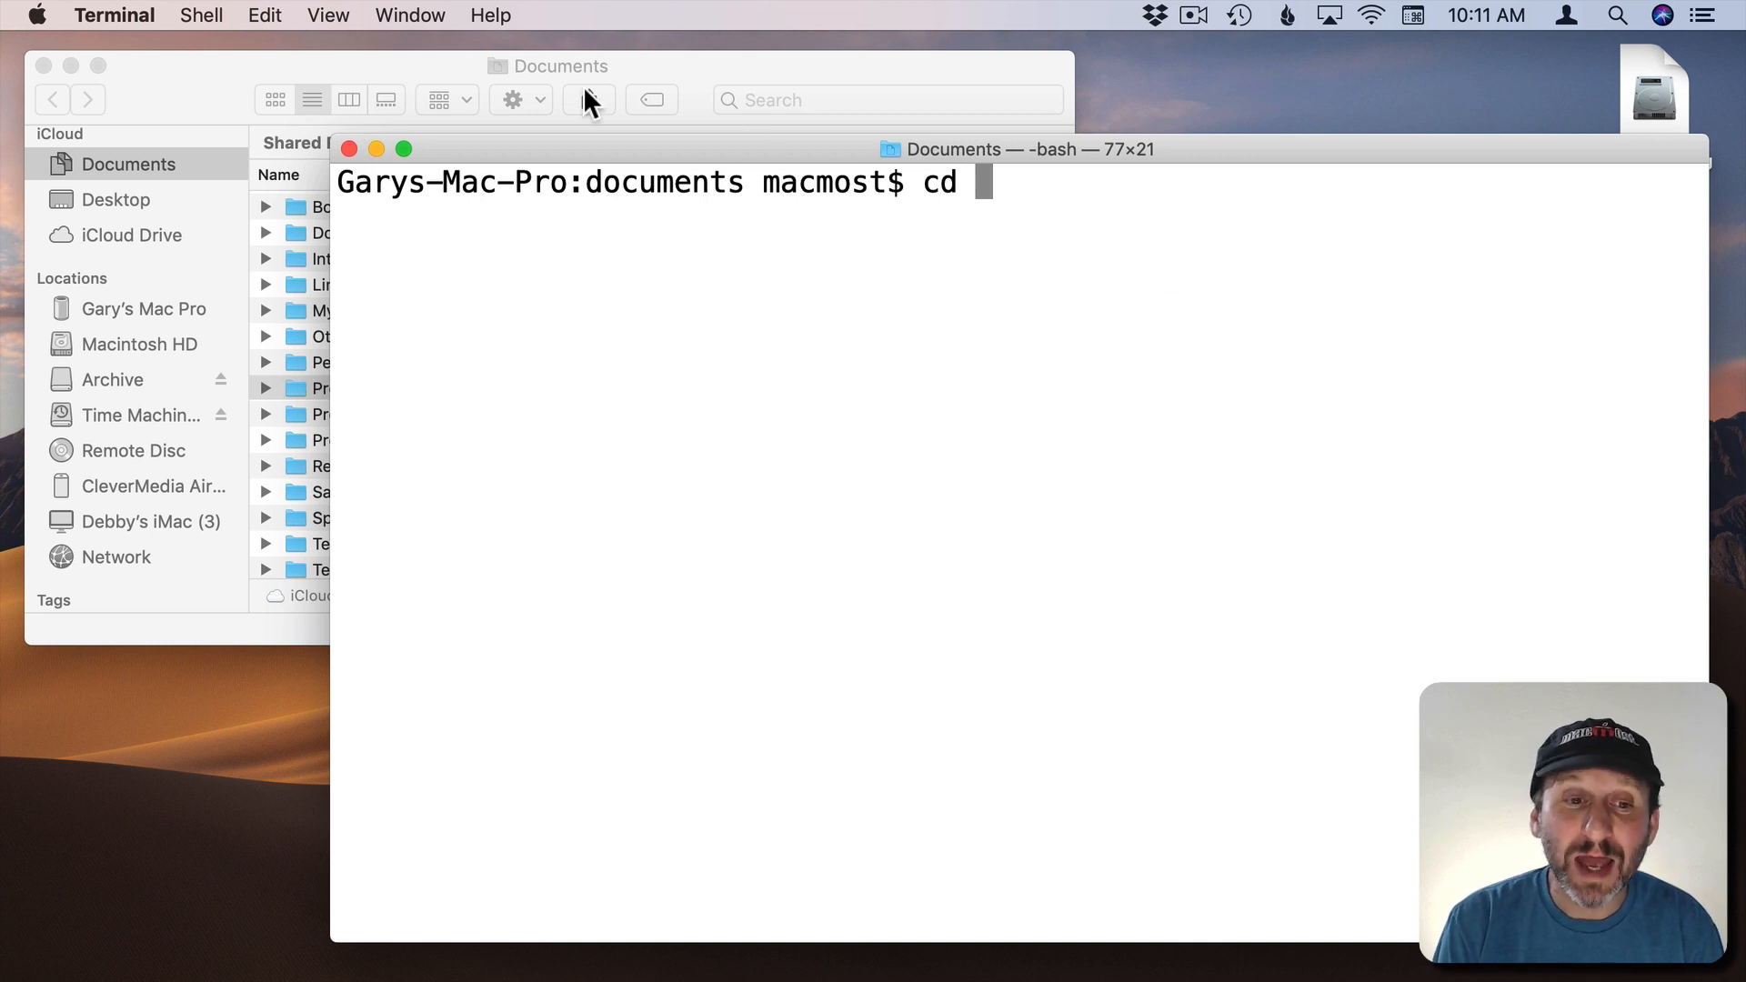
mouse_move(499, 80)
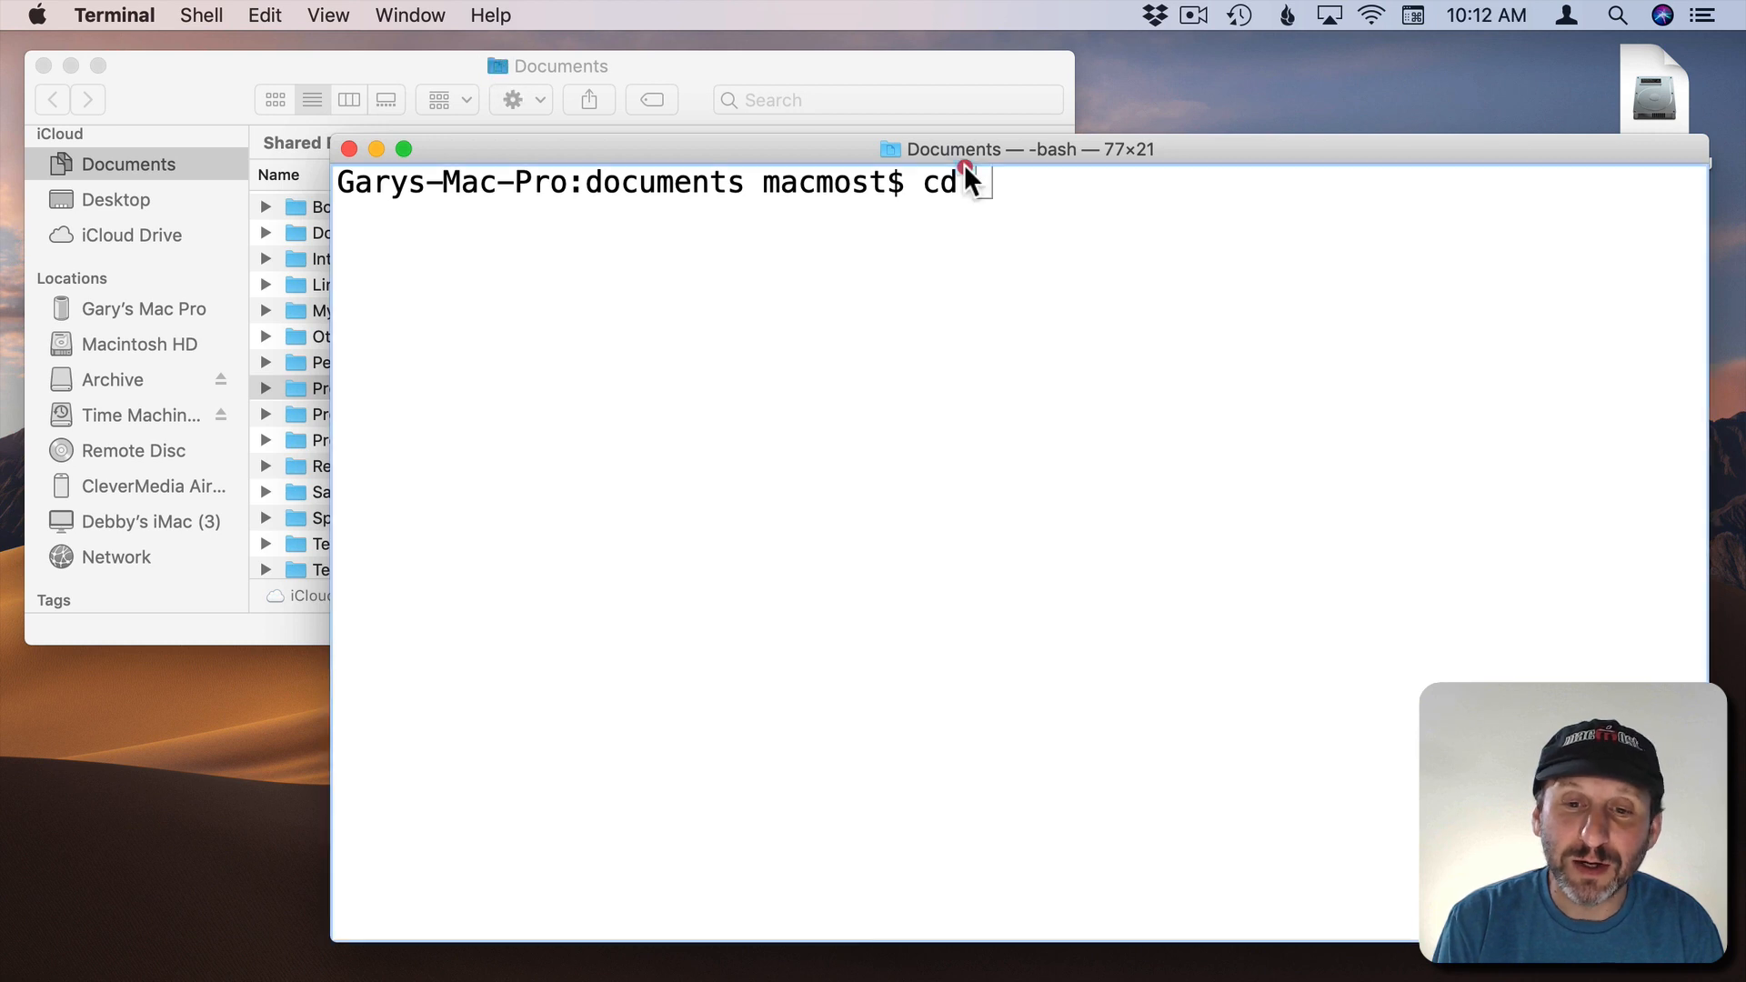
text(/Users/macmost/Documents)
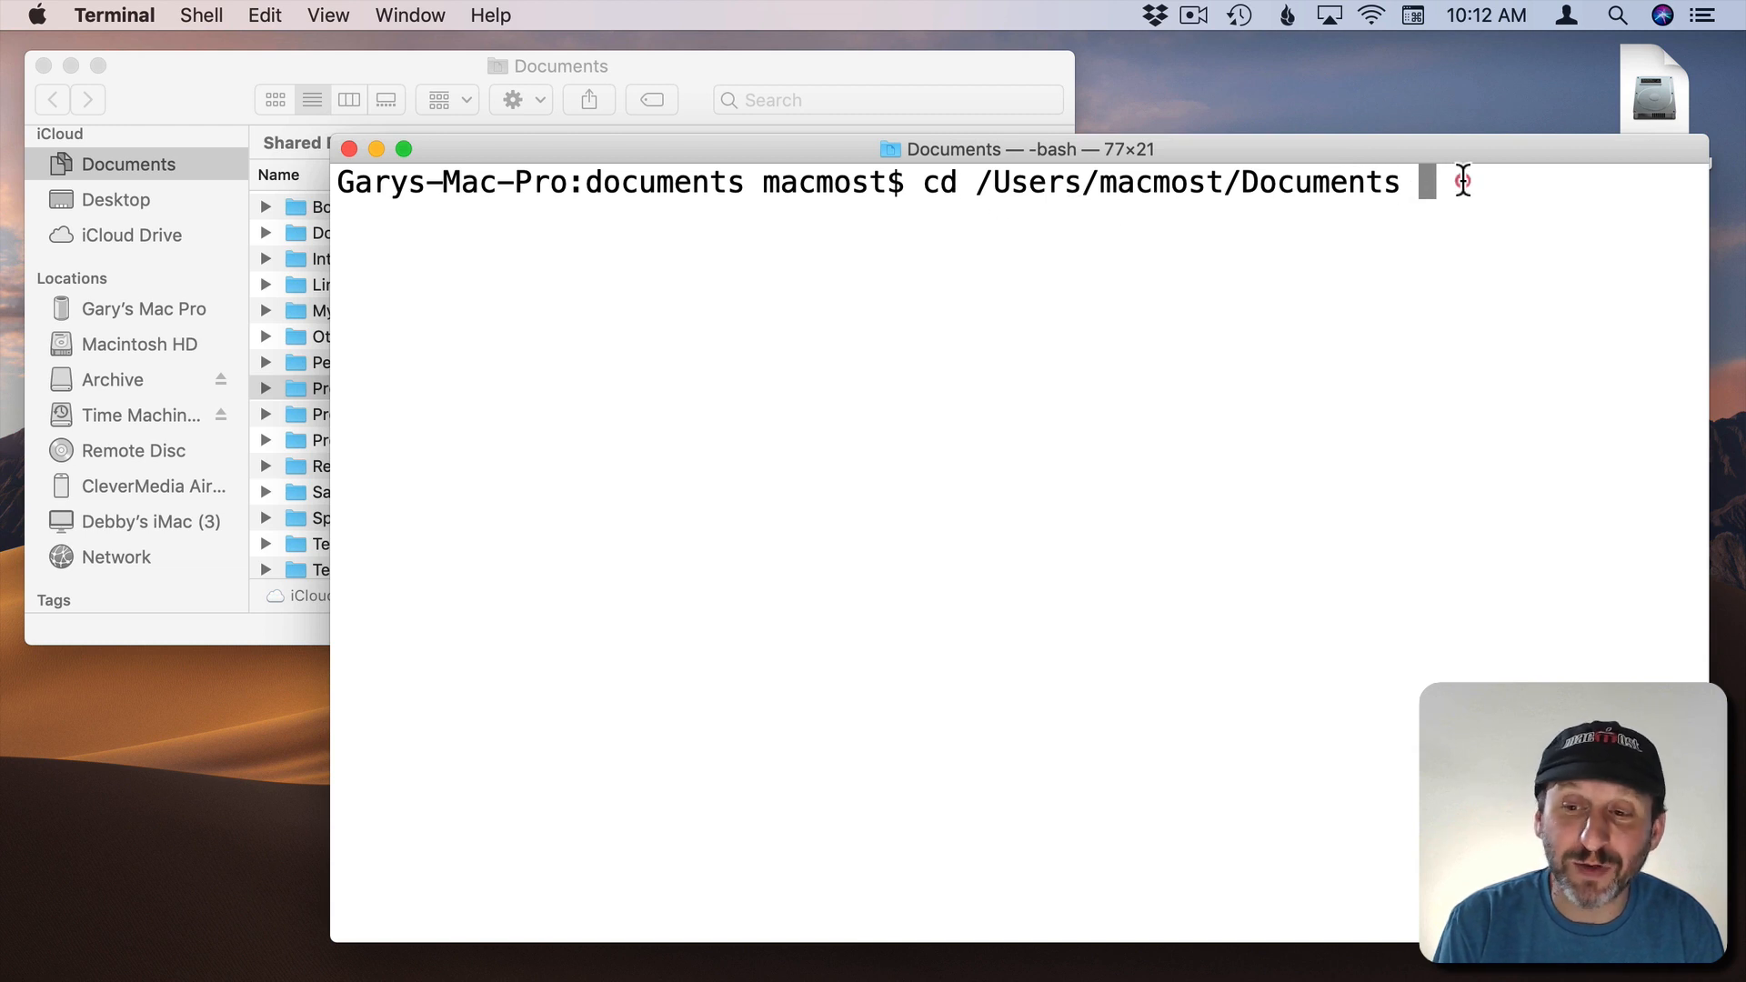
key(Return)
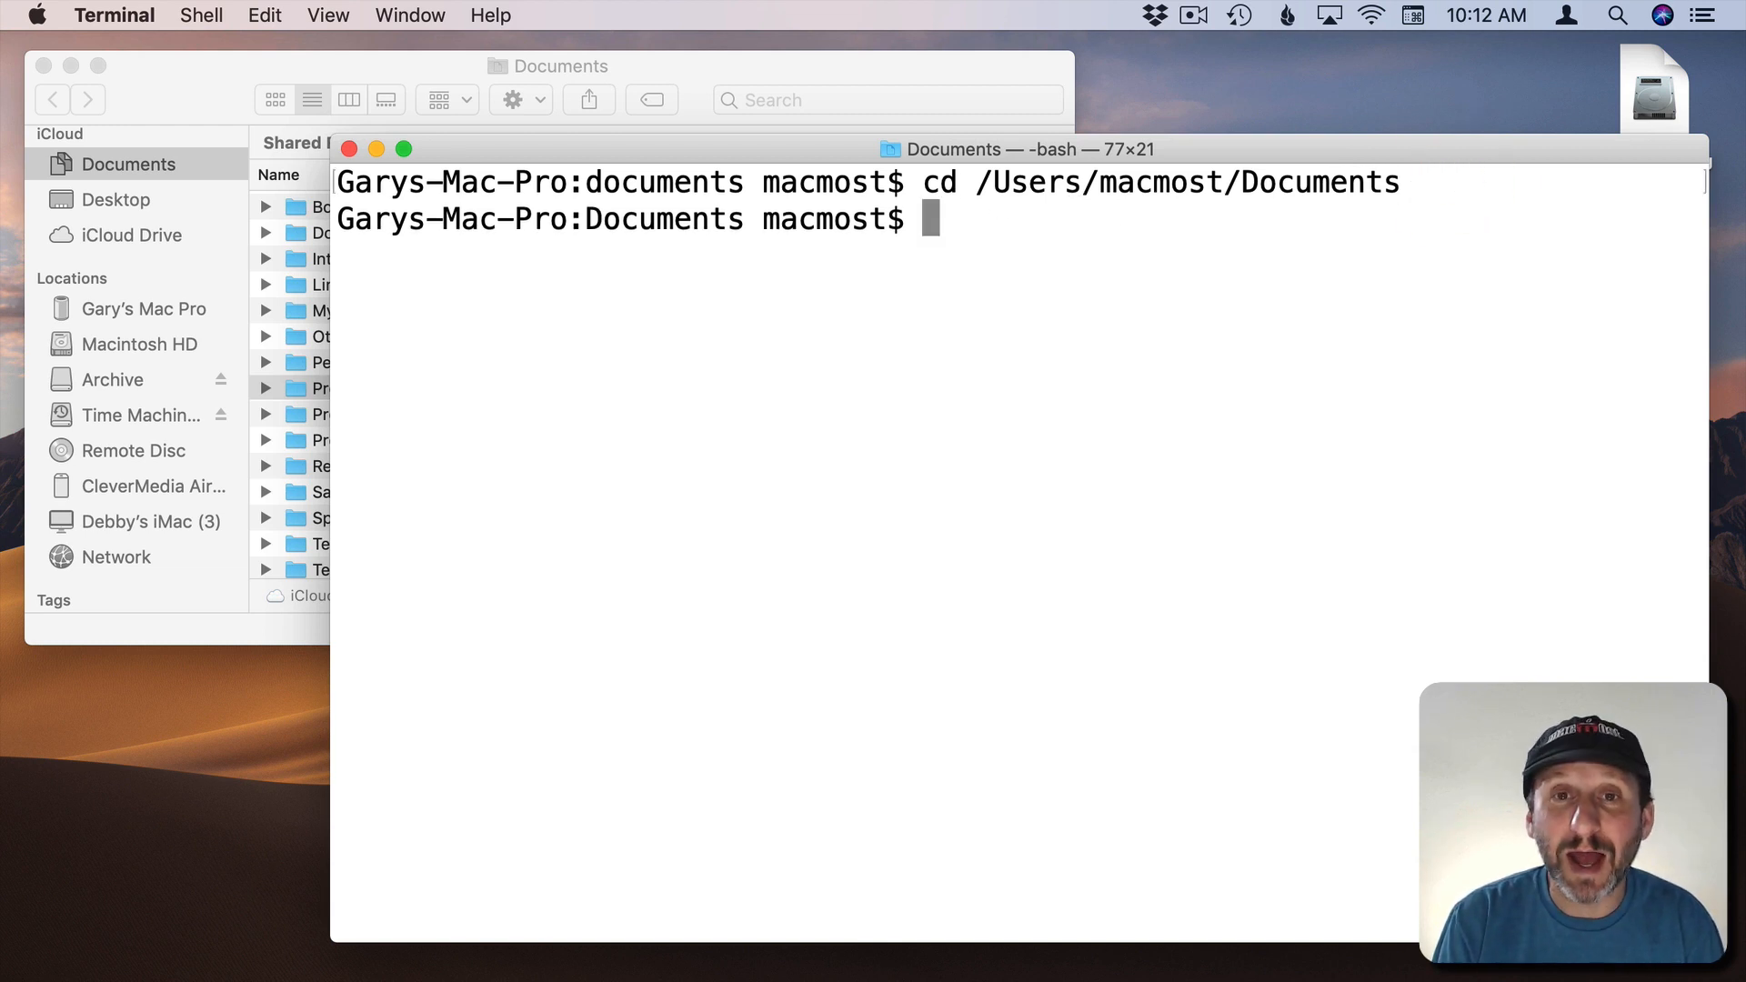
text(ls)
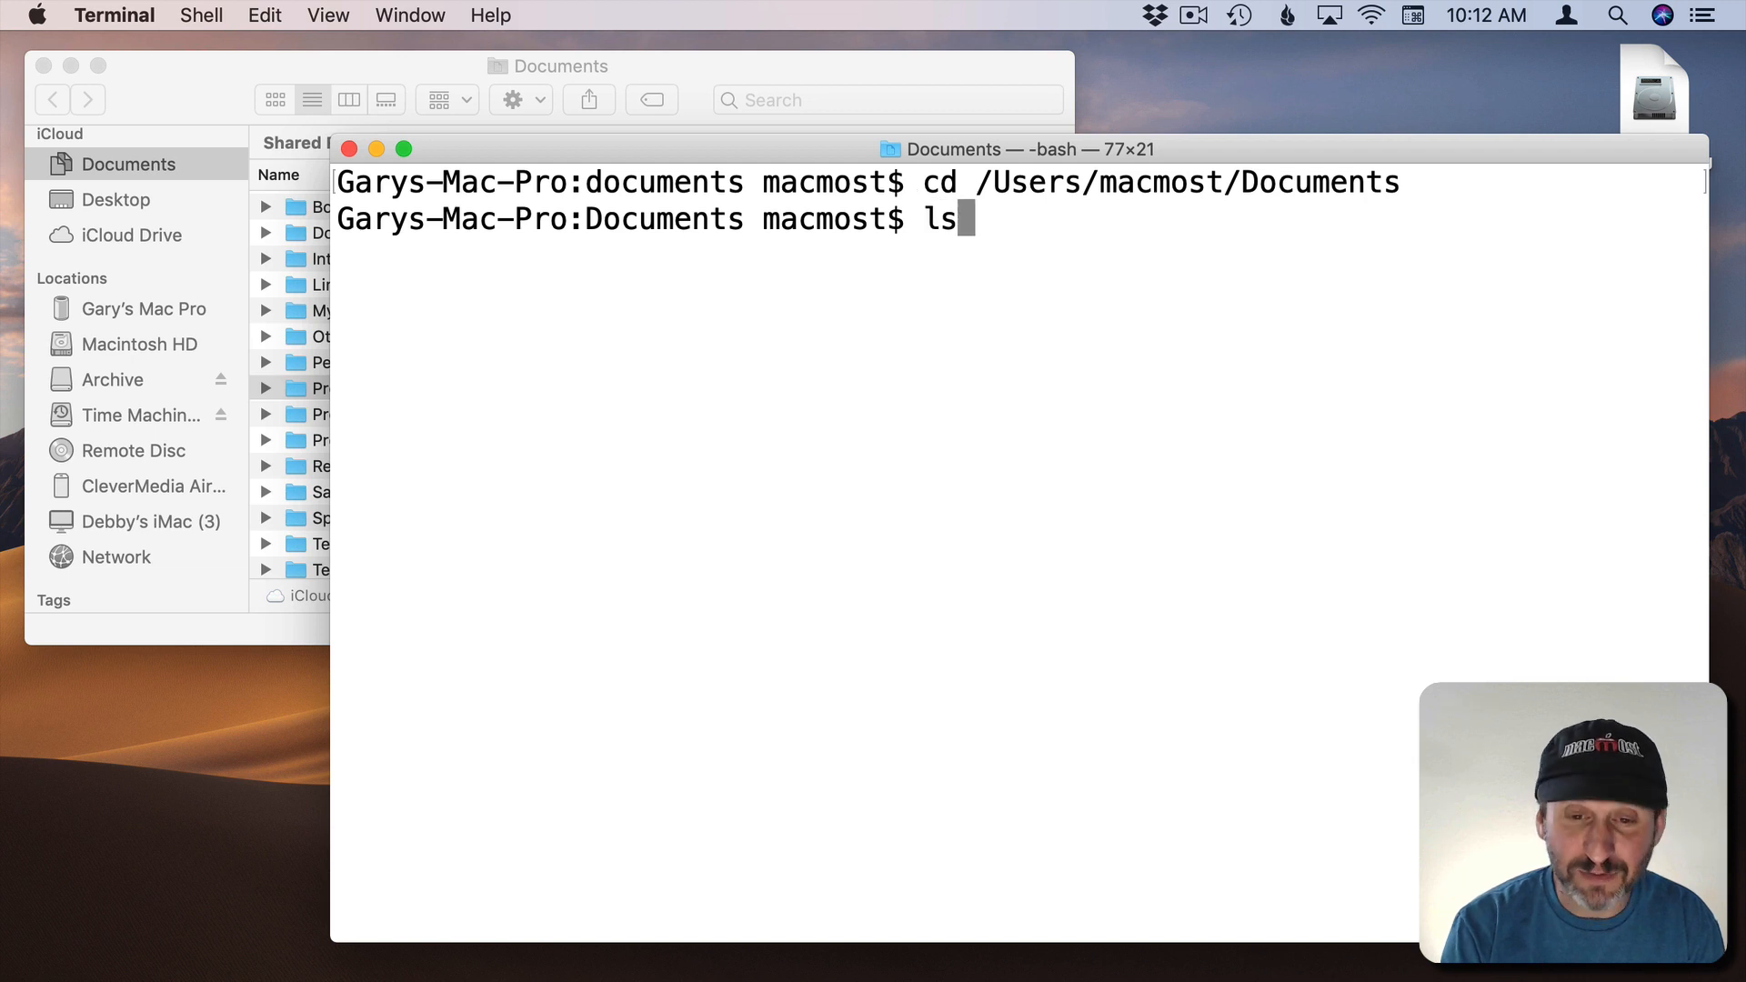
Run ls to list the Documents contents, confirming Project A is present.
key(Return)
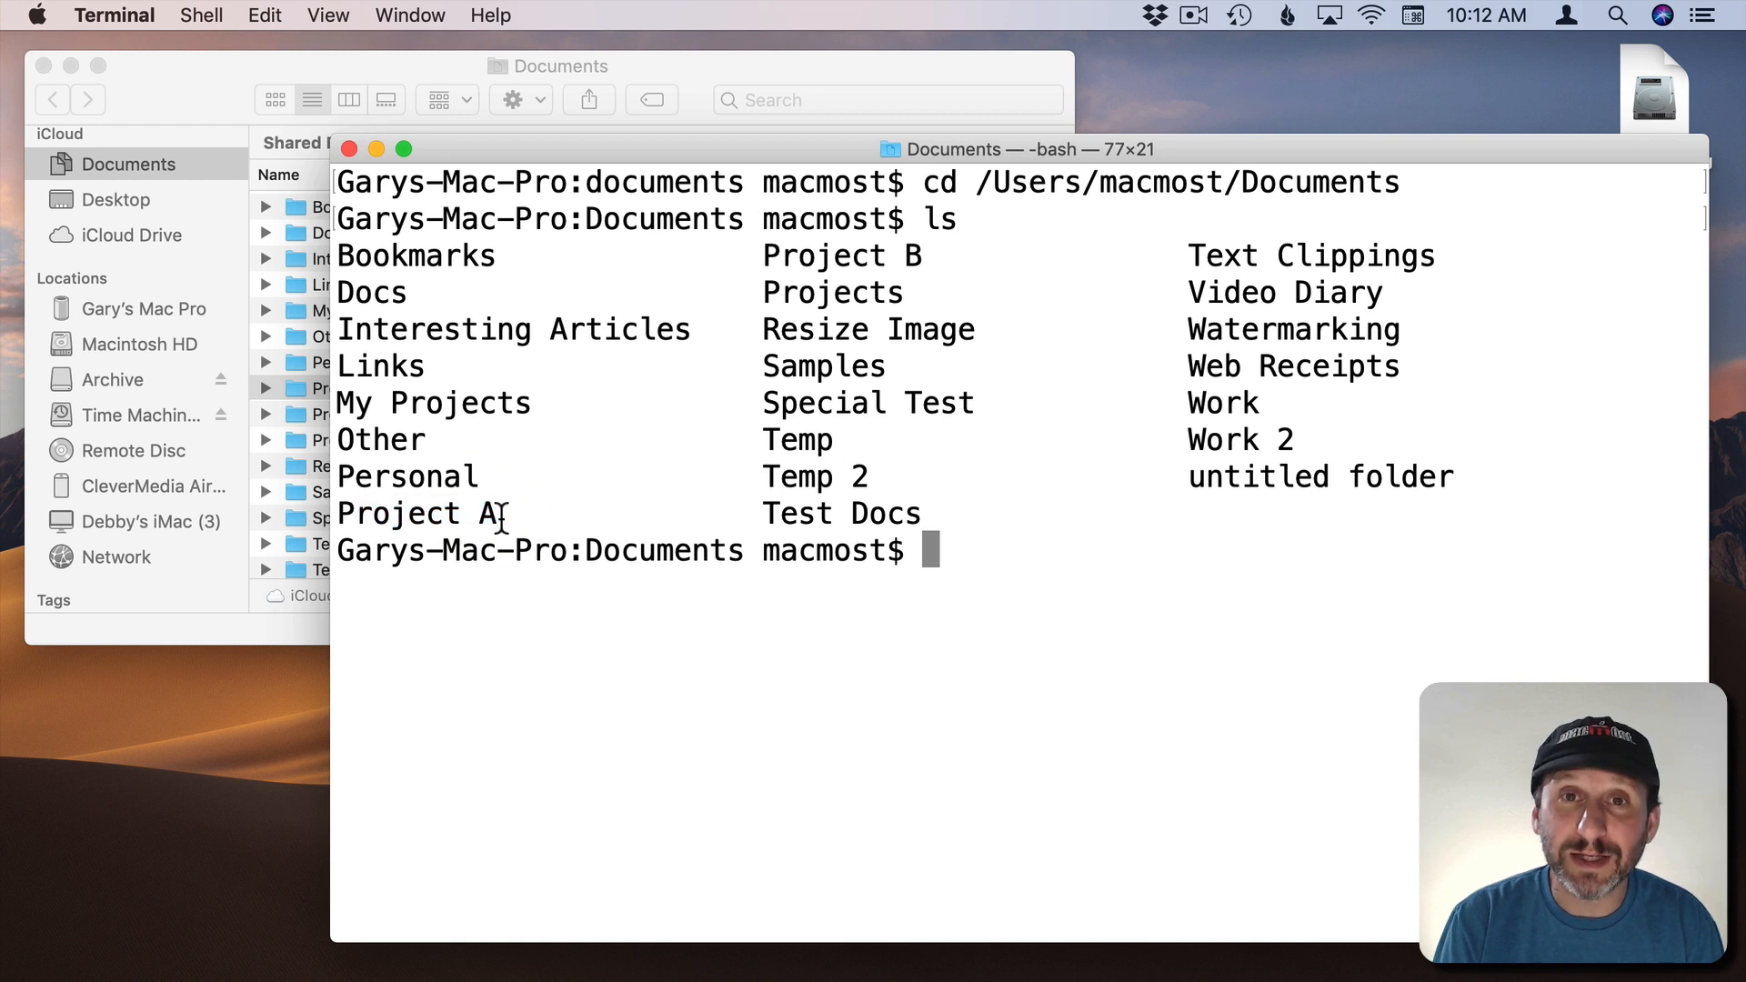
text(zi)
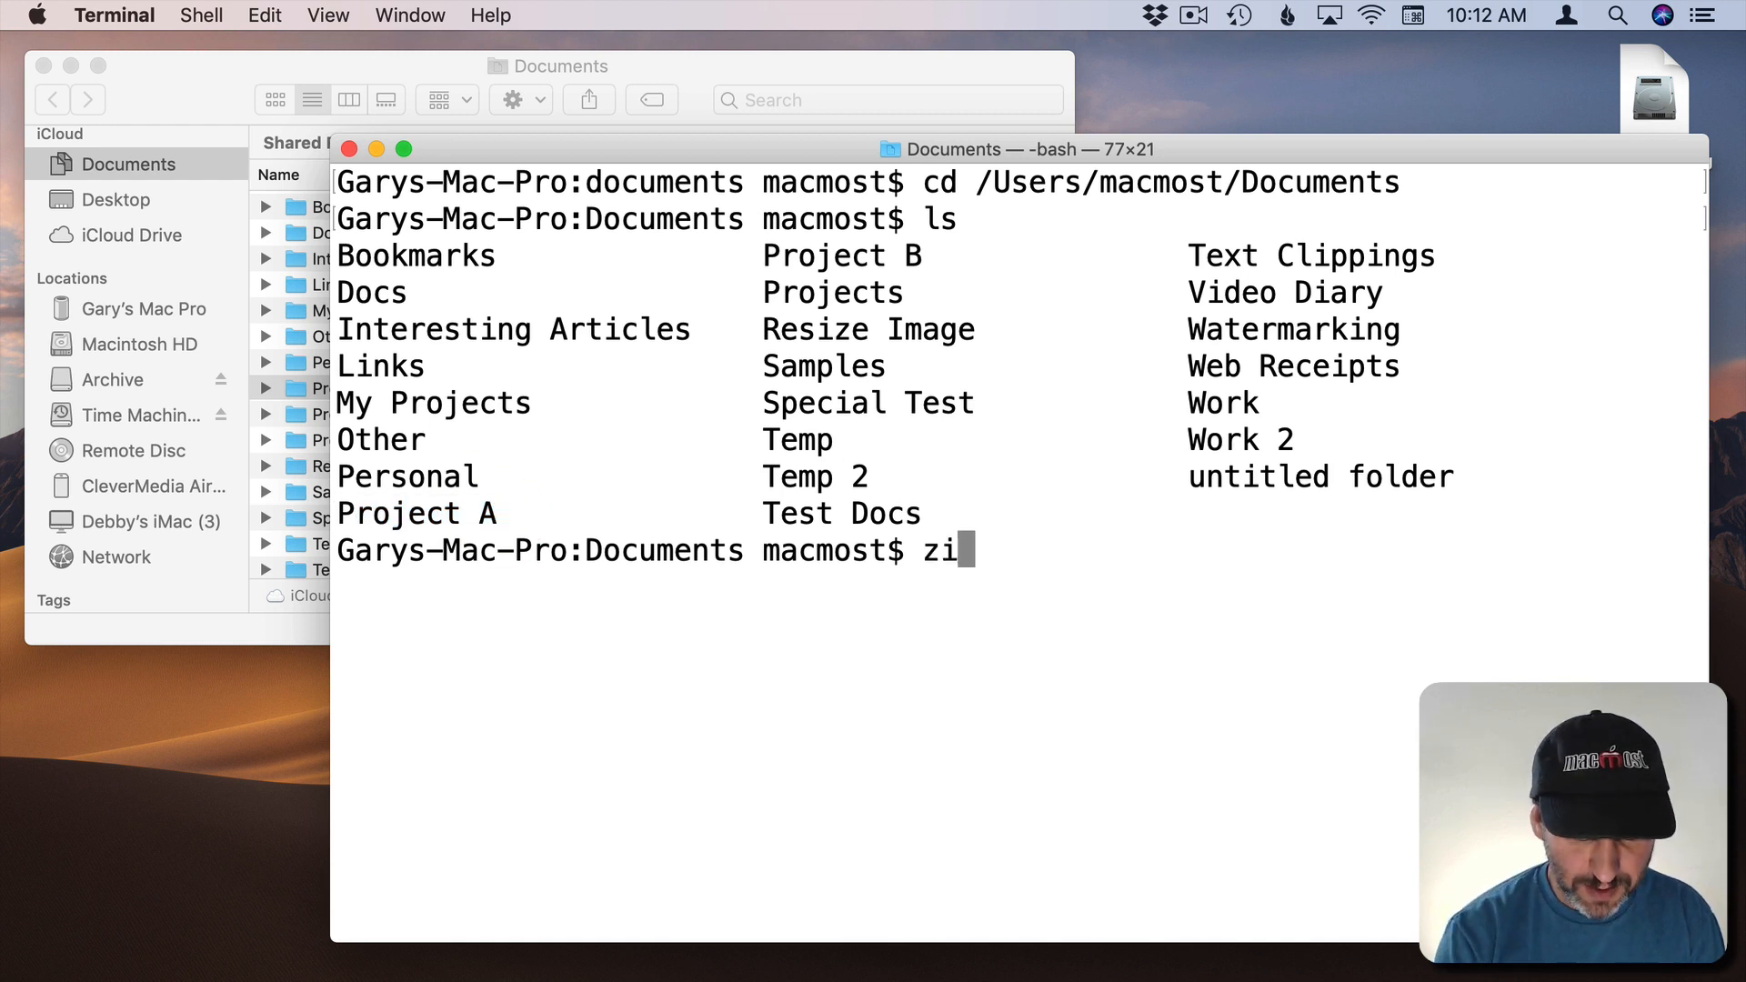
Compose zip -er ProjectA.zip as the encrypted archive command and output name.
text(p)
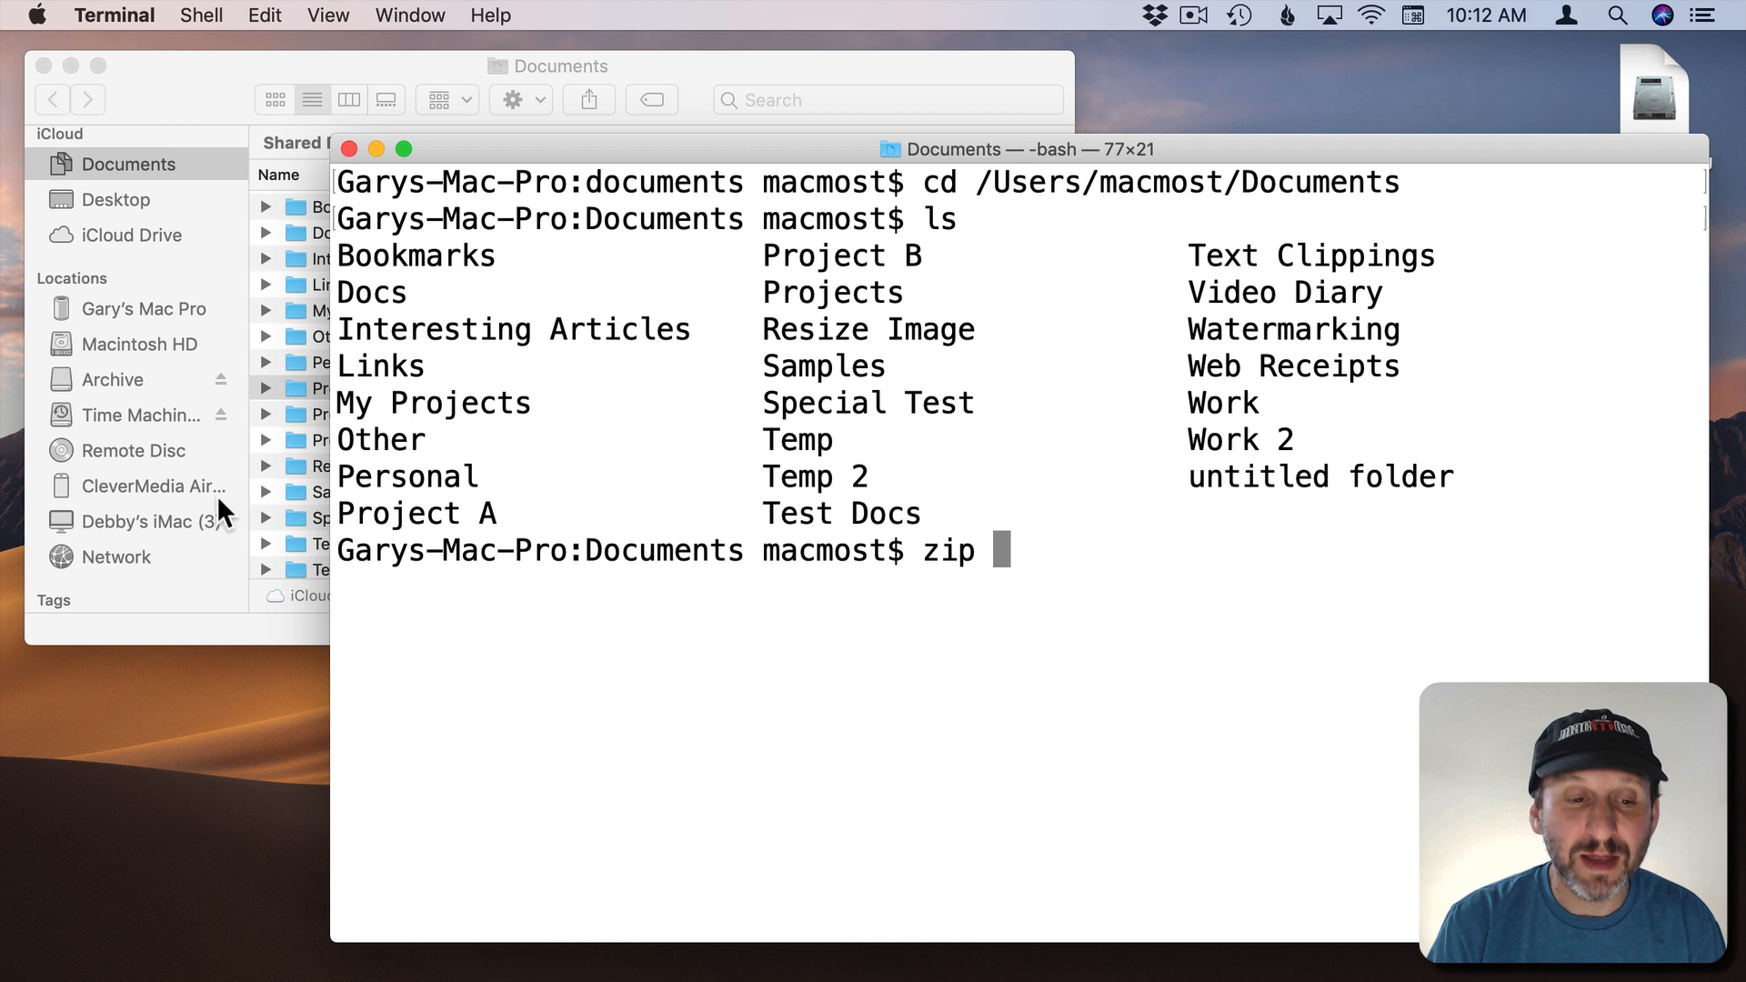
mouse_move(659, 542)
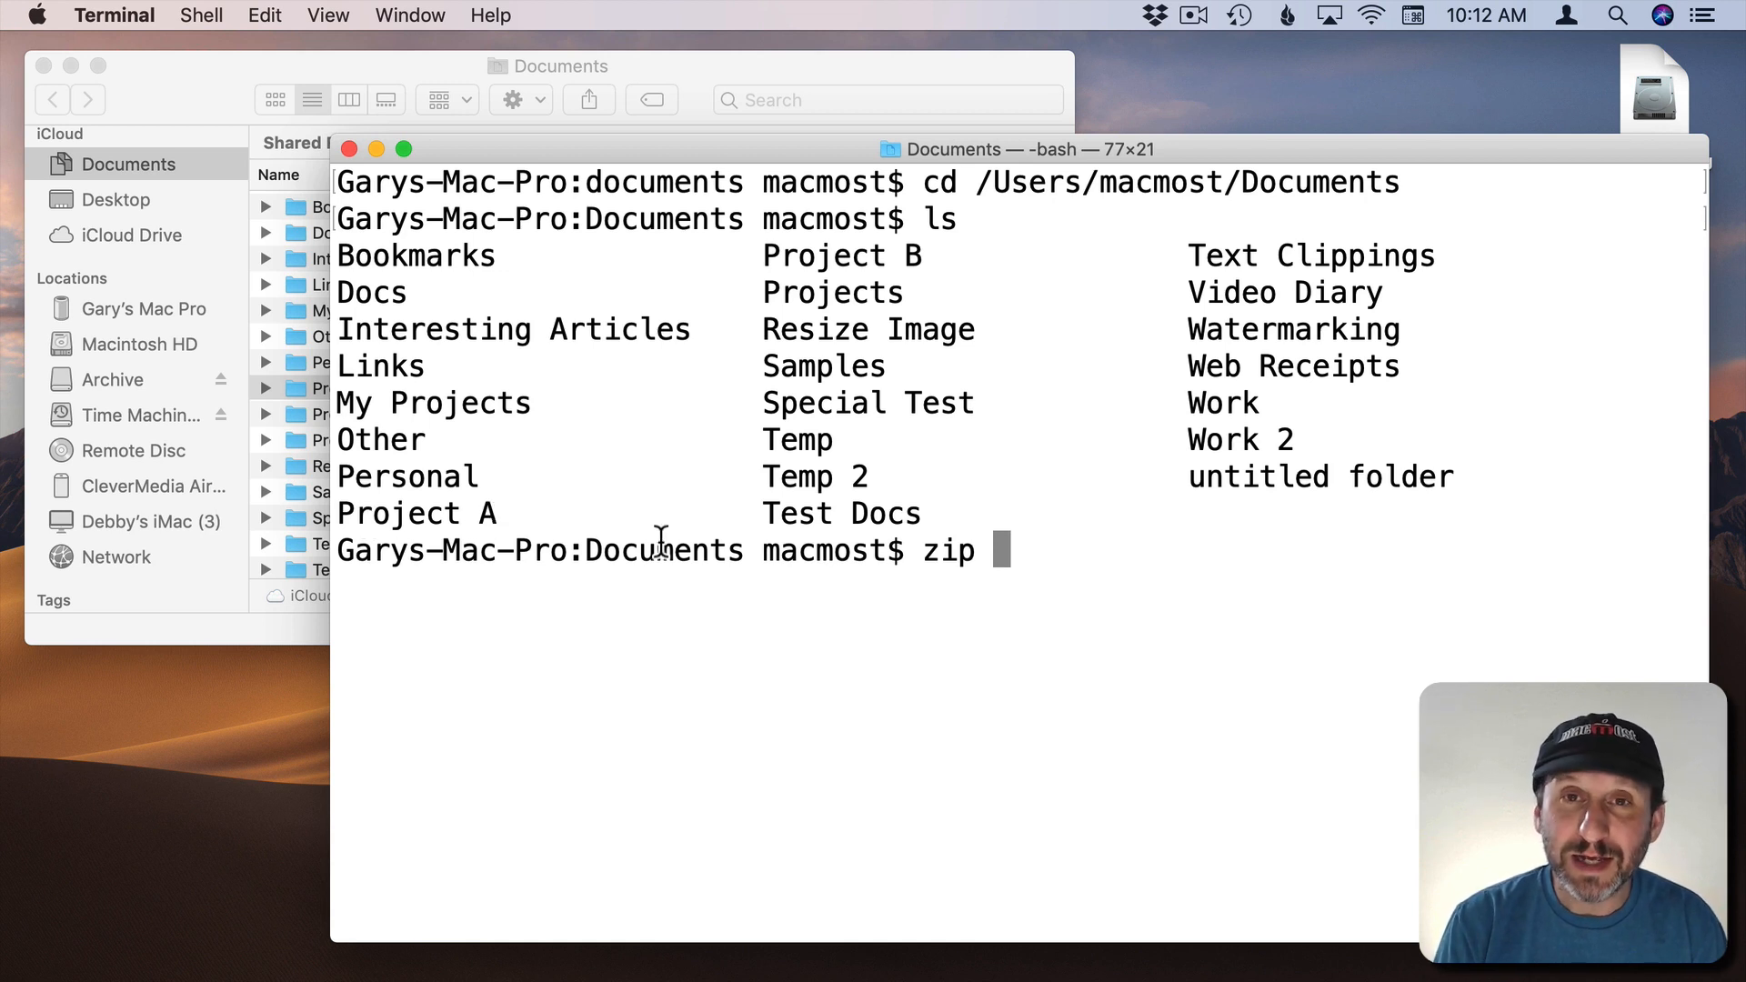
text(-)
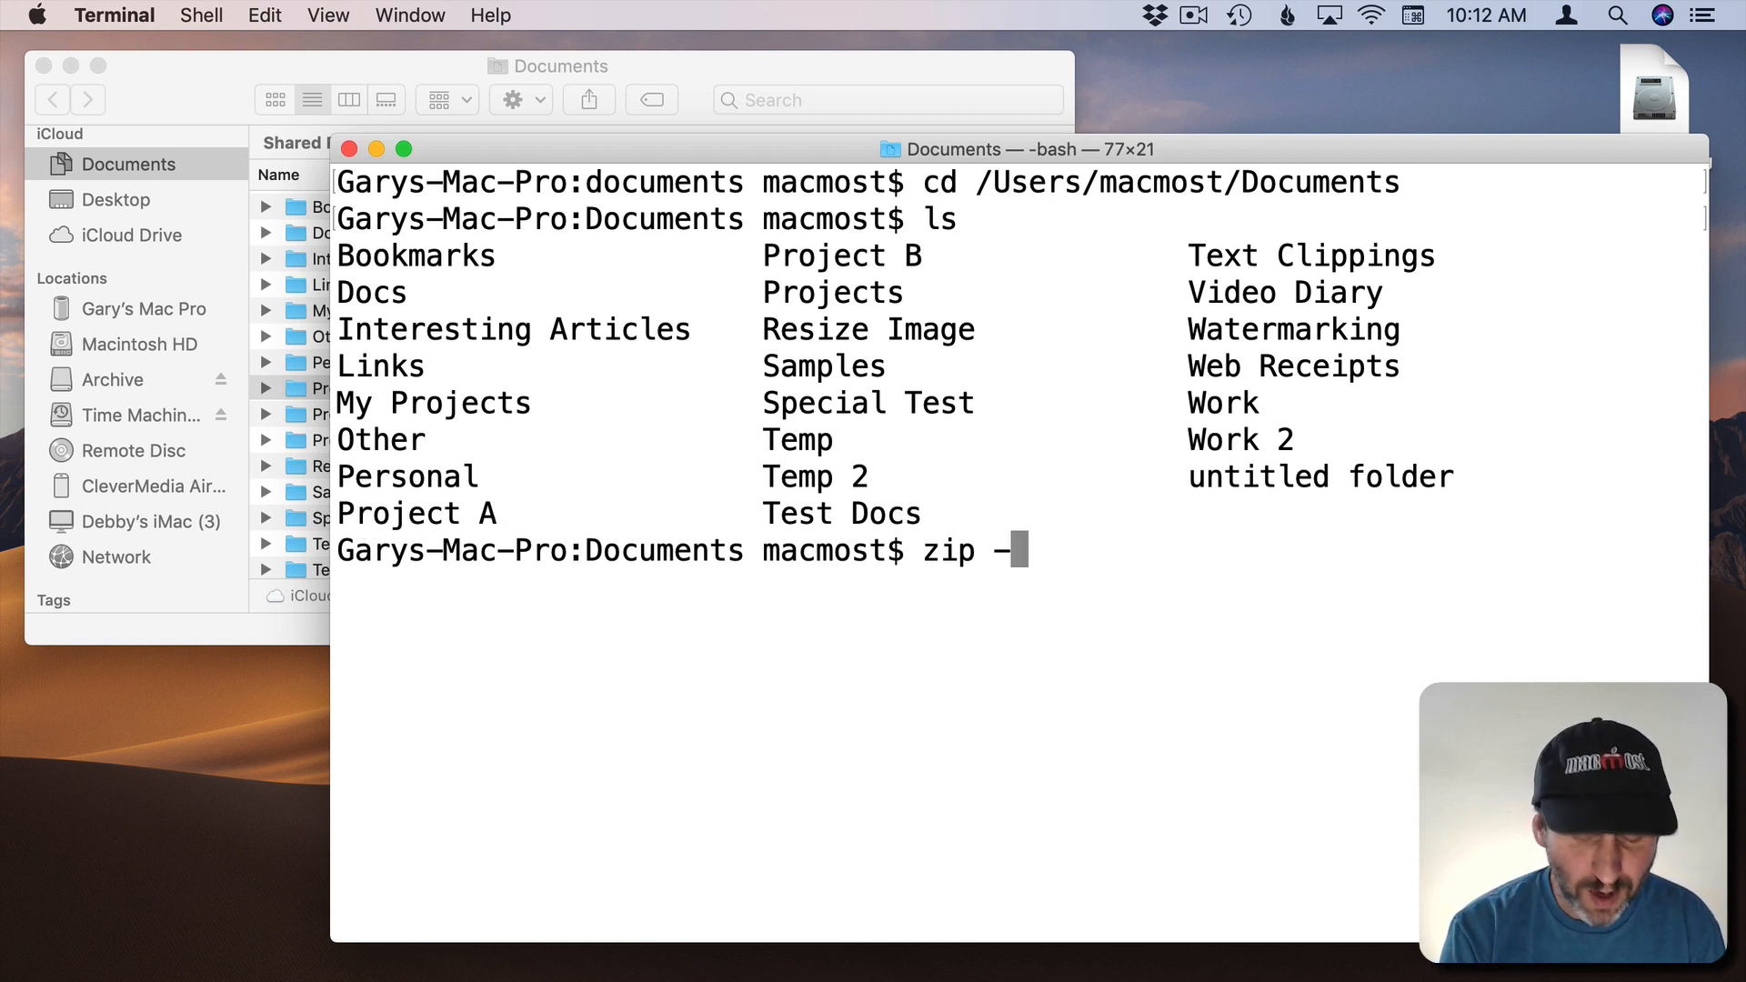
text(er)
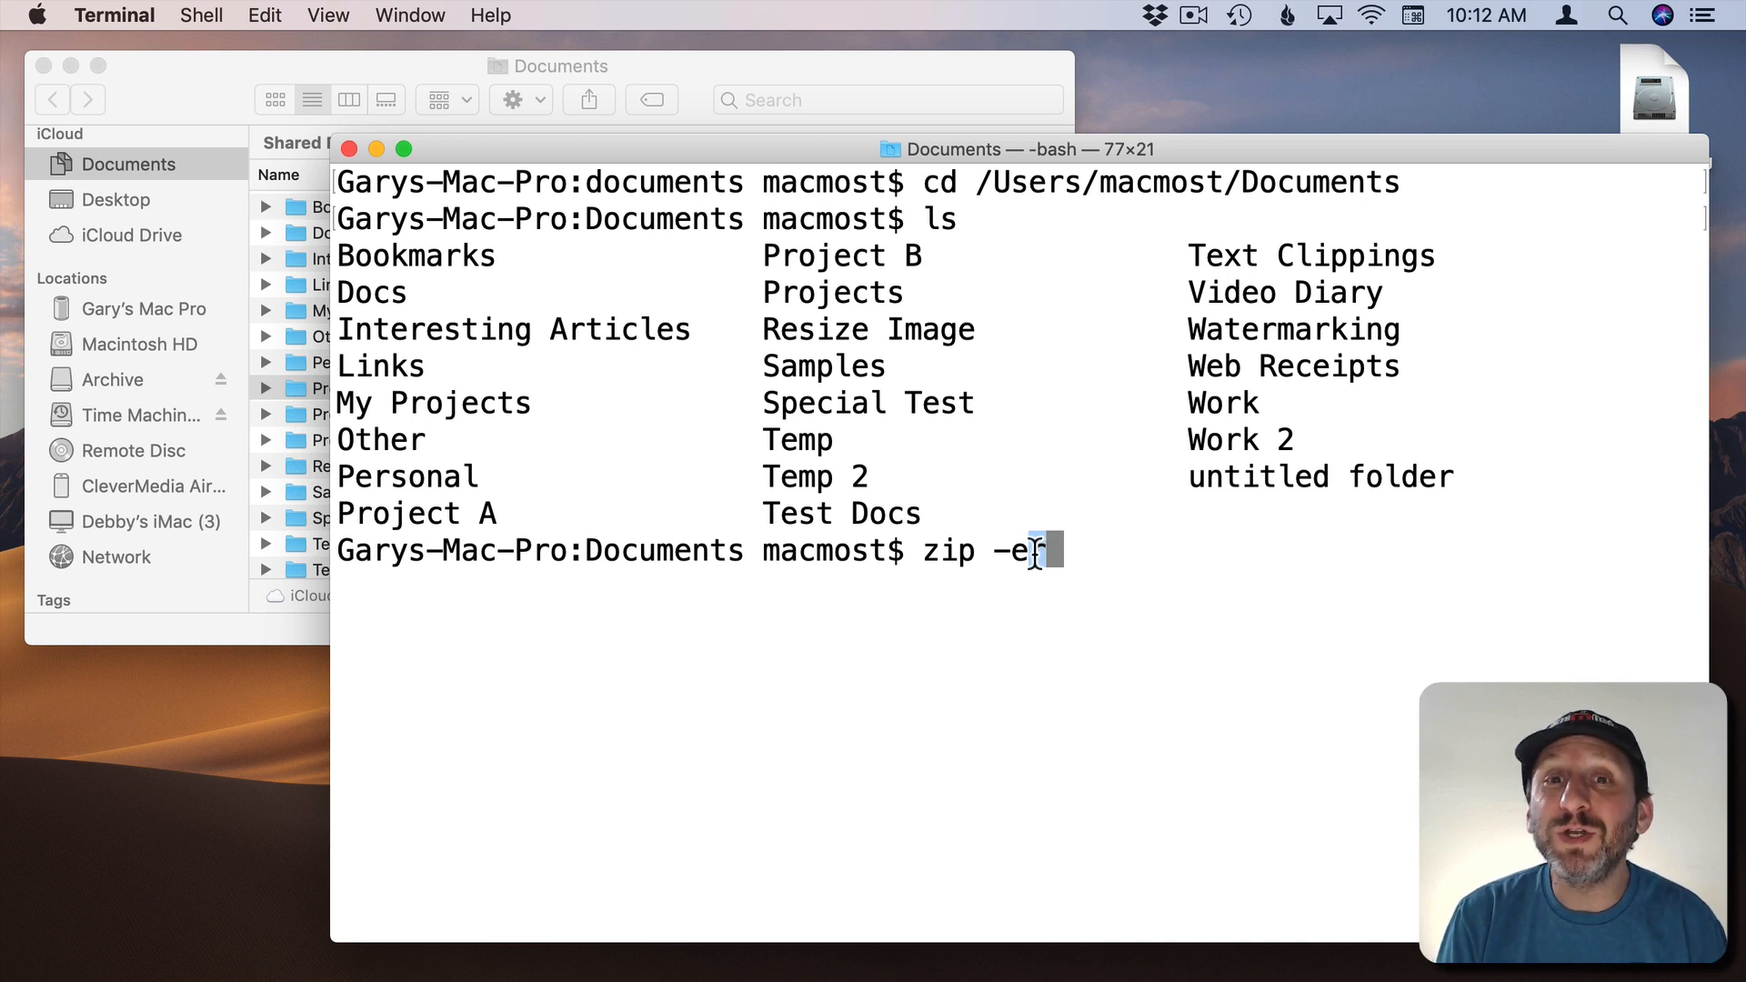
text(r)
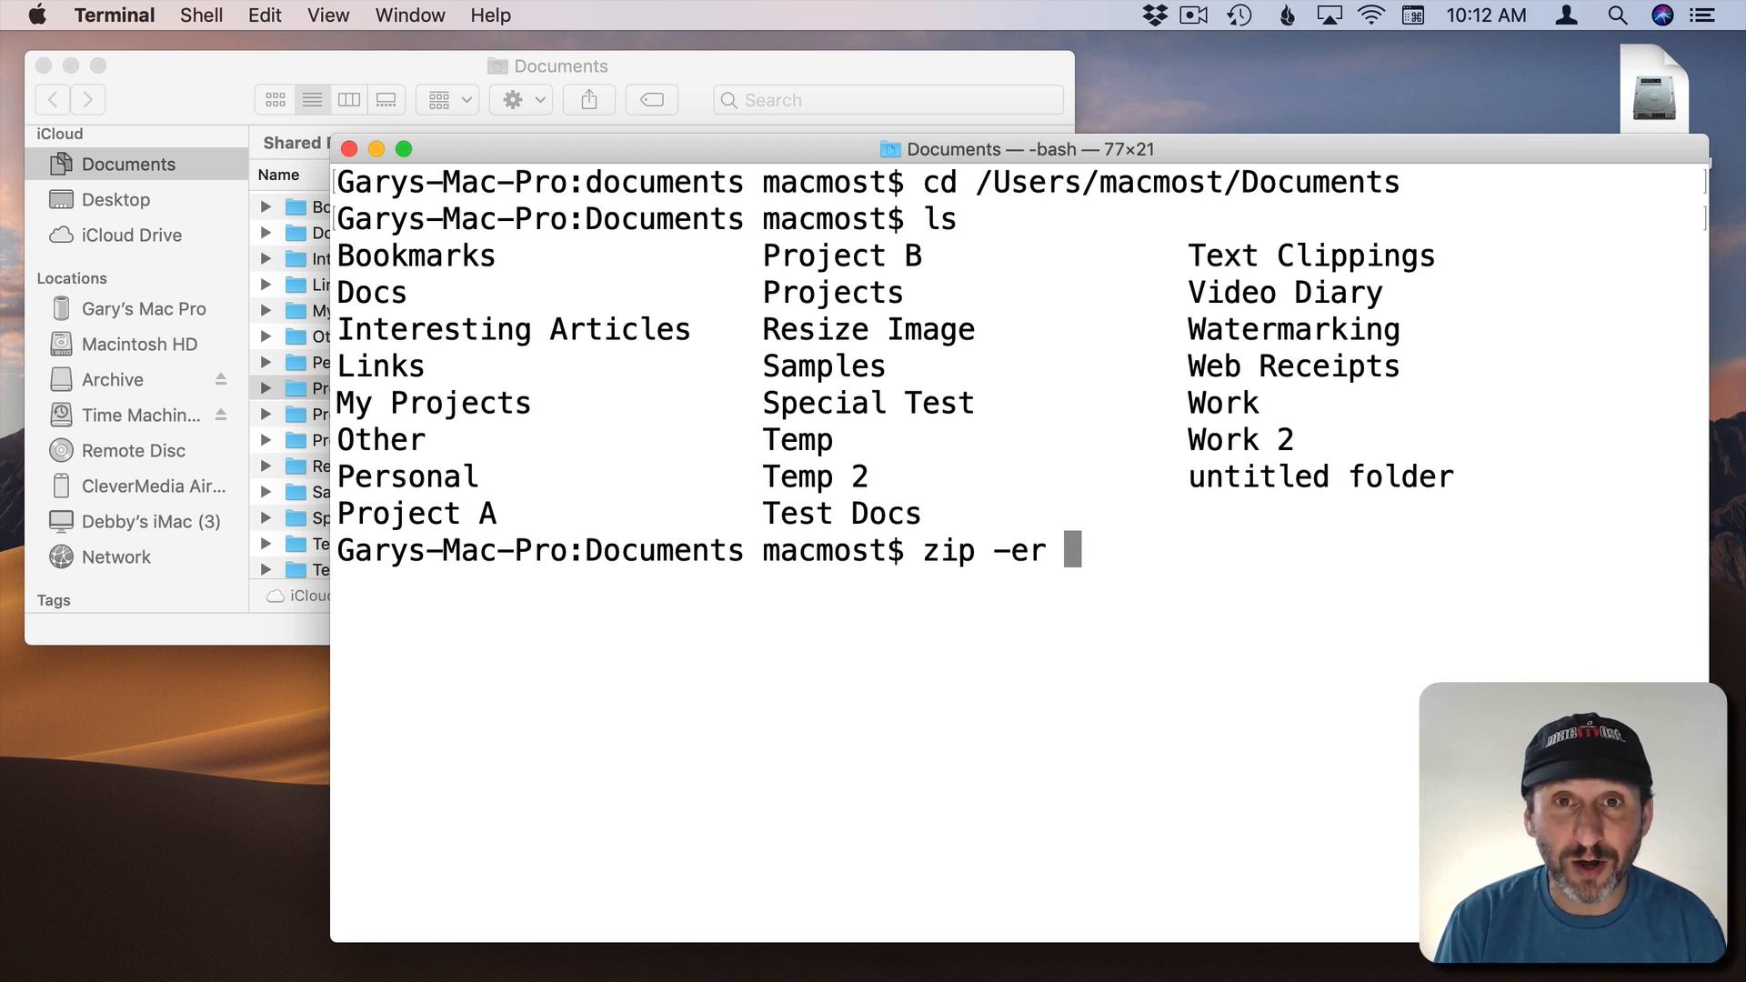
text(P)
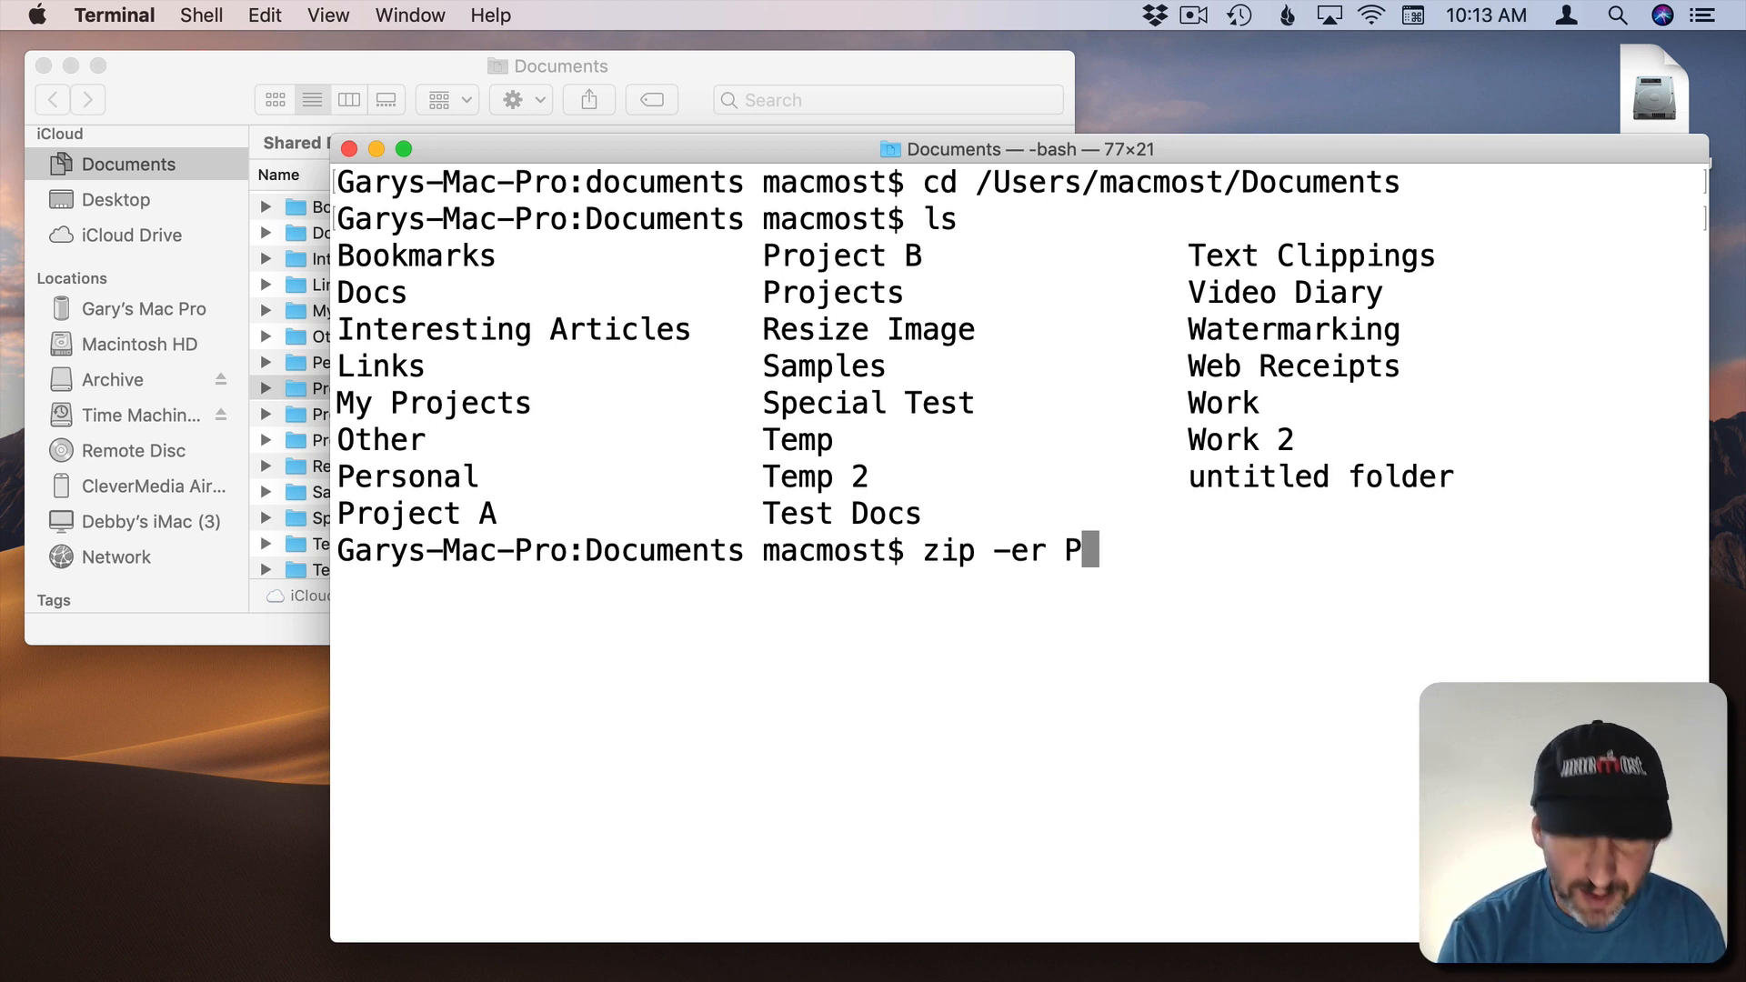
text(ro)
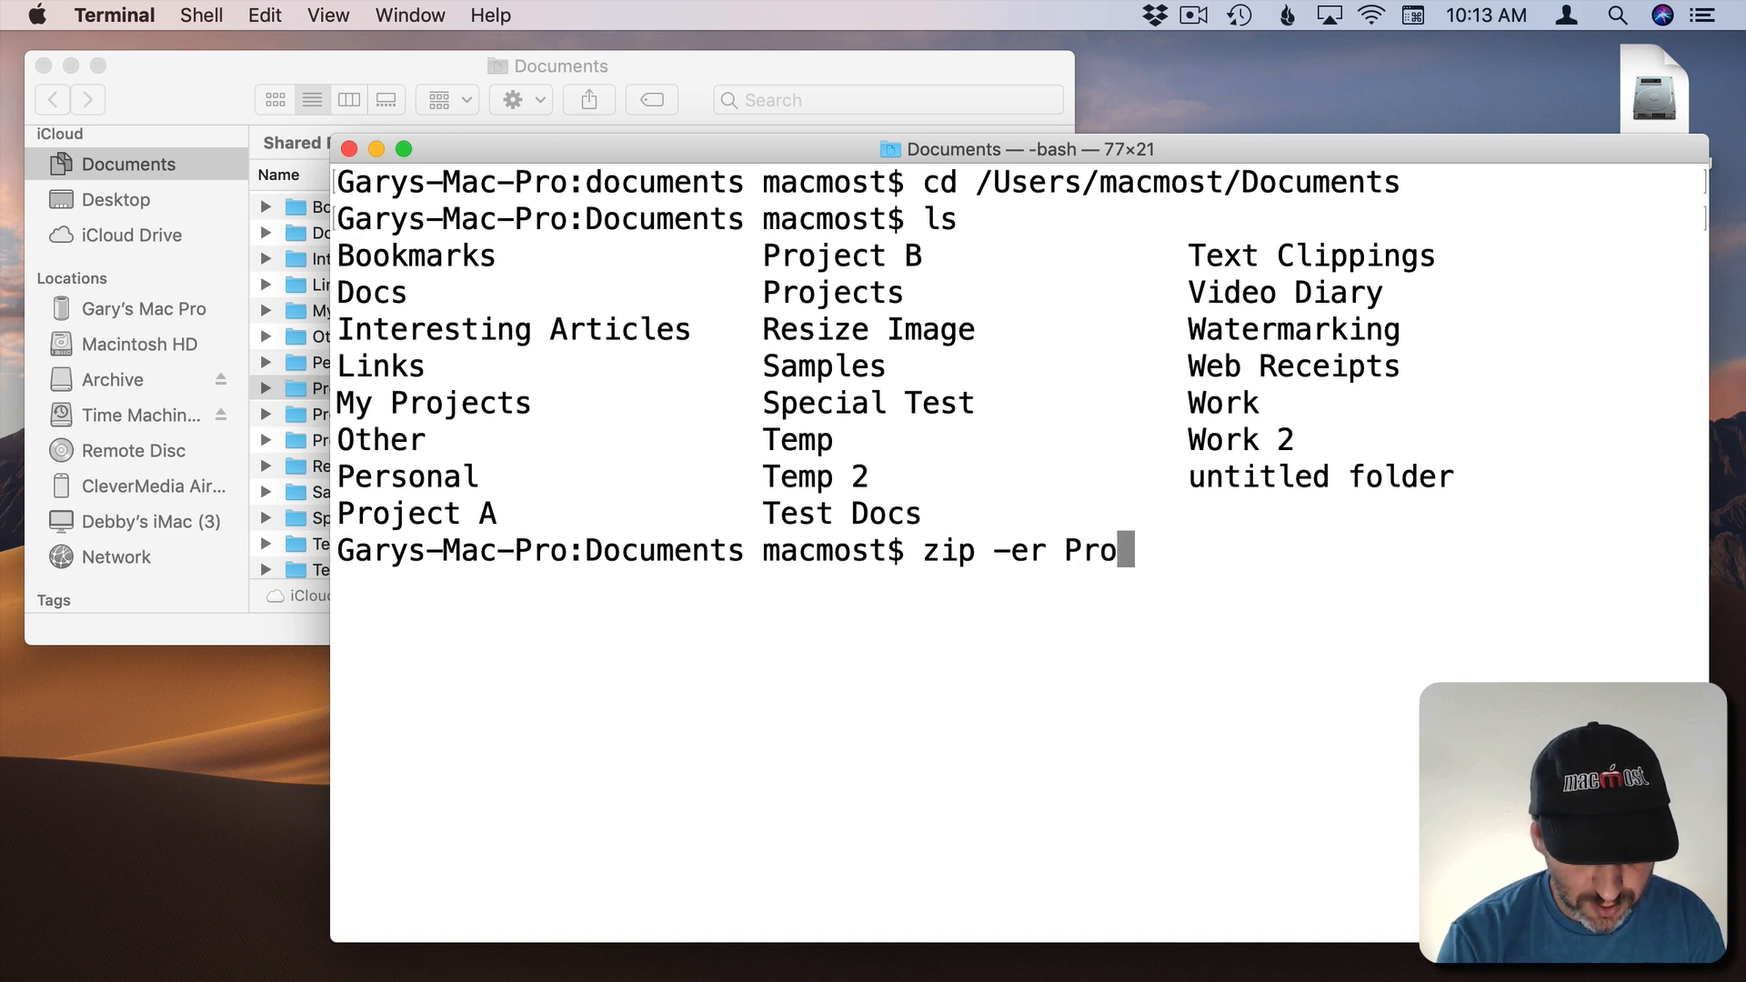
text(jectA)
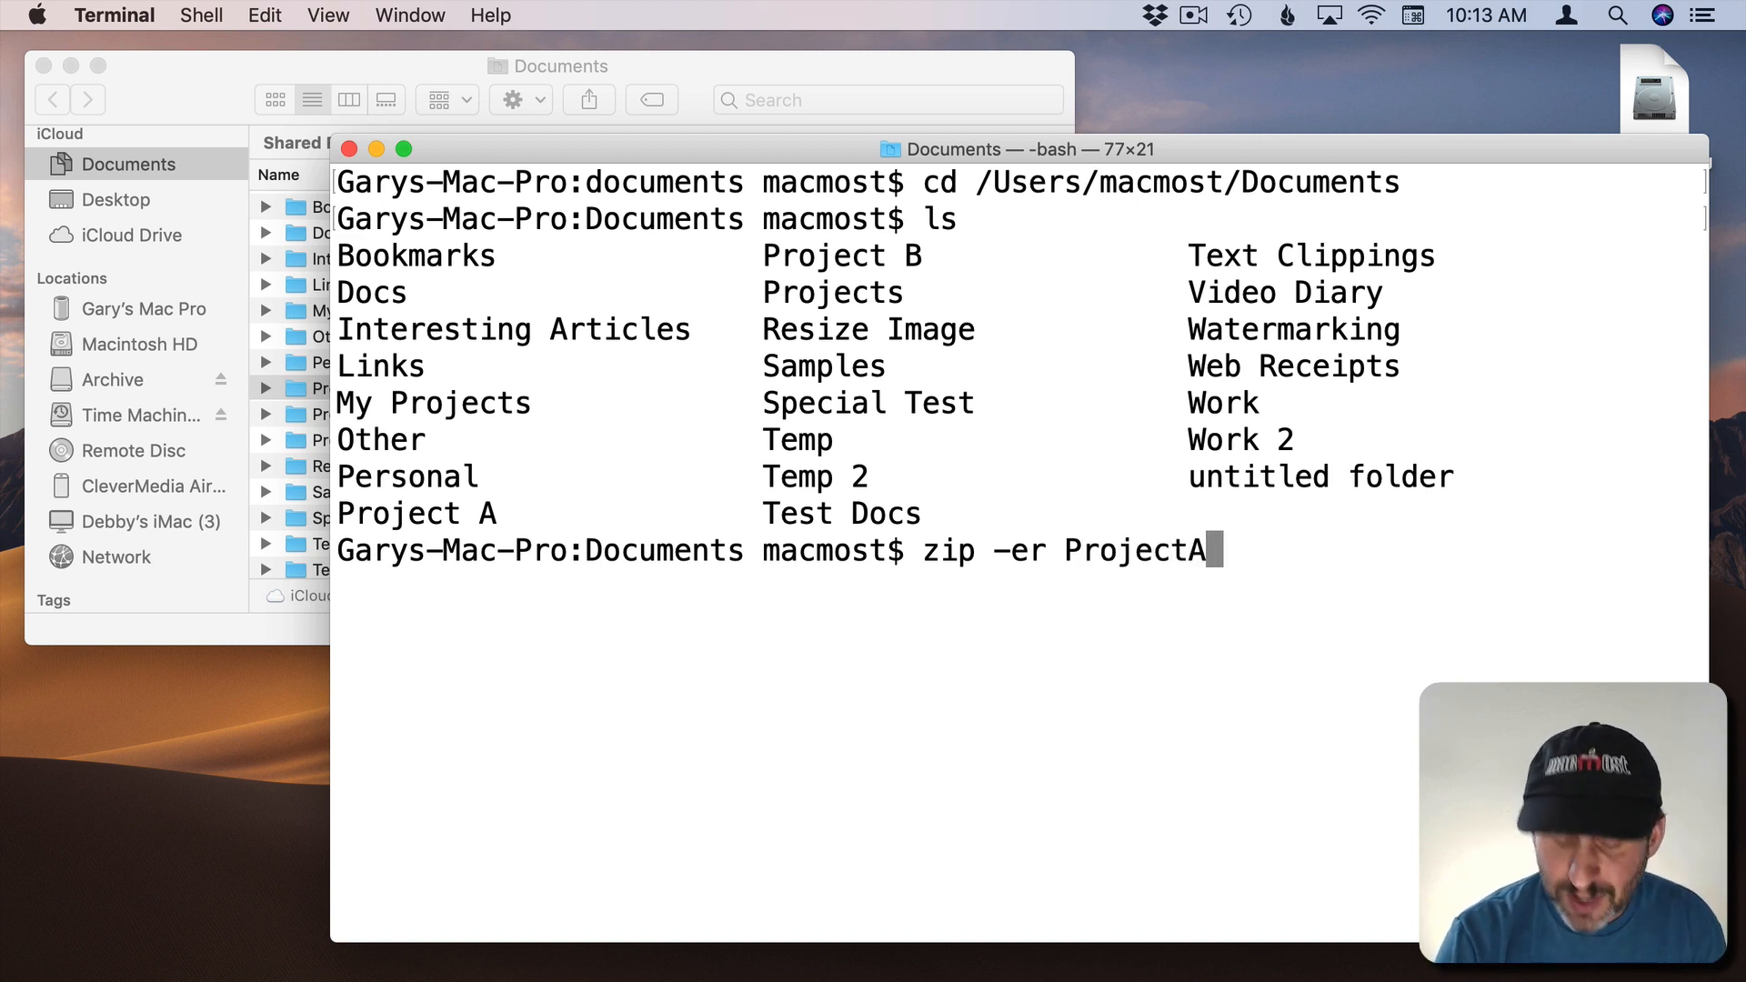
text(.zip)
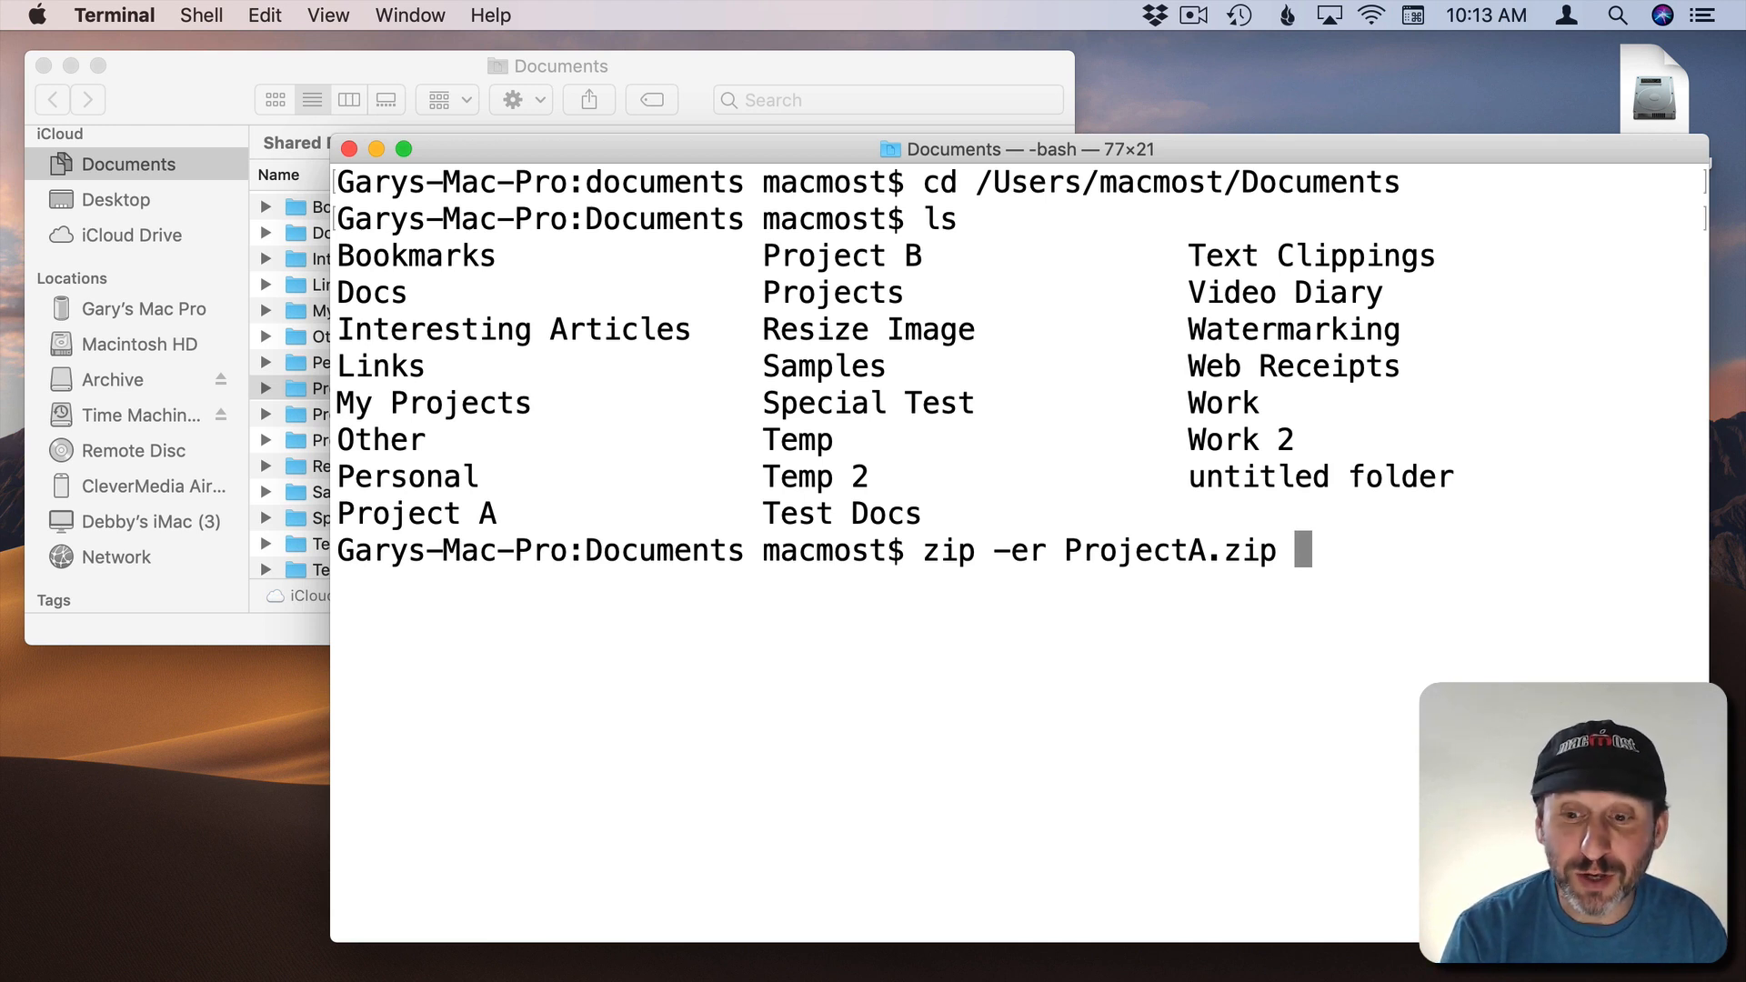
Add the quoted source folder "Project A" to complete the zip command.
text(")
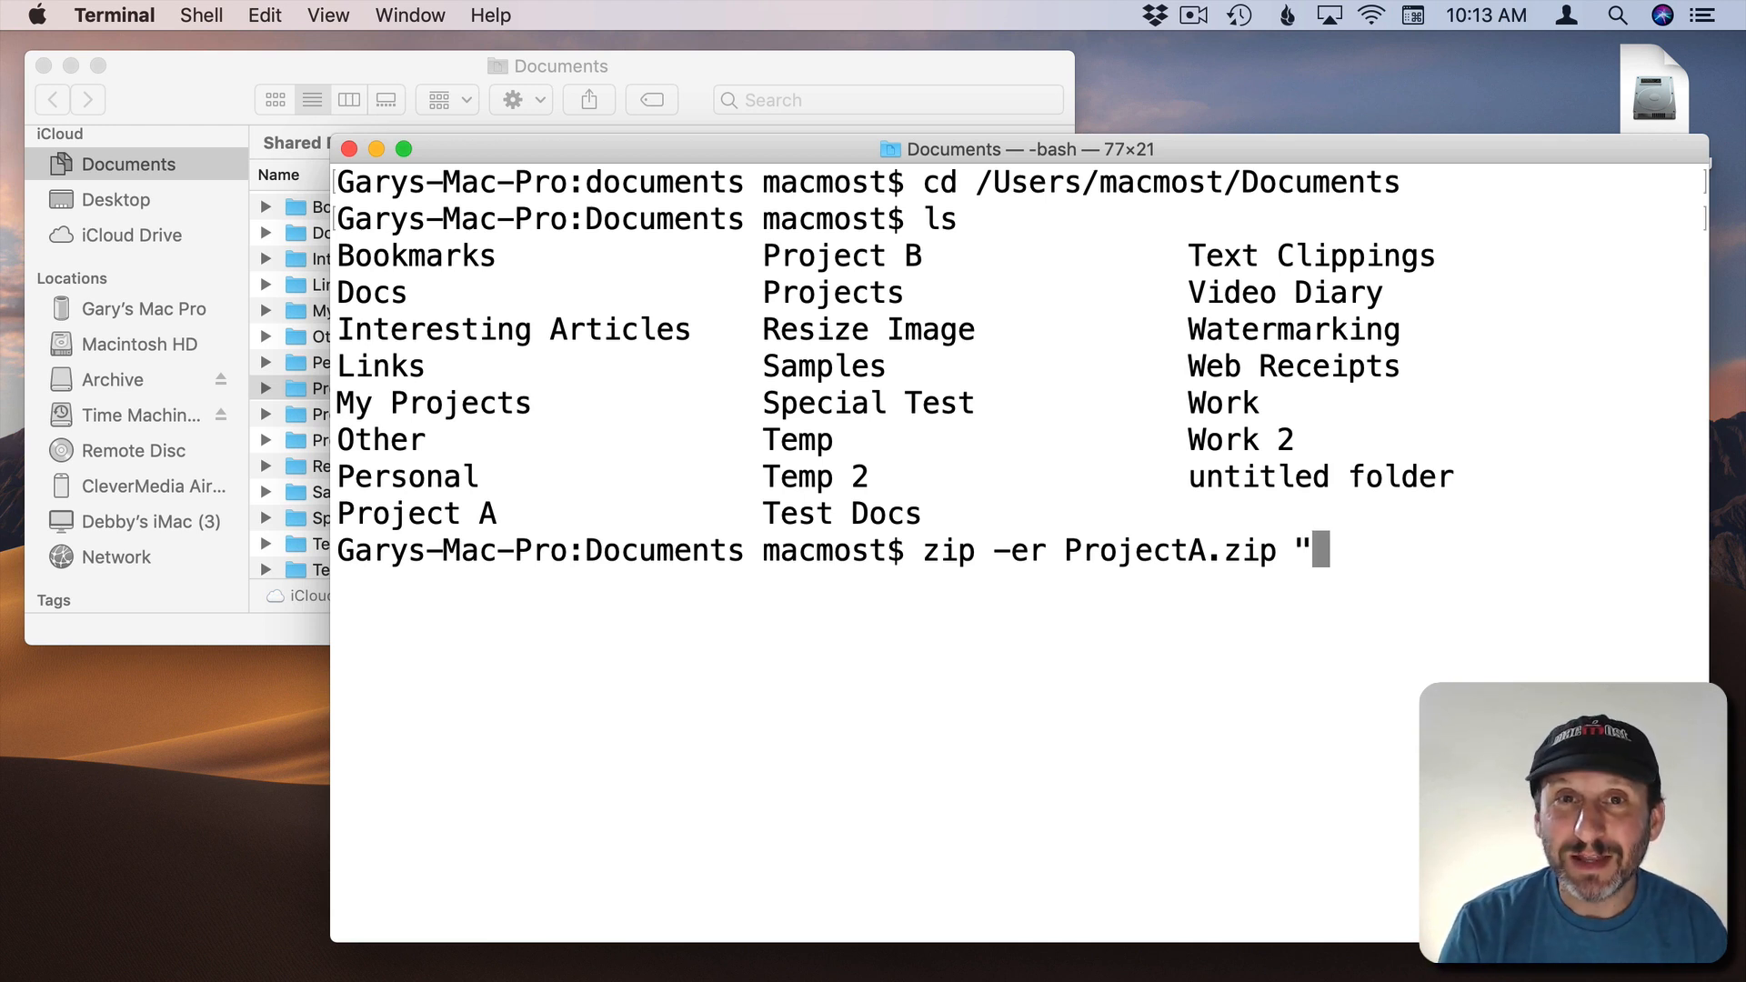
text(Pro)
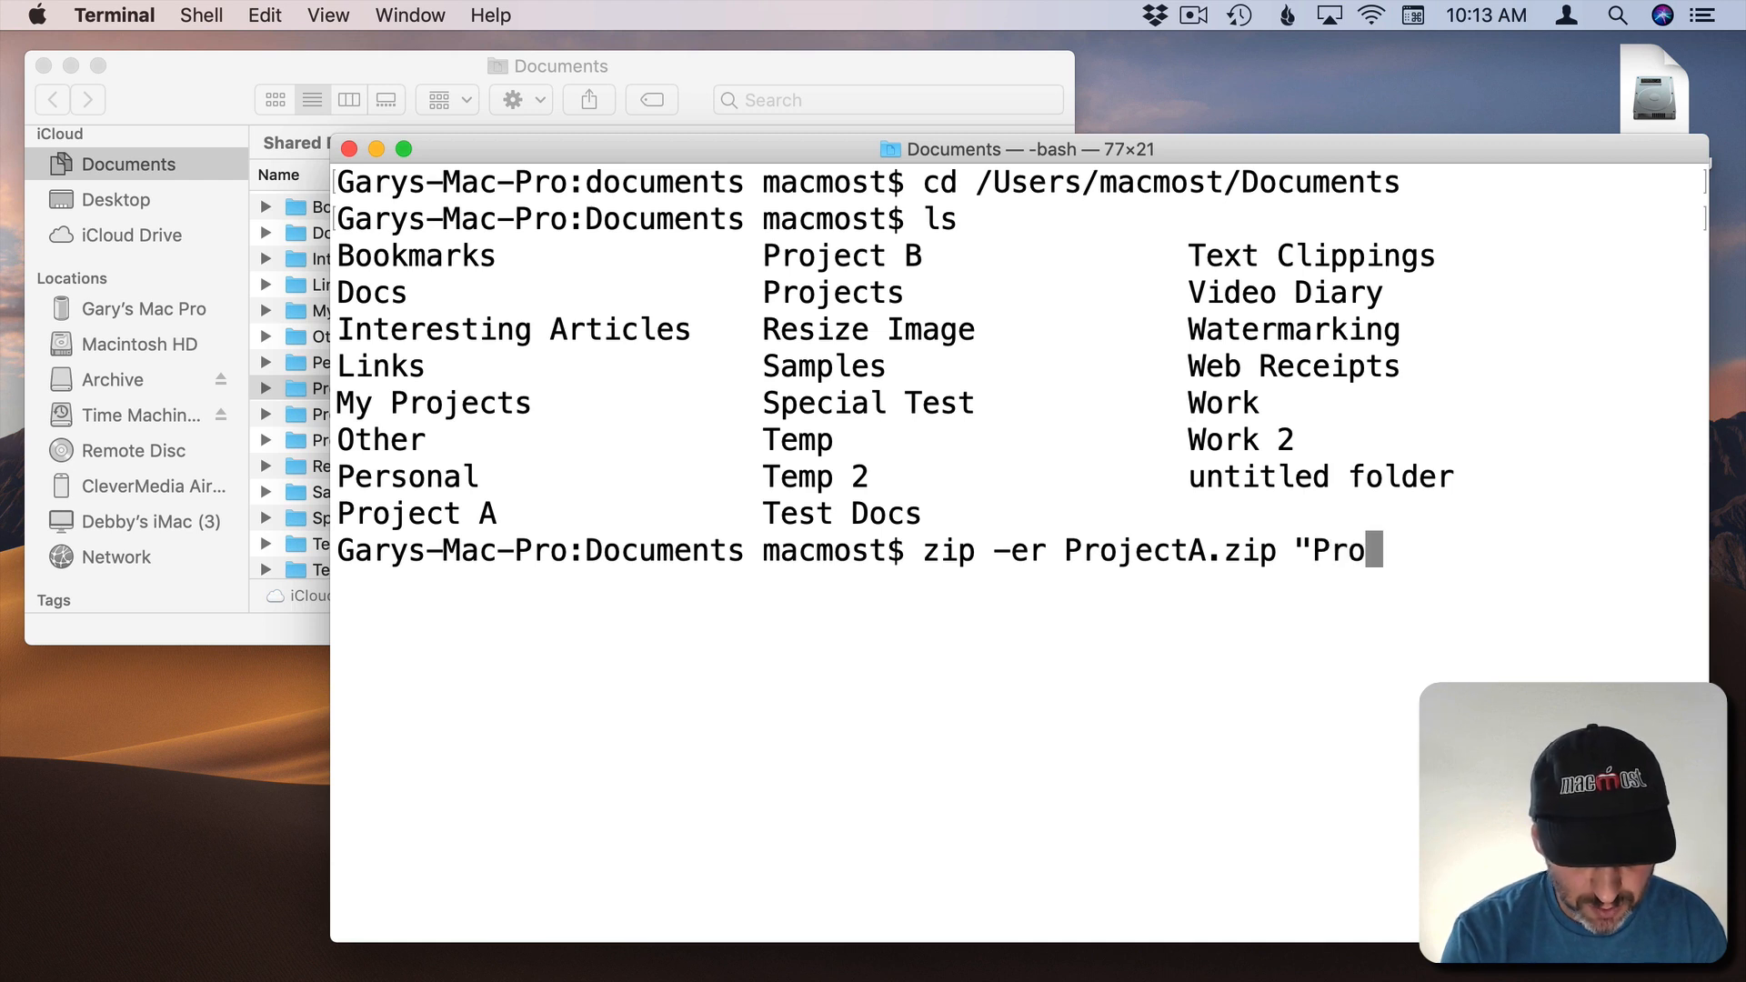
text(ject A")
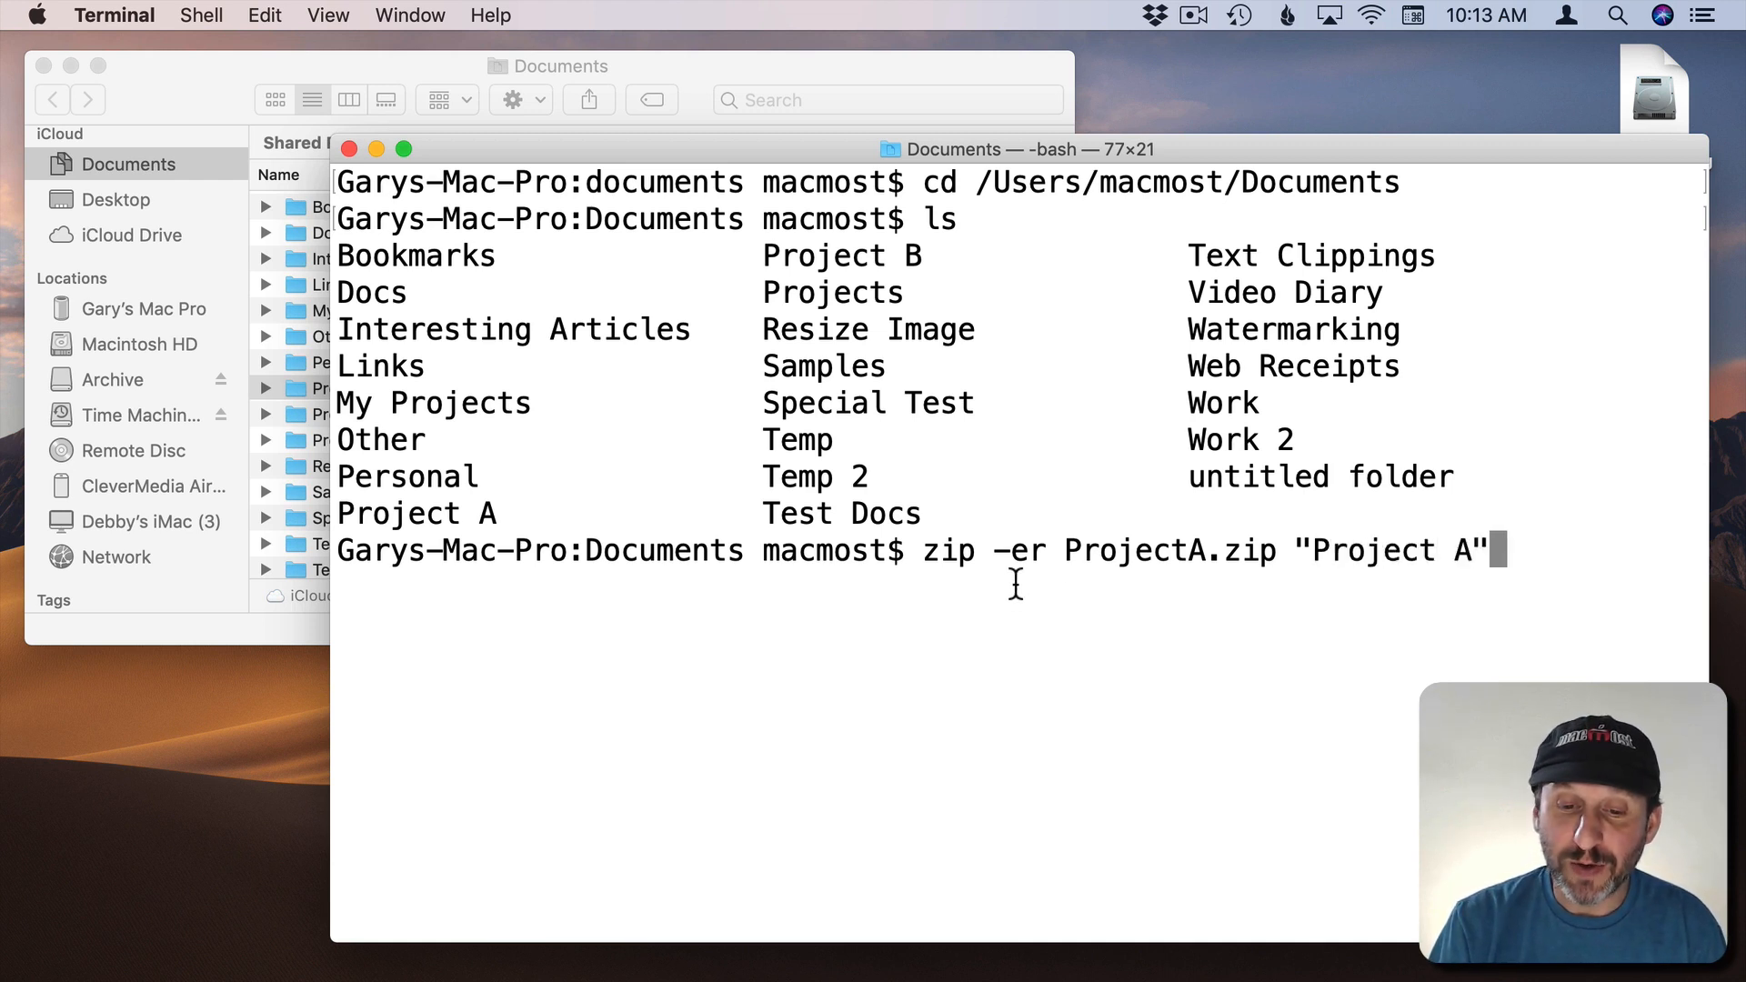
double_click(1019, 551)
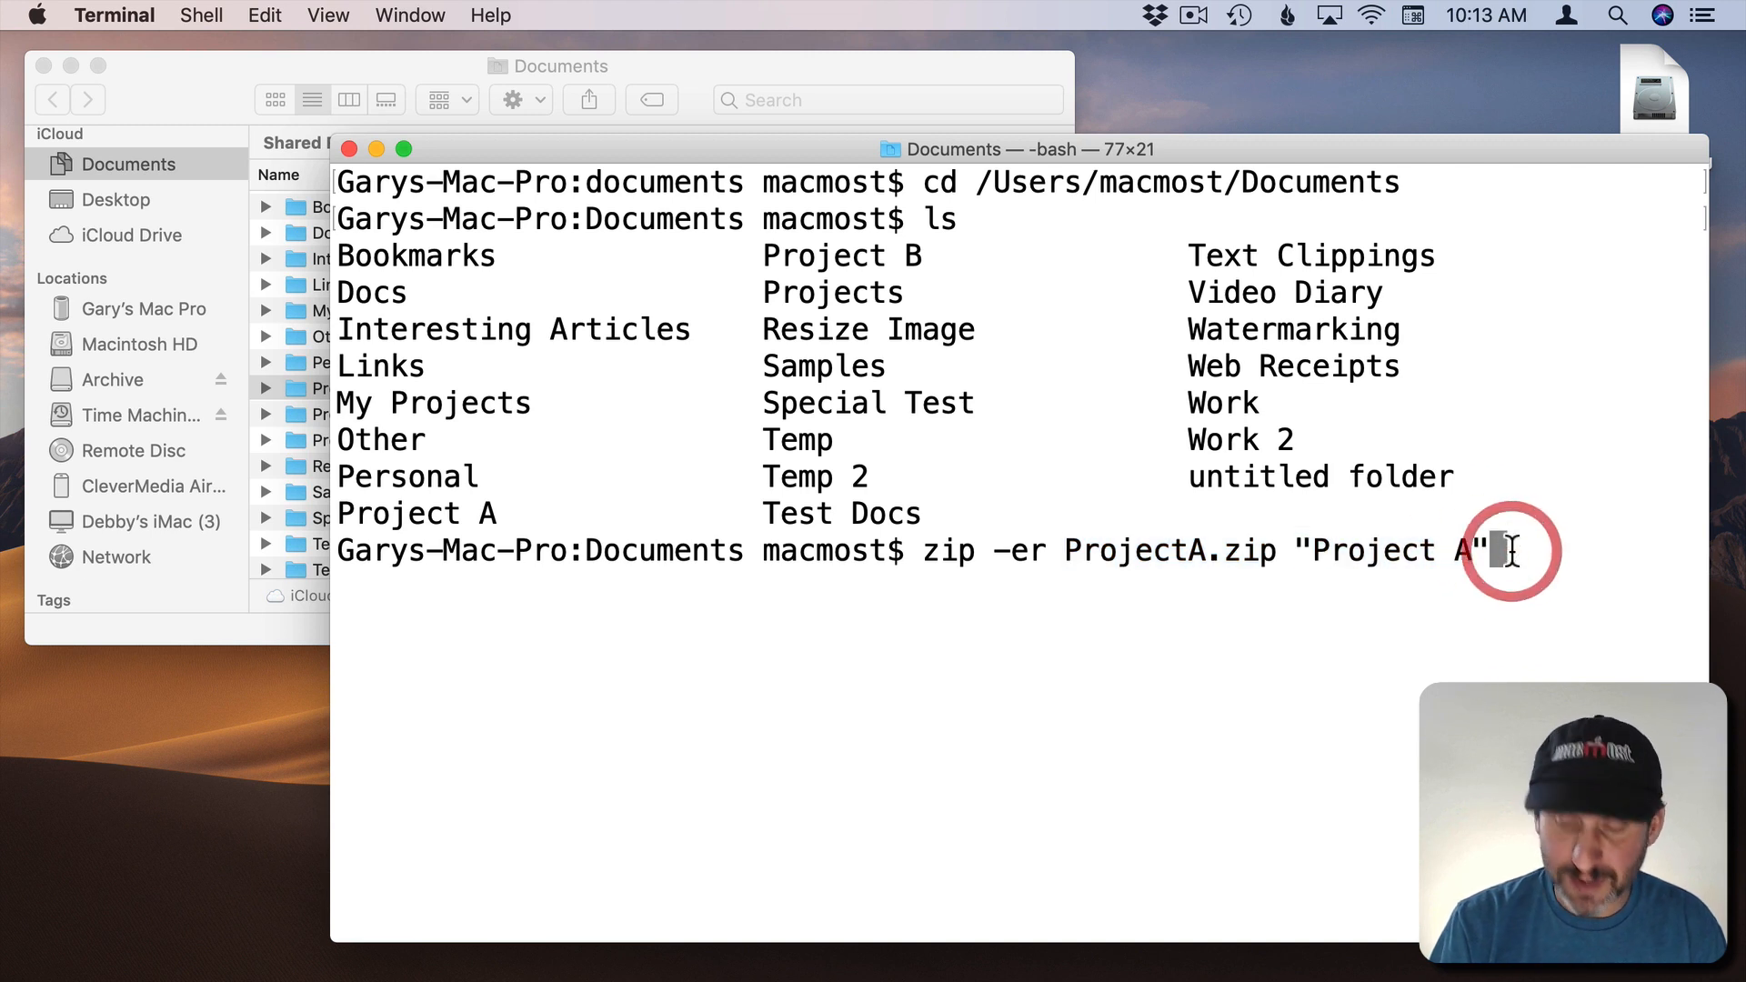
Run the zip command, entering and verifying the password to build ProjectA.zip.
key(return)
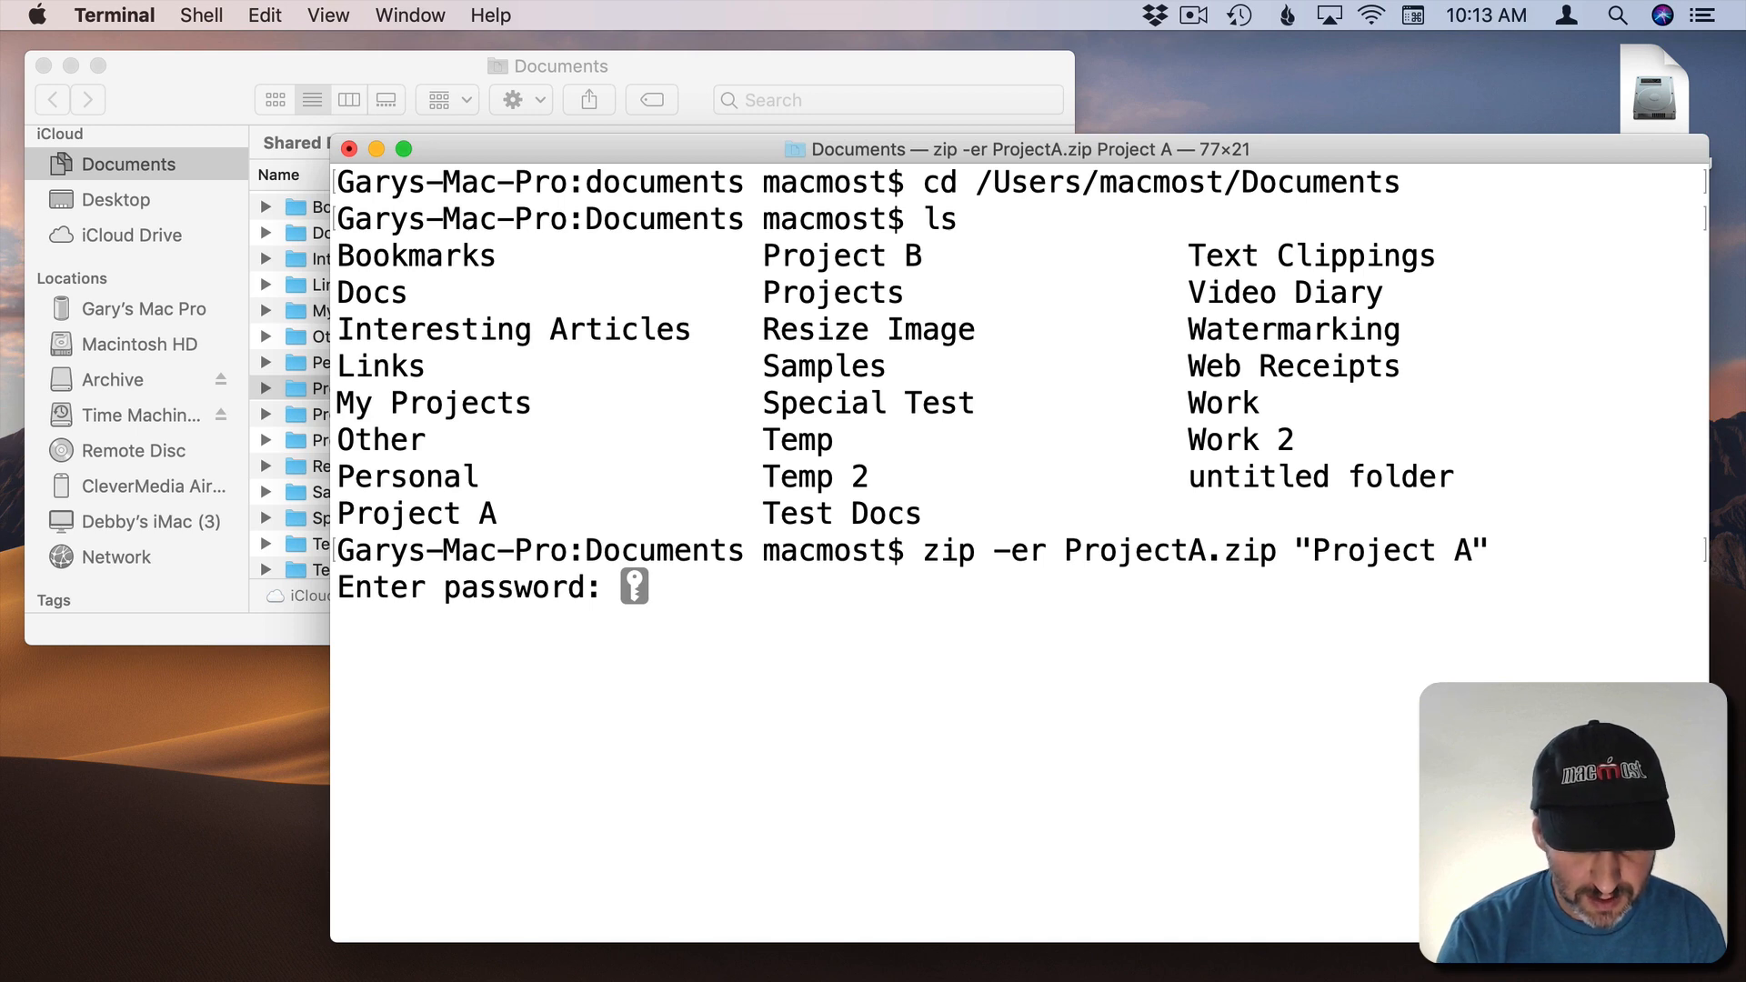
key(Return)
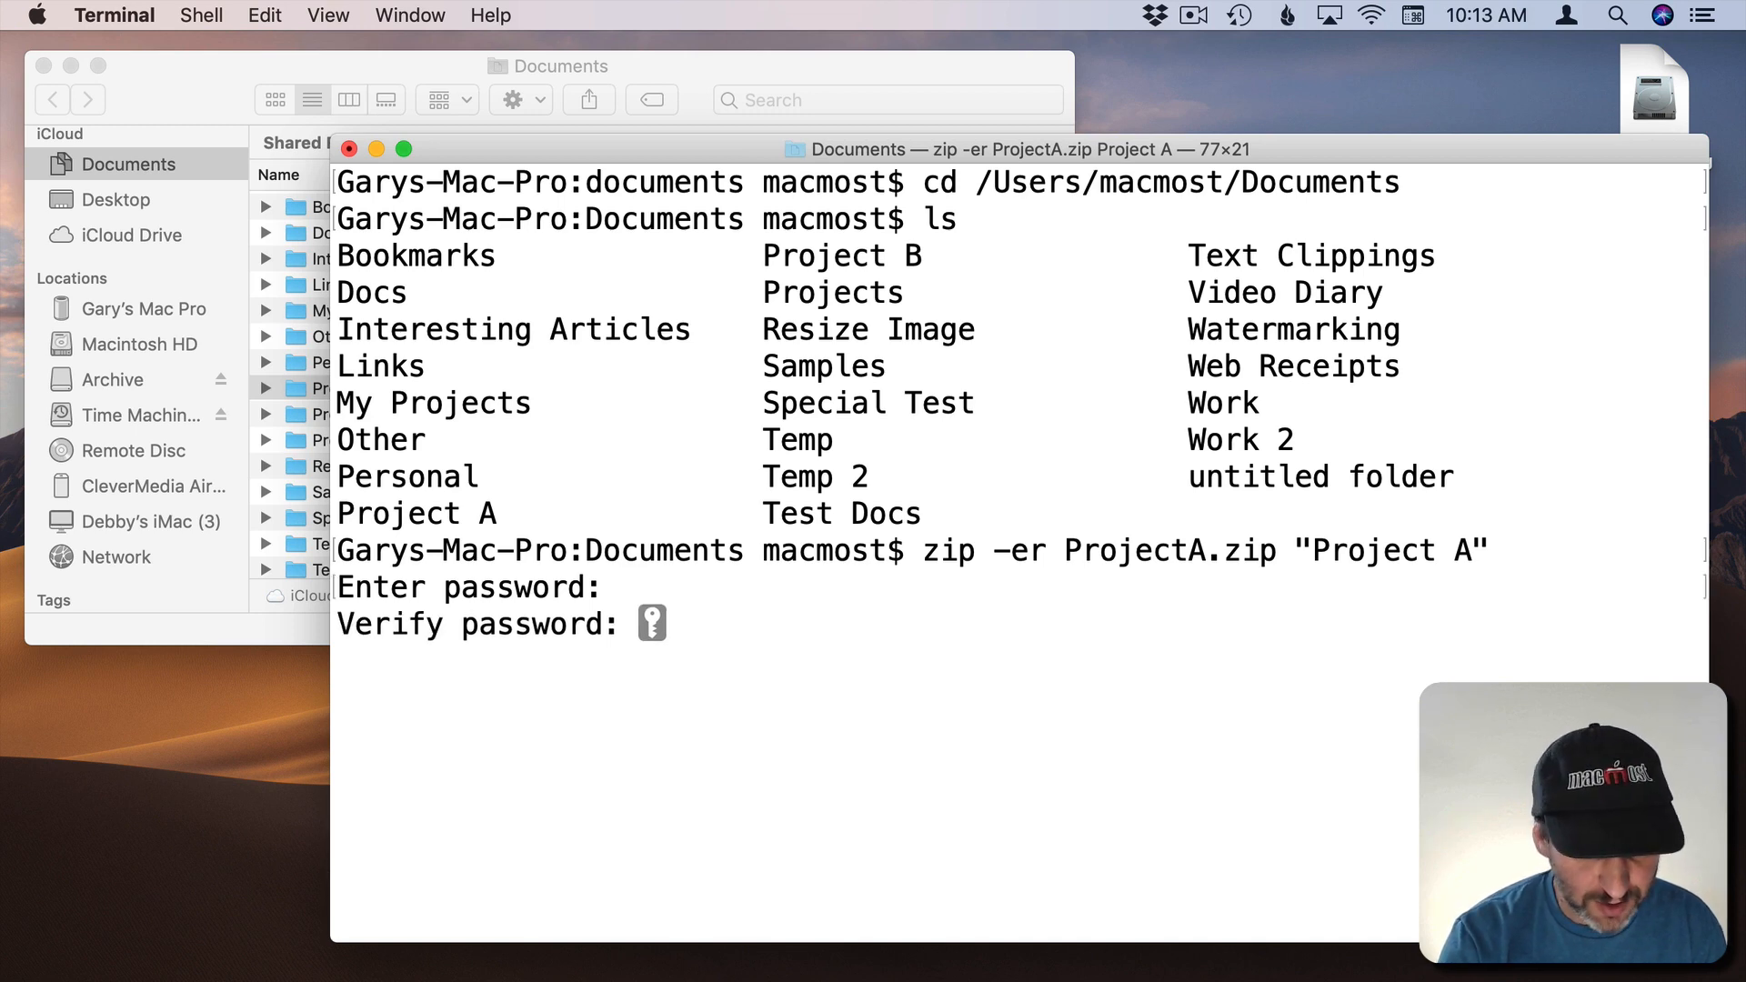
key(Return)
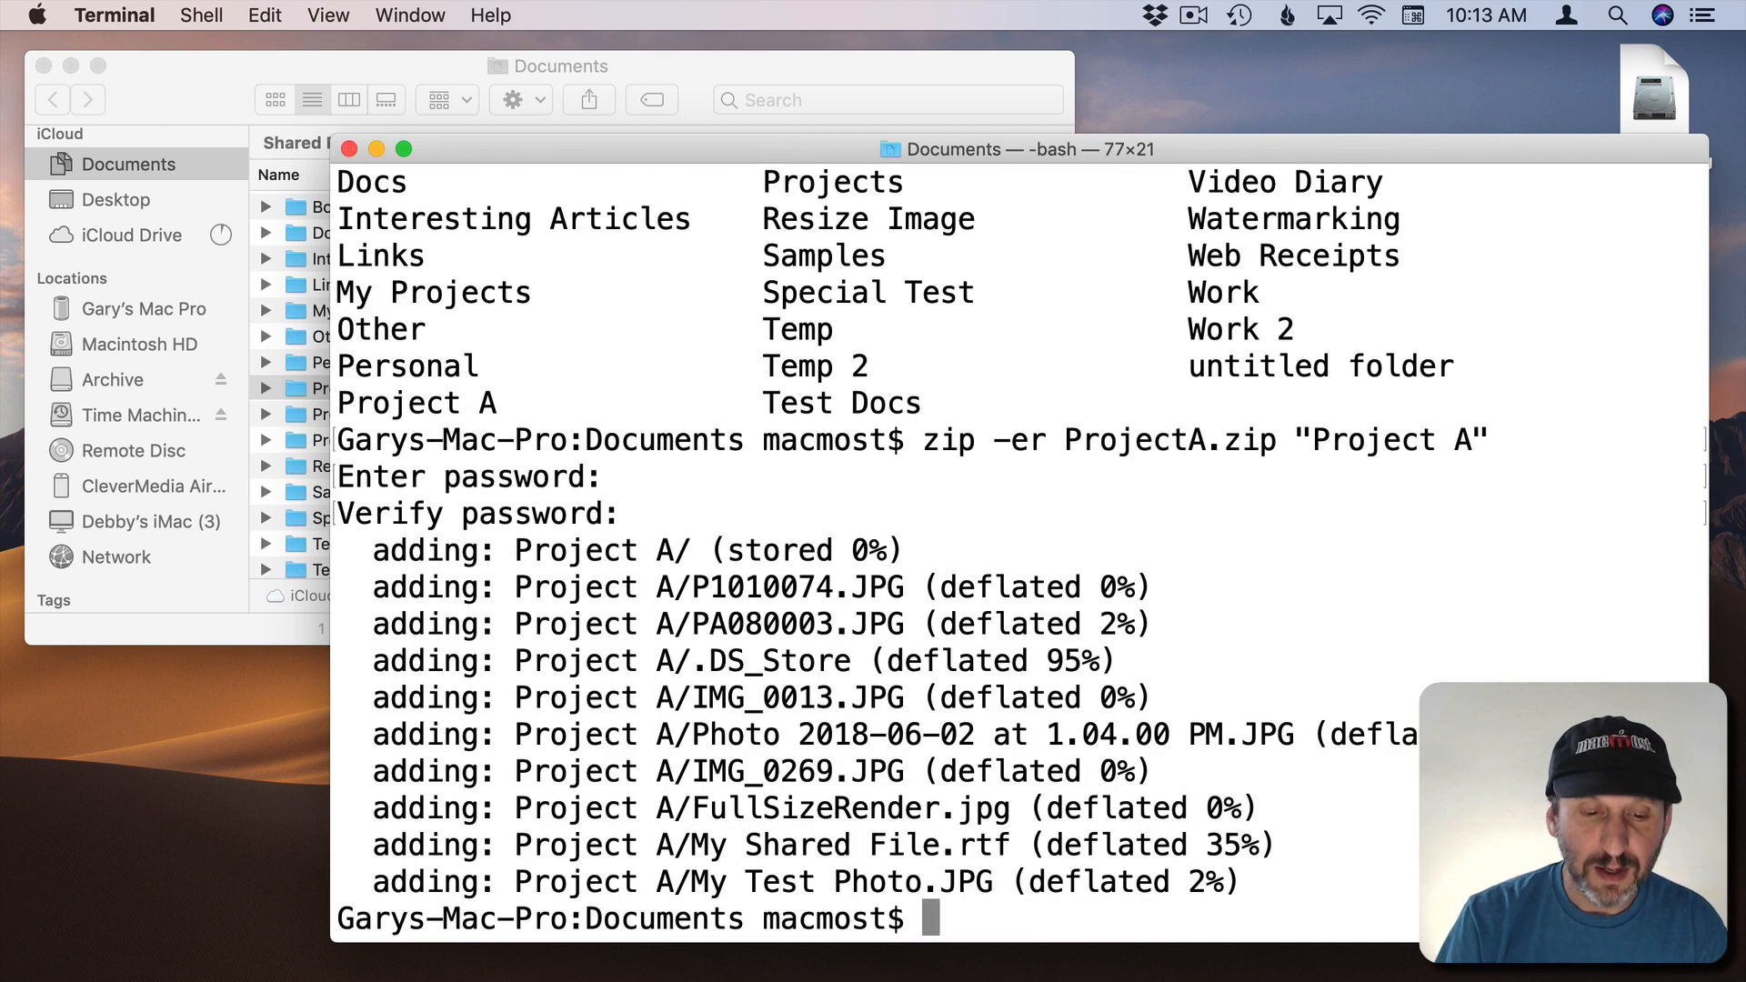
mouse_move(724, 553)
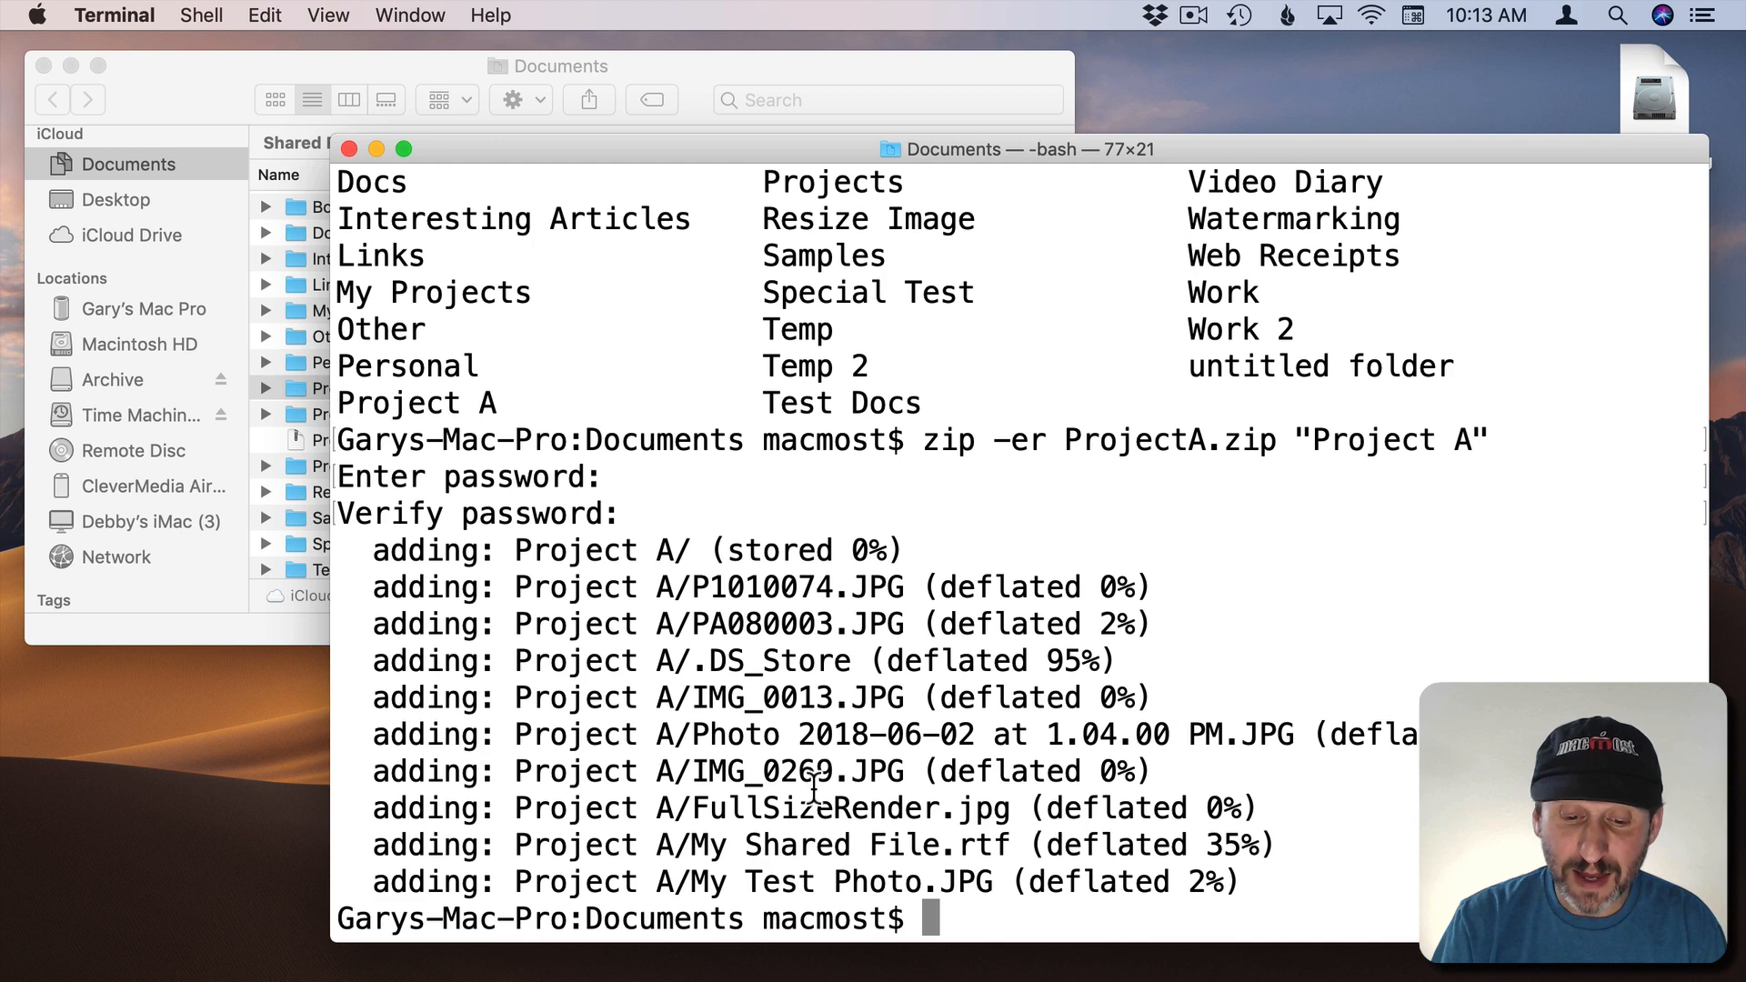
mouse_move(655, 267)
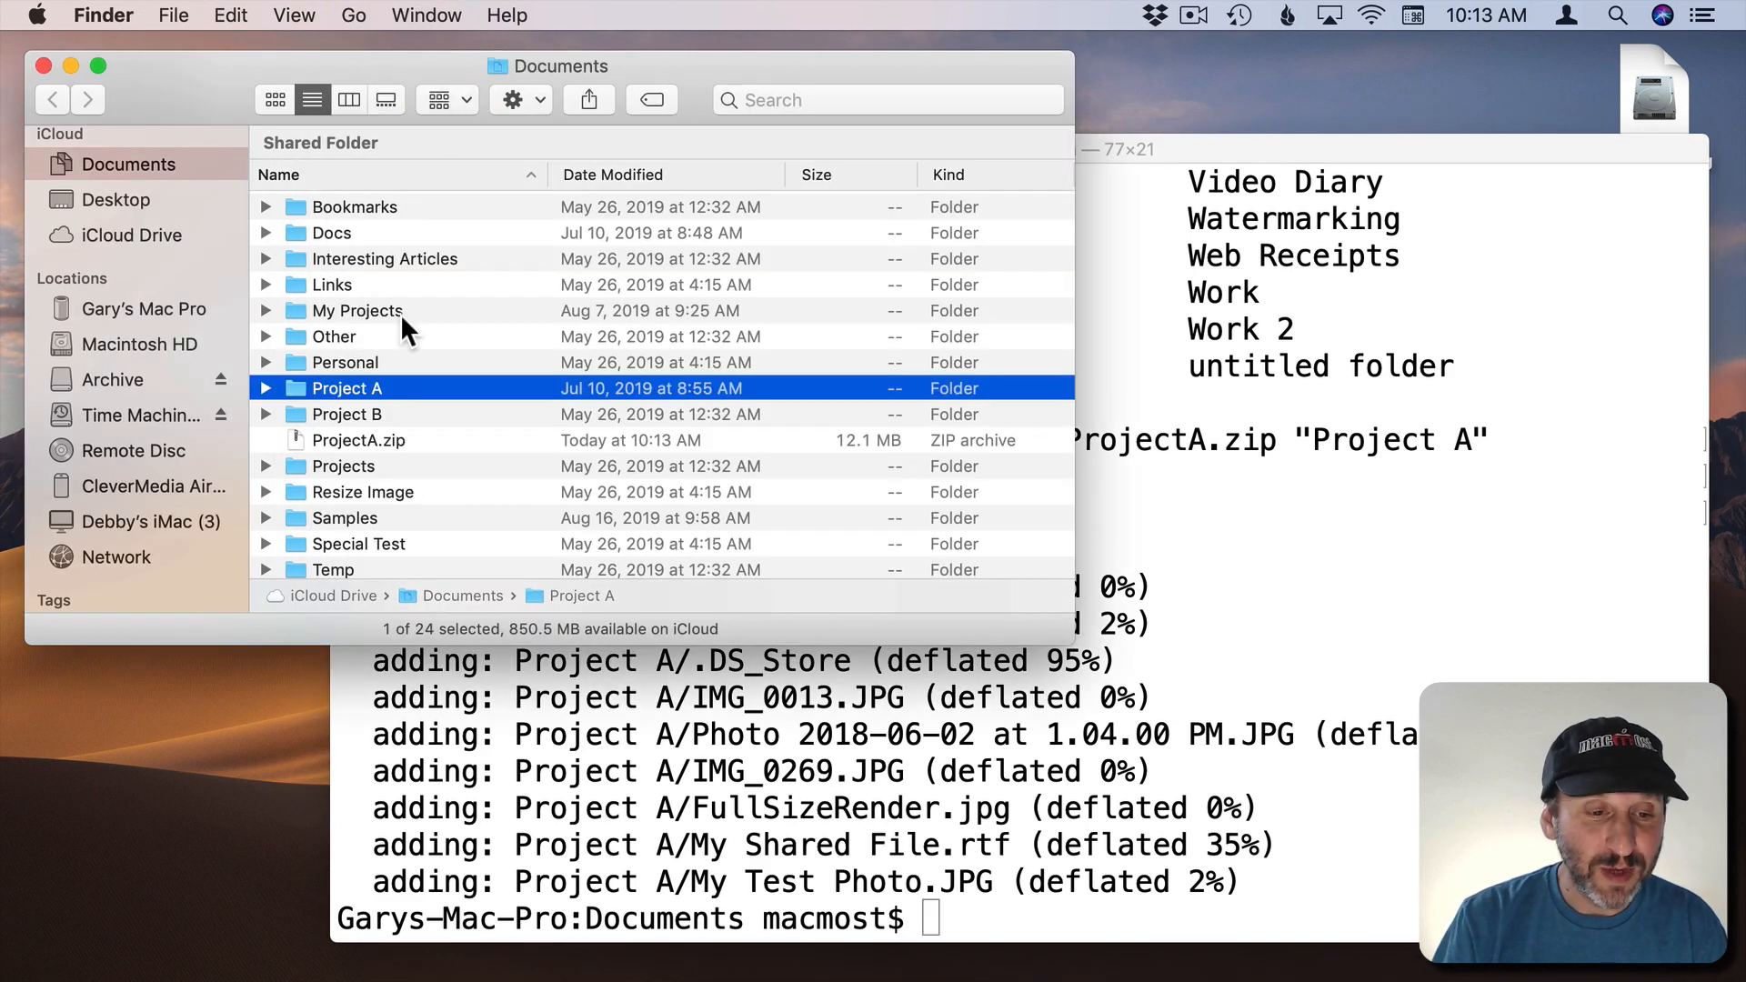
mouse_move(343, 449)
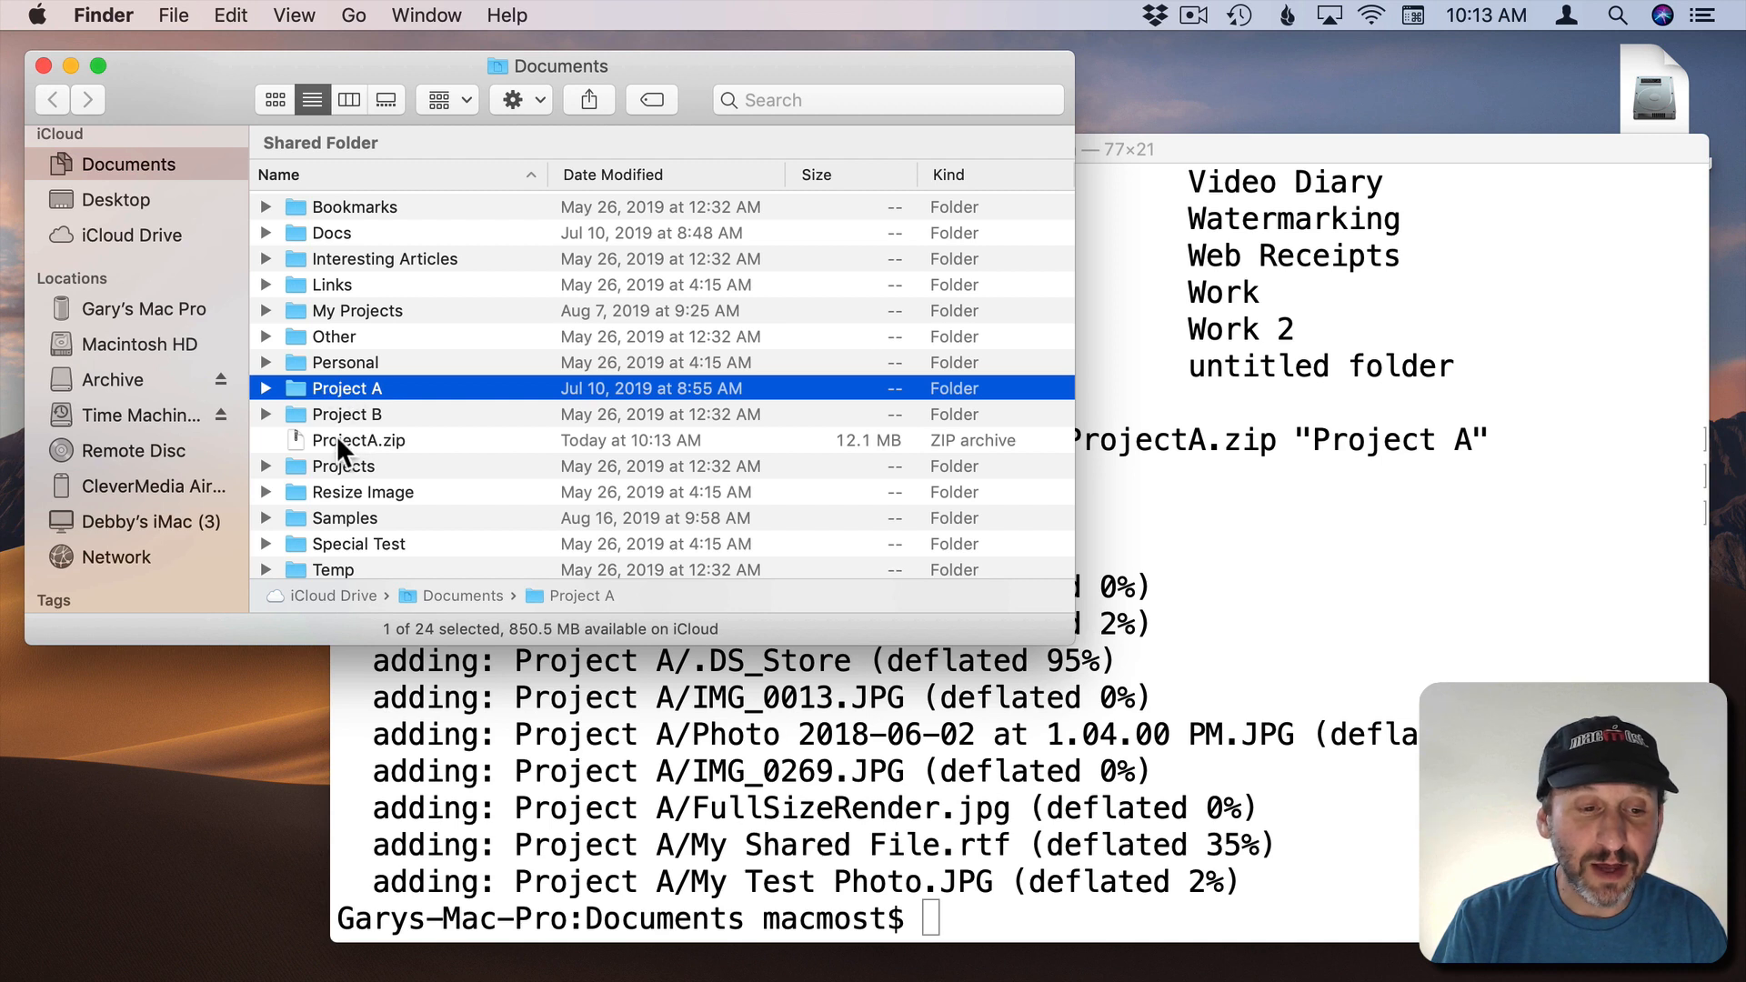
click(359, 440)
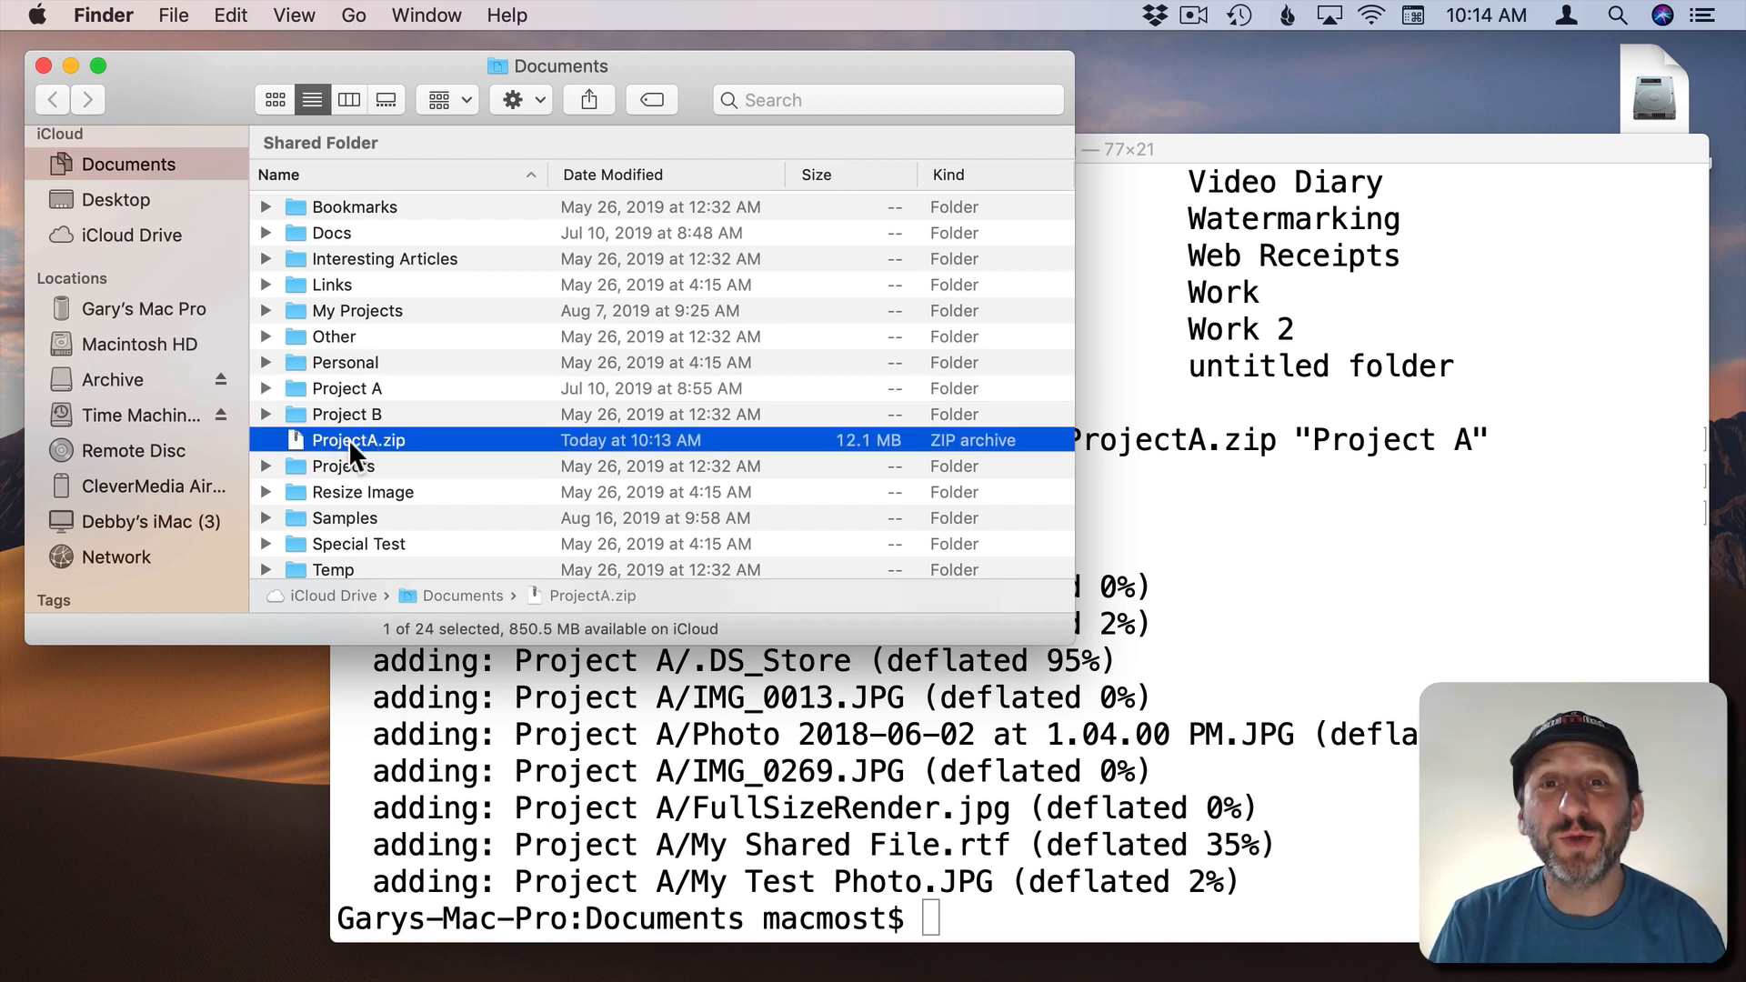
click(346, 387)
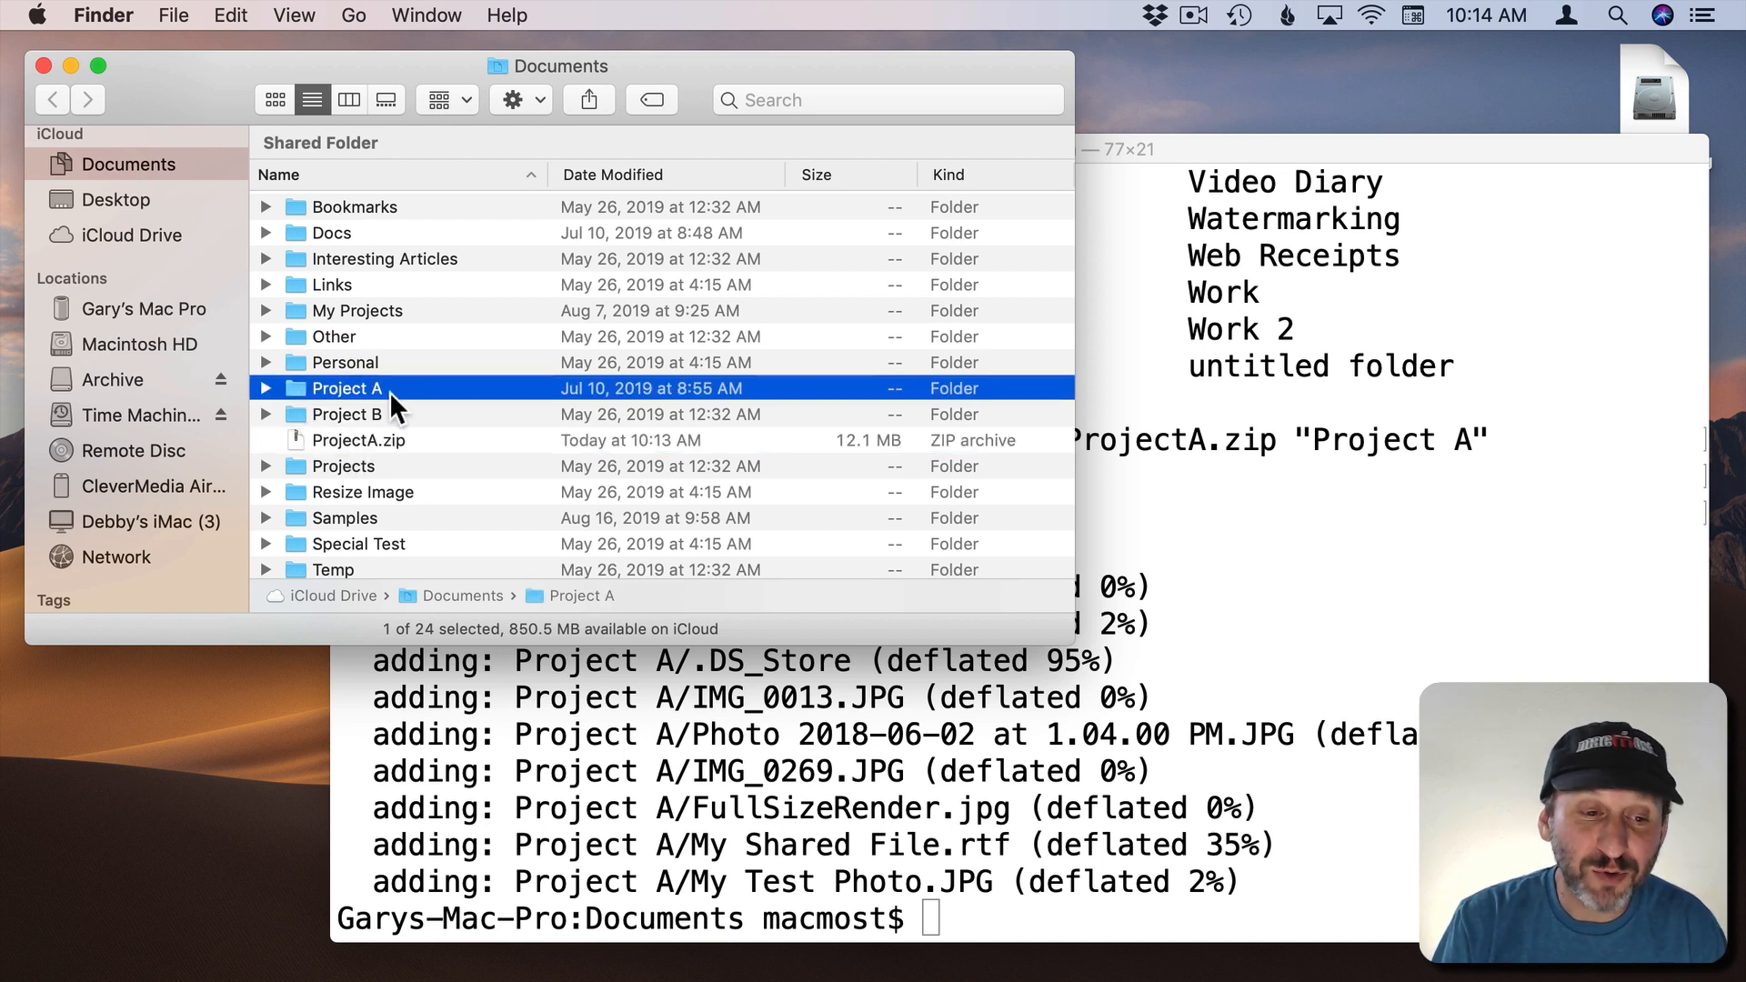
click(358, 438)
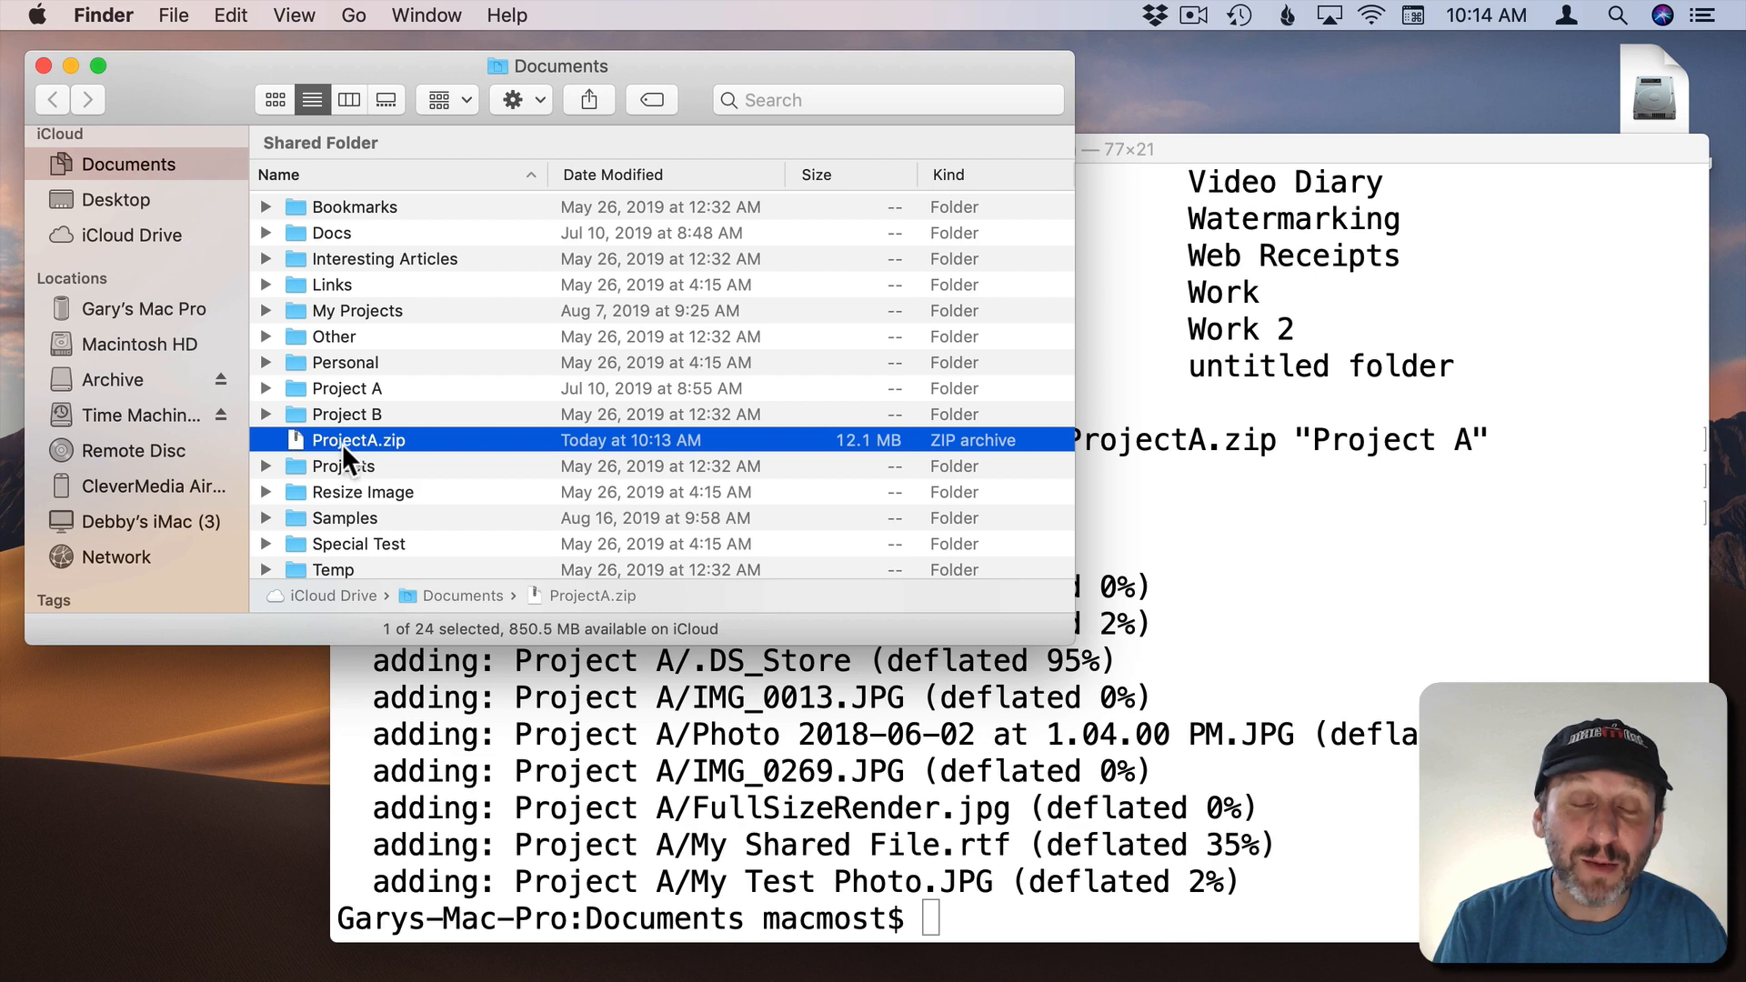
Extract ProjectA.zip with its password, producing the Project A 2 folder.
double_click(358, 438)
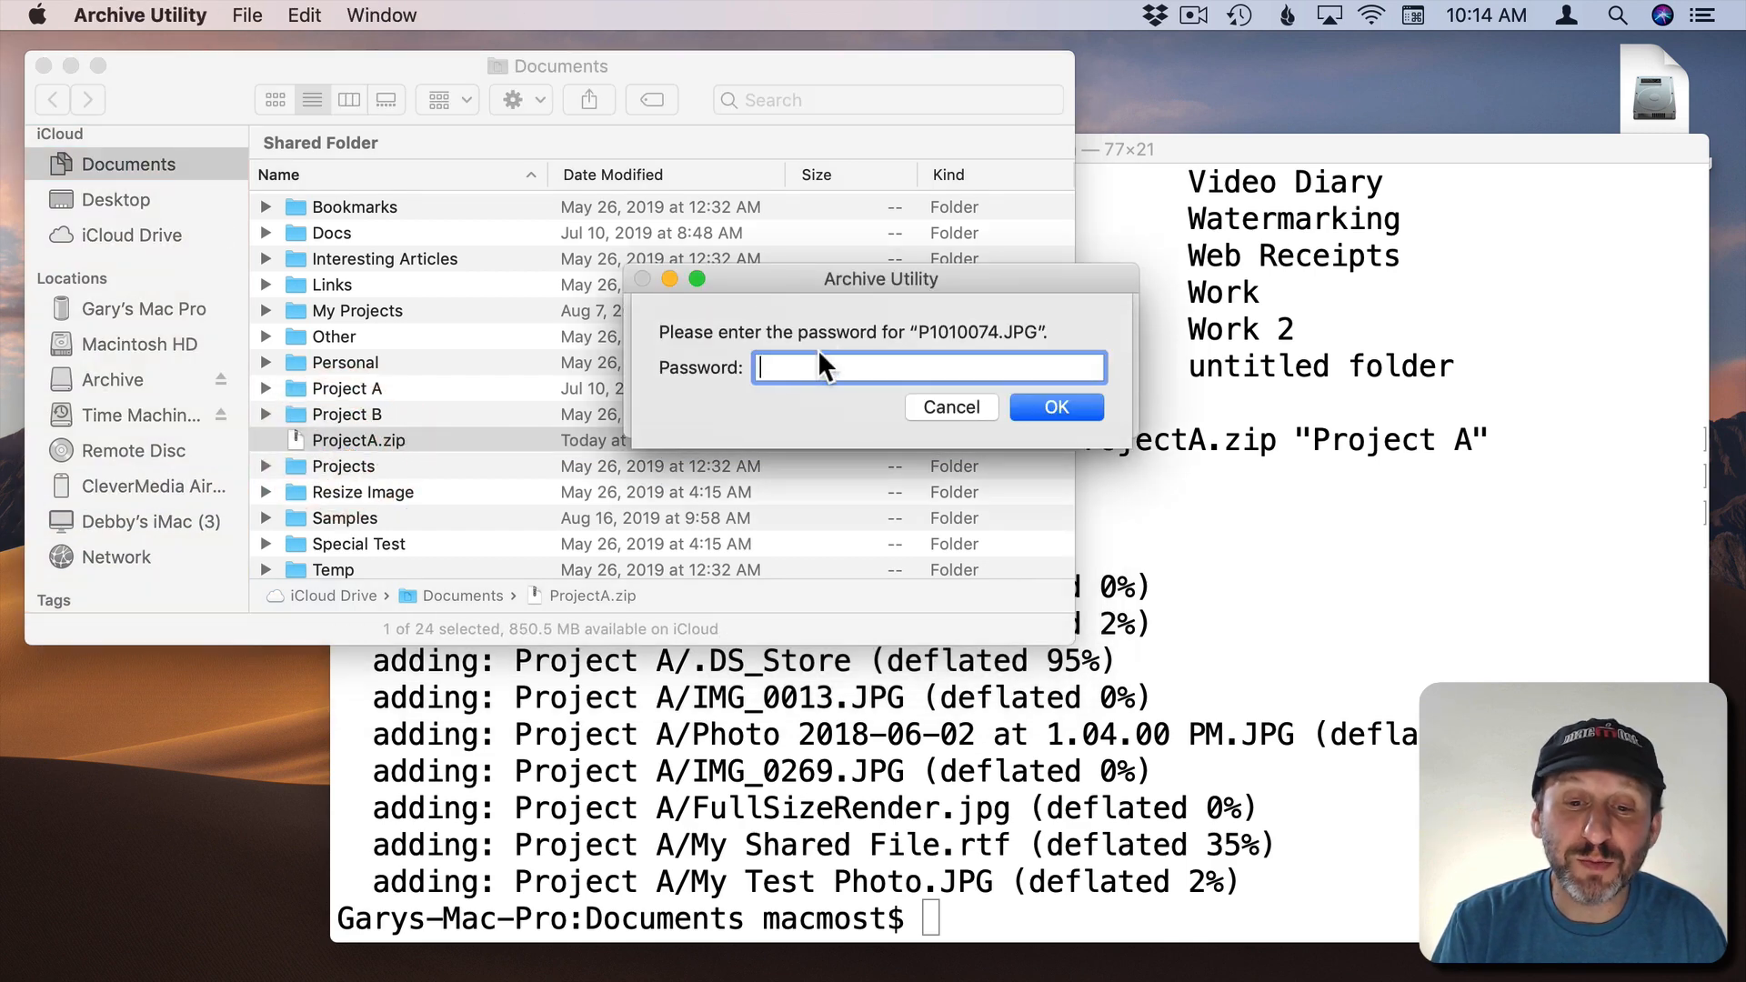
mouse_move(977, 394)
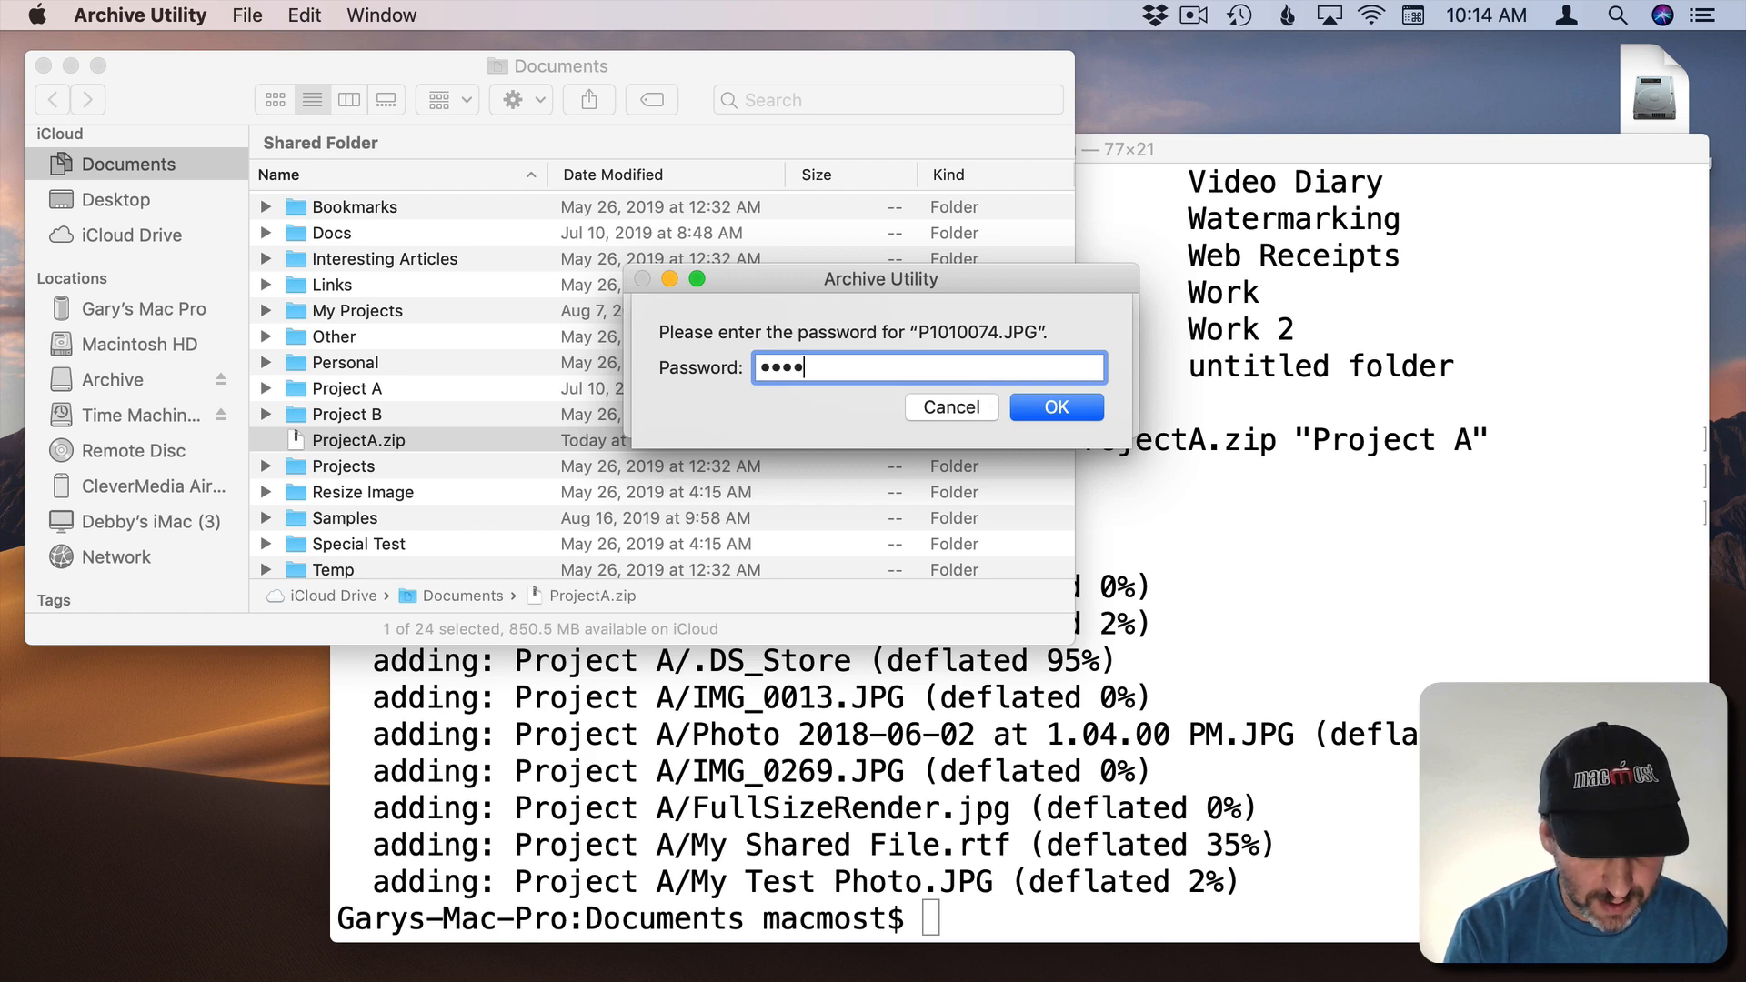
click(1054, 406)
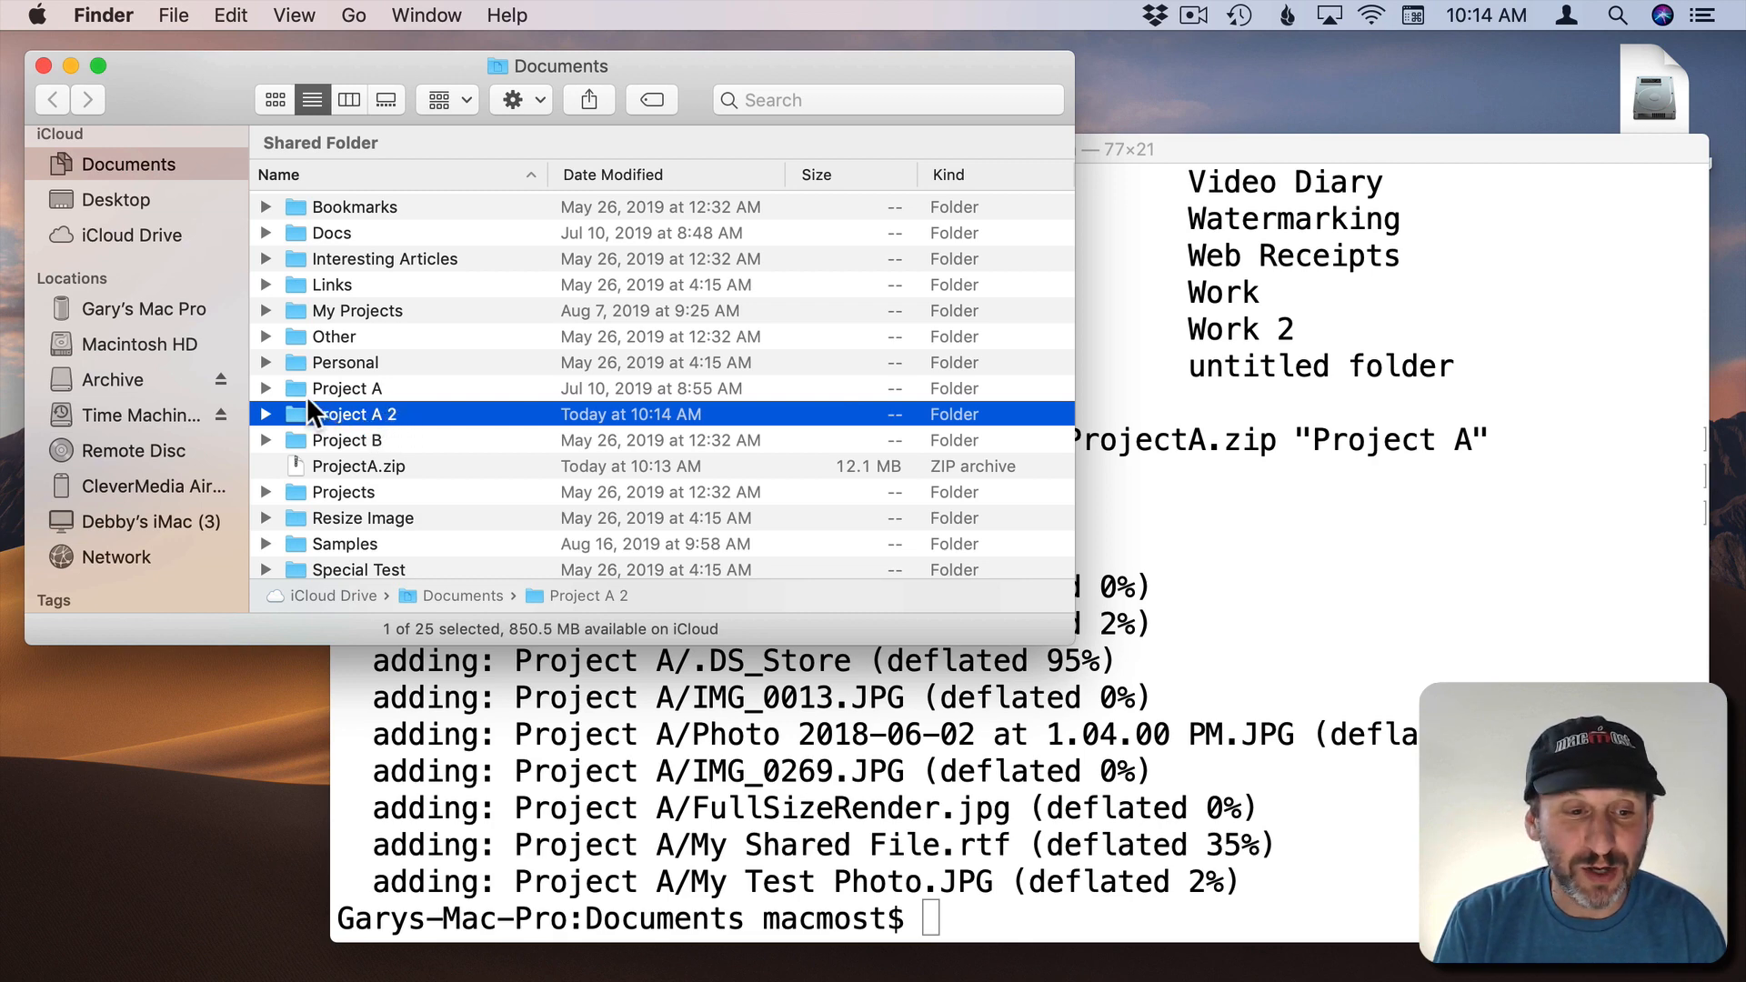
click(347, 388)
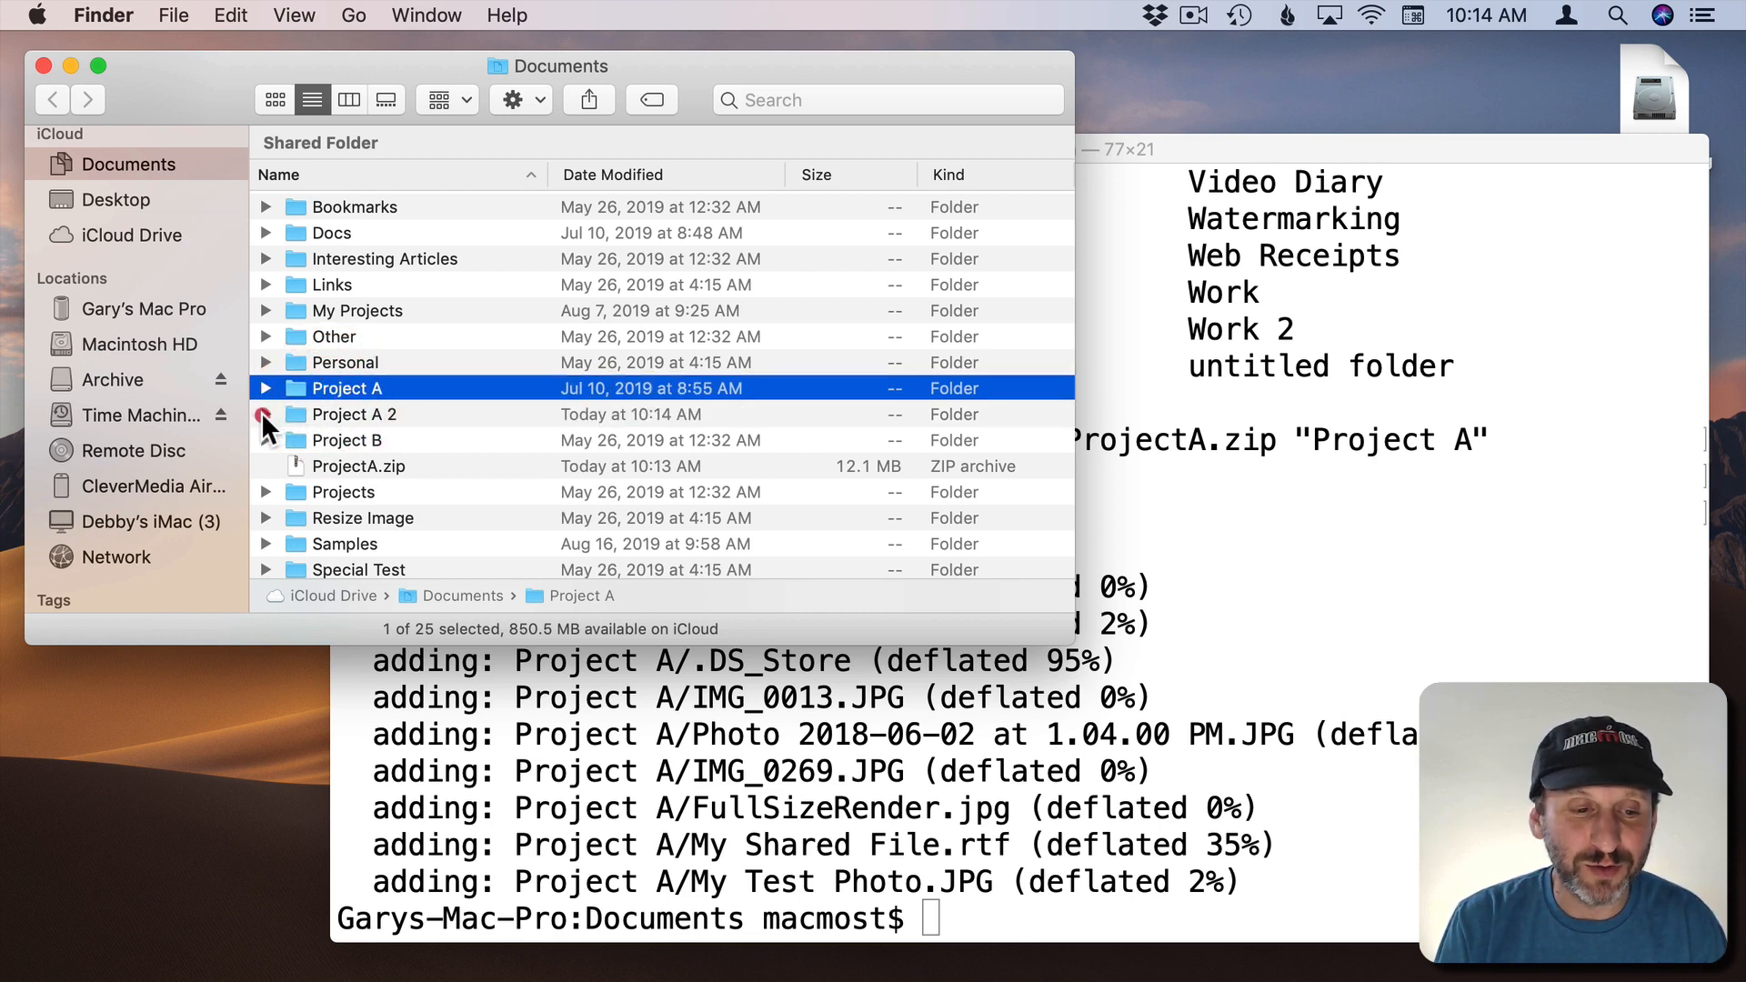
click(266, 413)
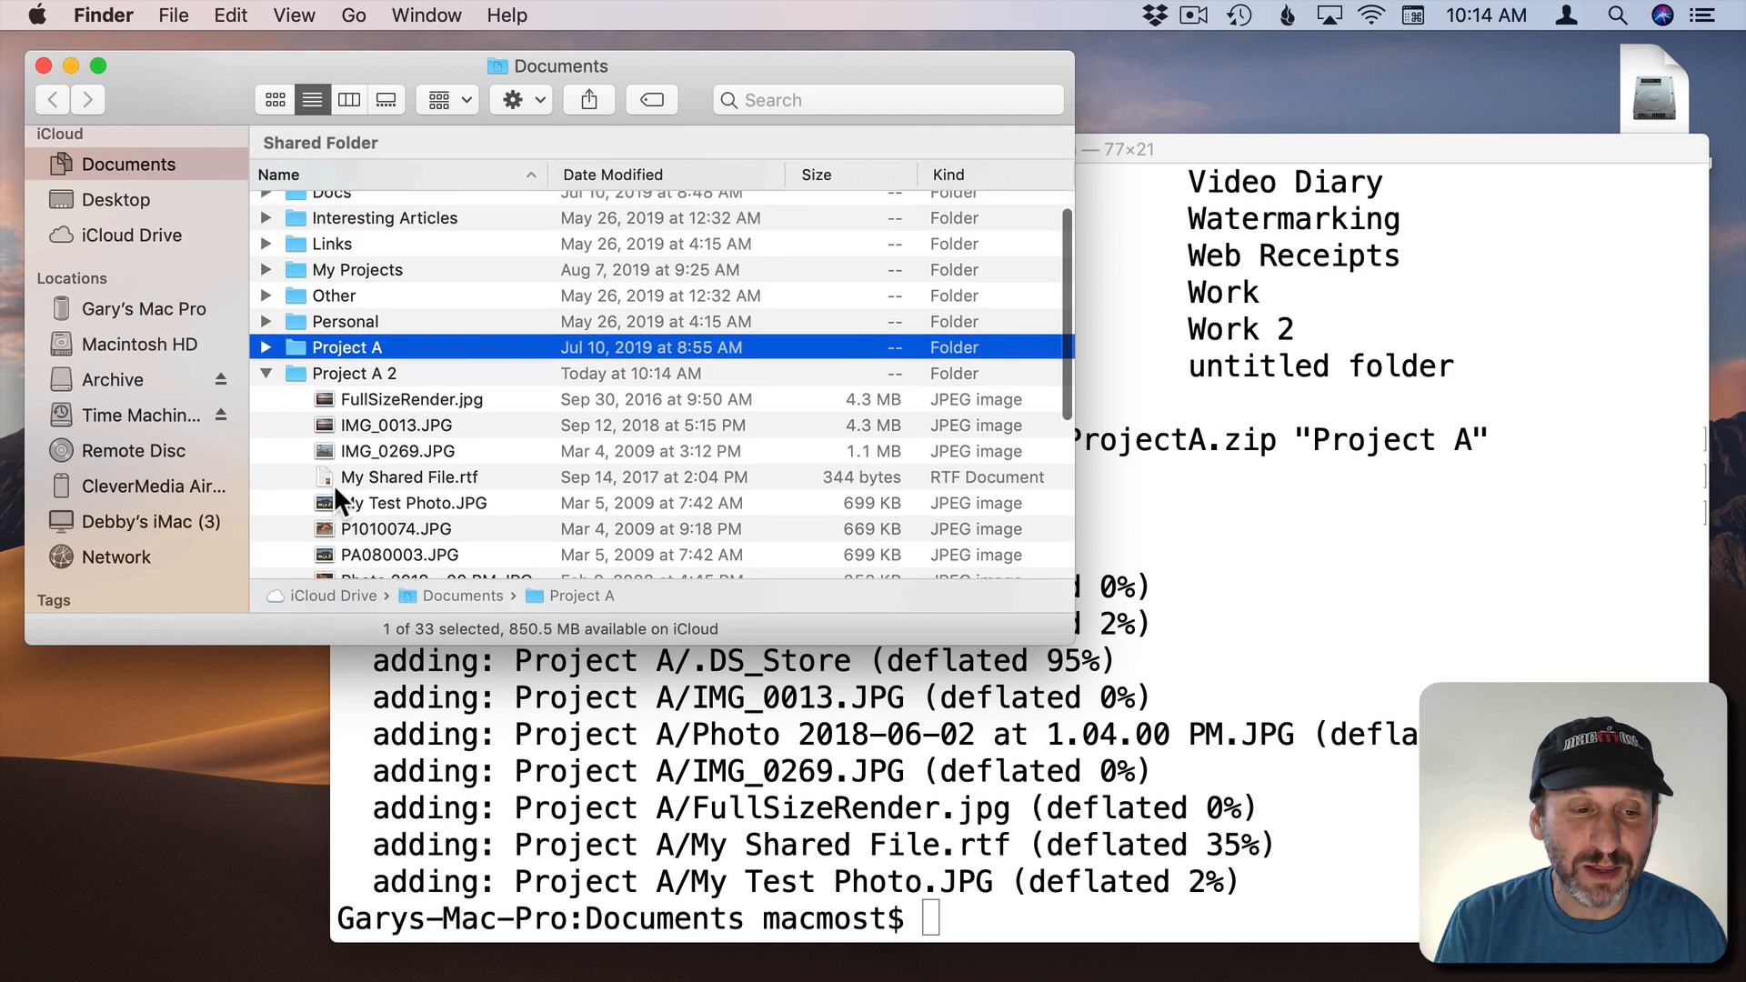
click(266, 373)
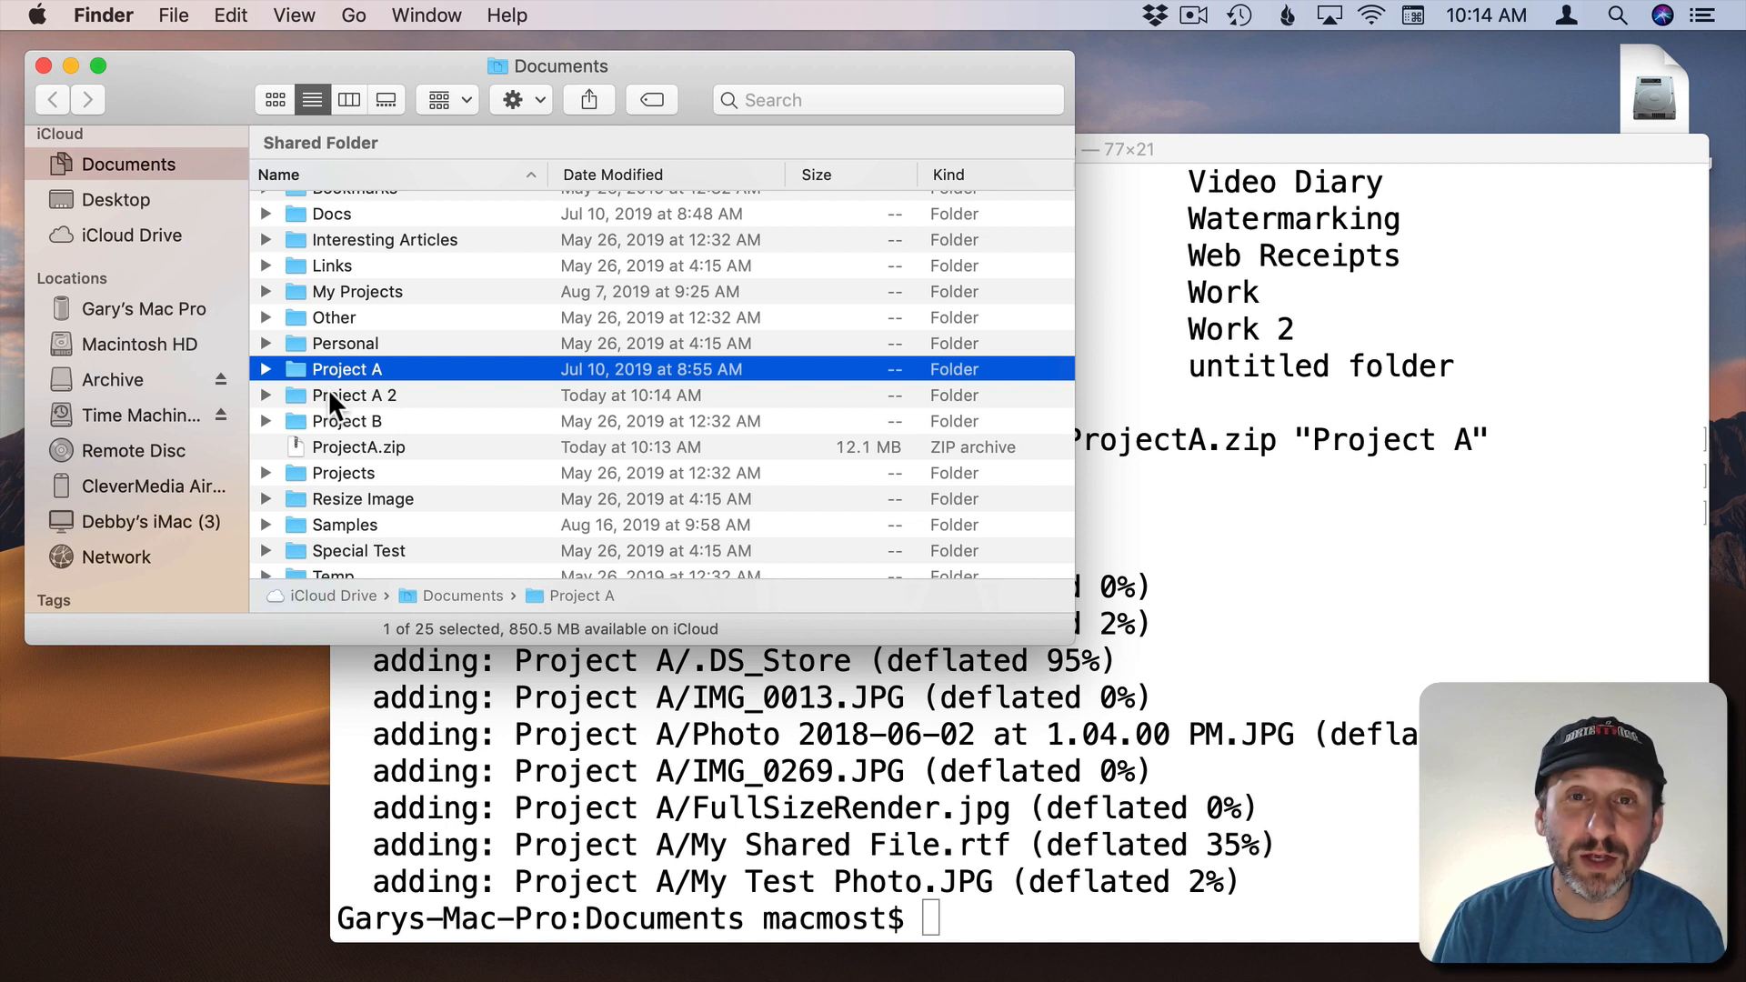
mouse_move(327, 420)
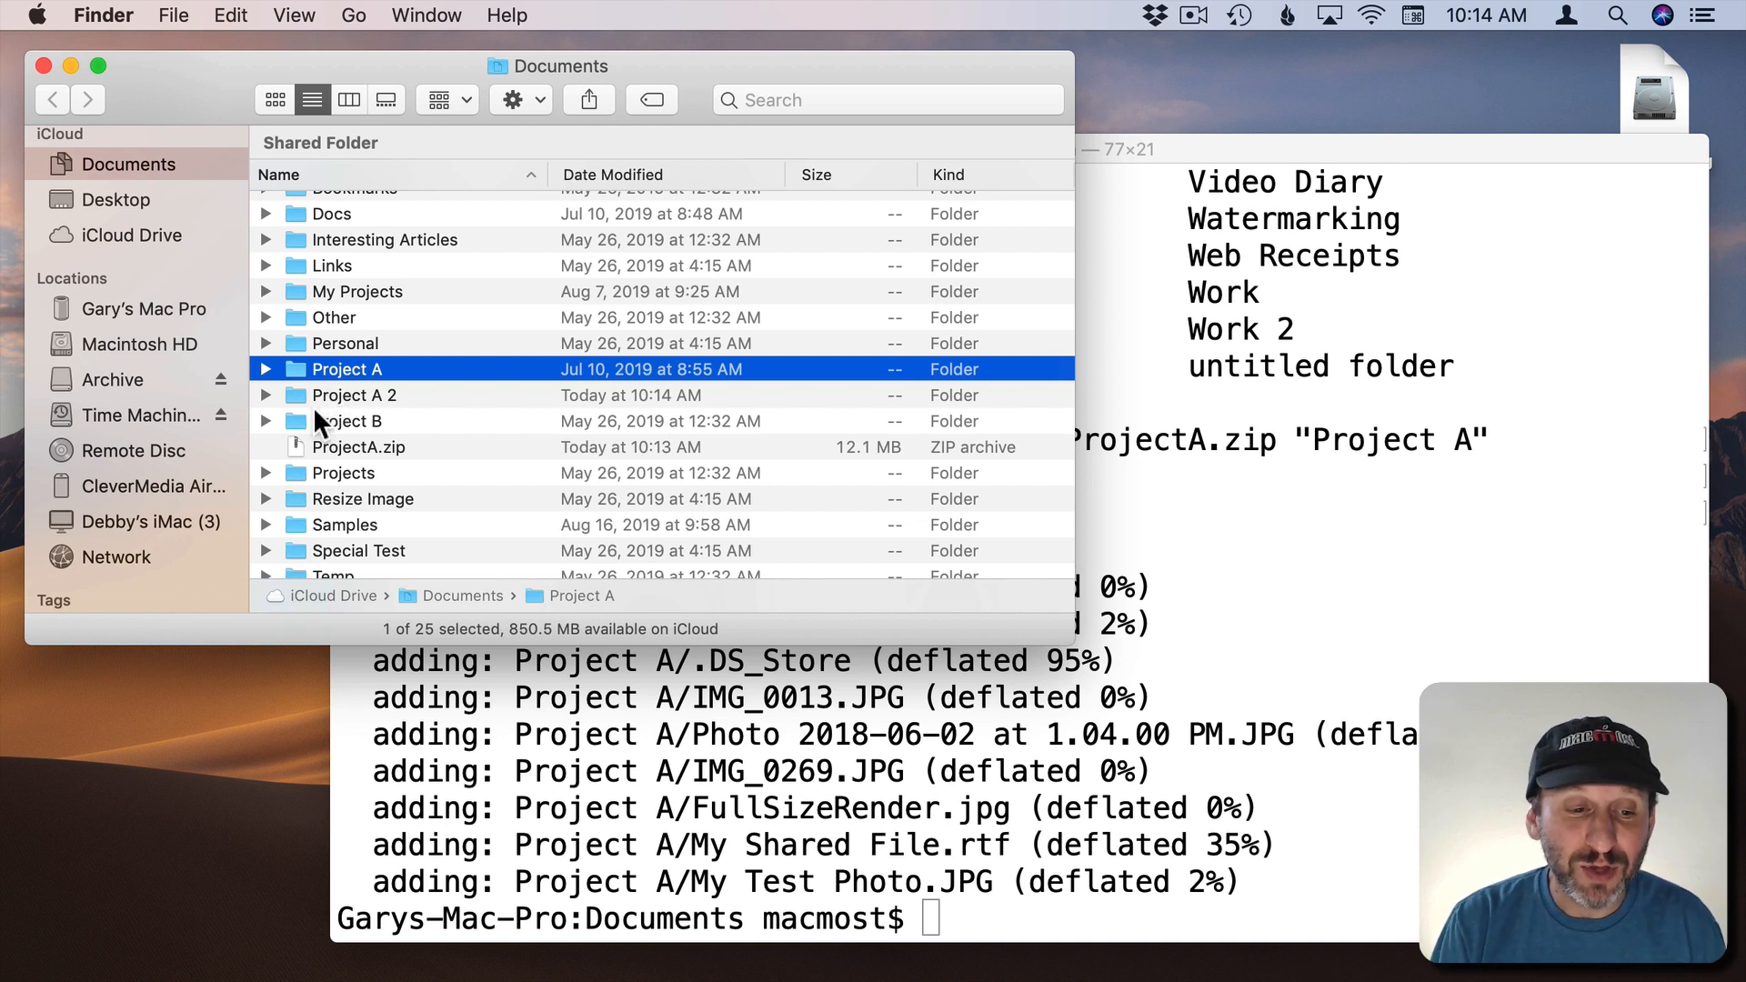
click(358, 447)
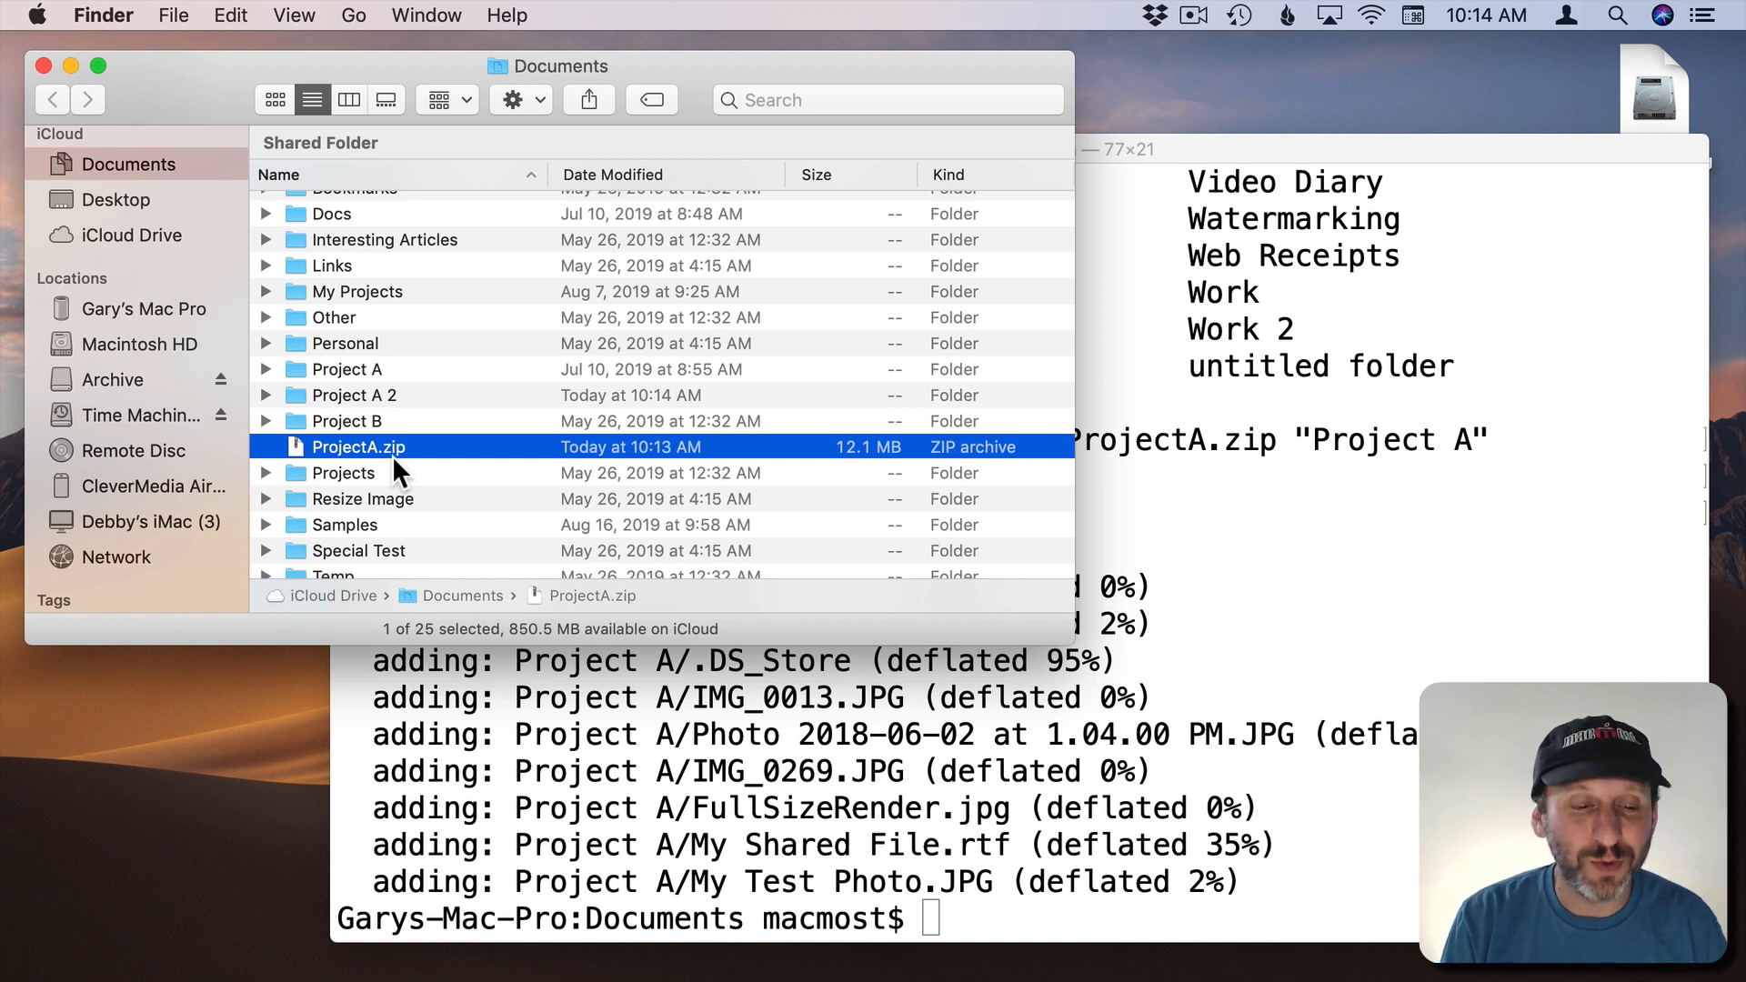
mouse_move(339, 466)
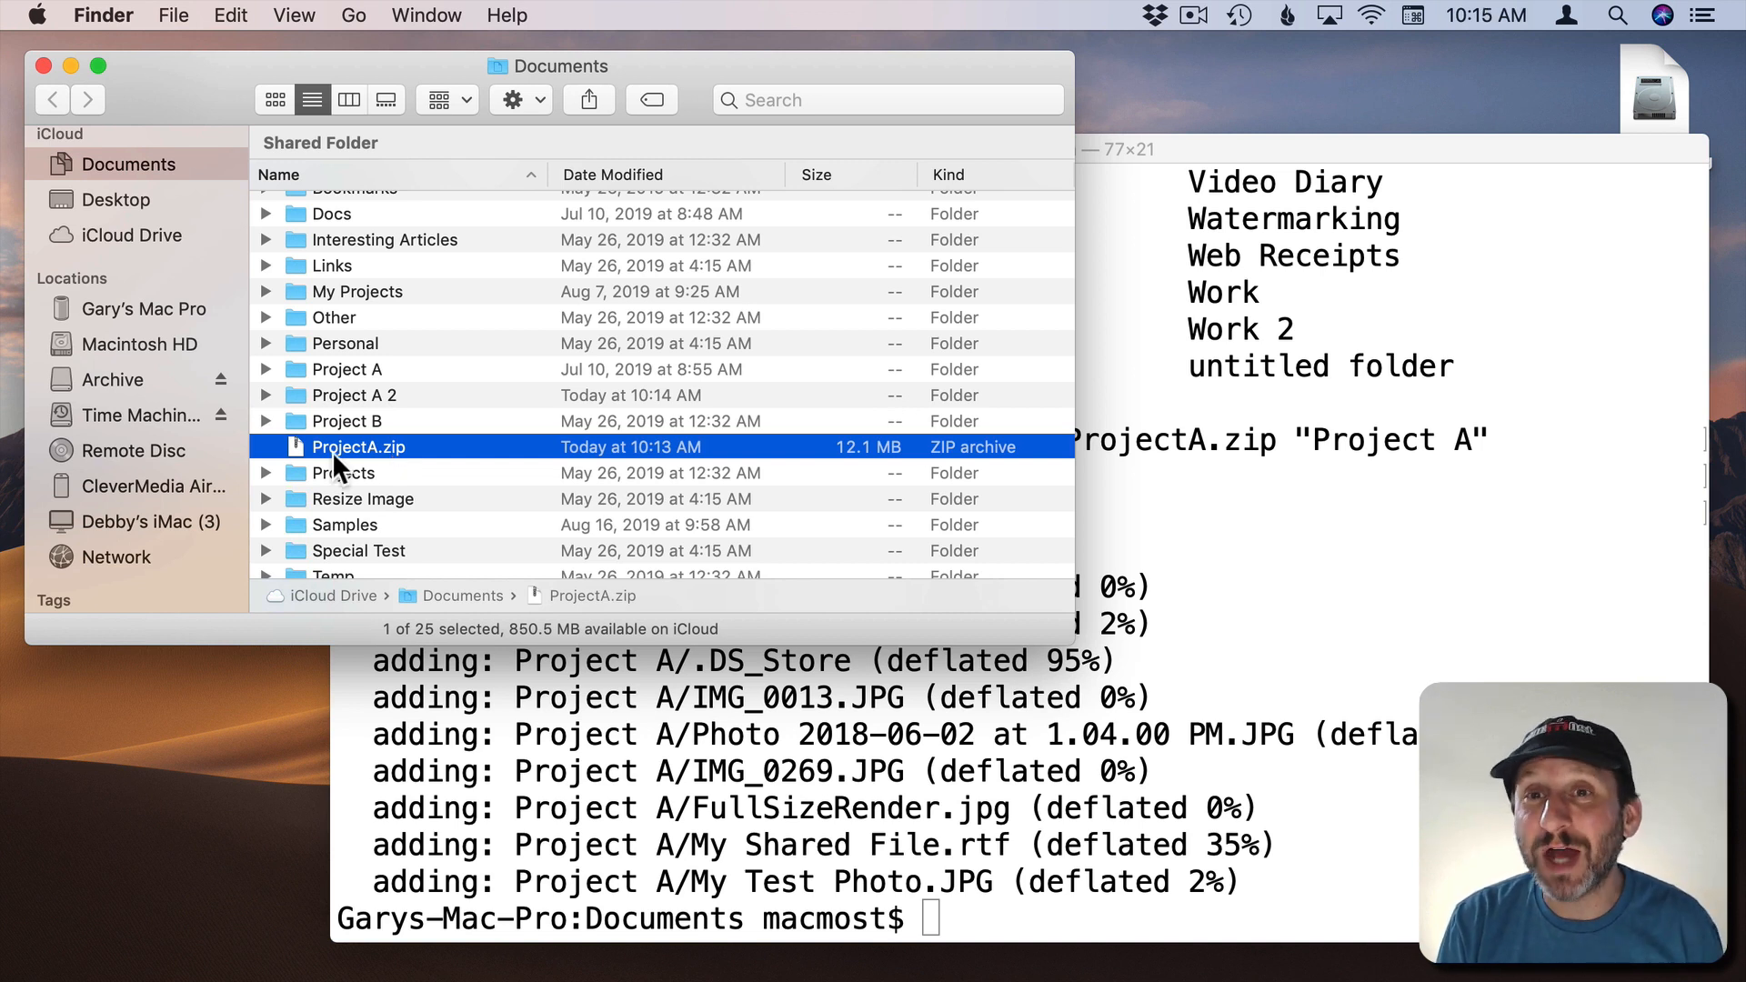